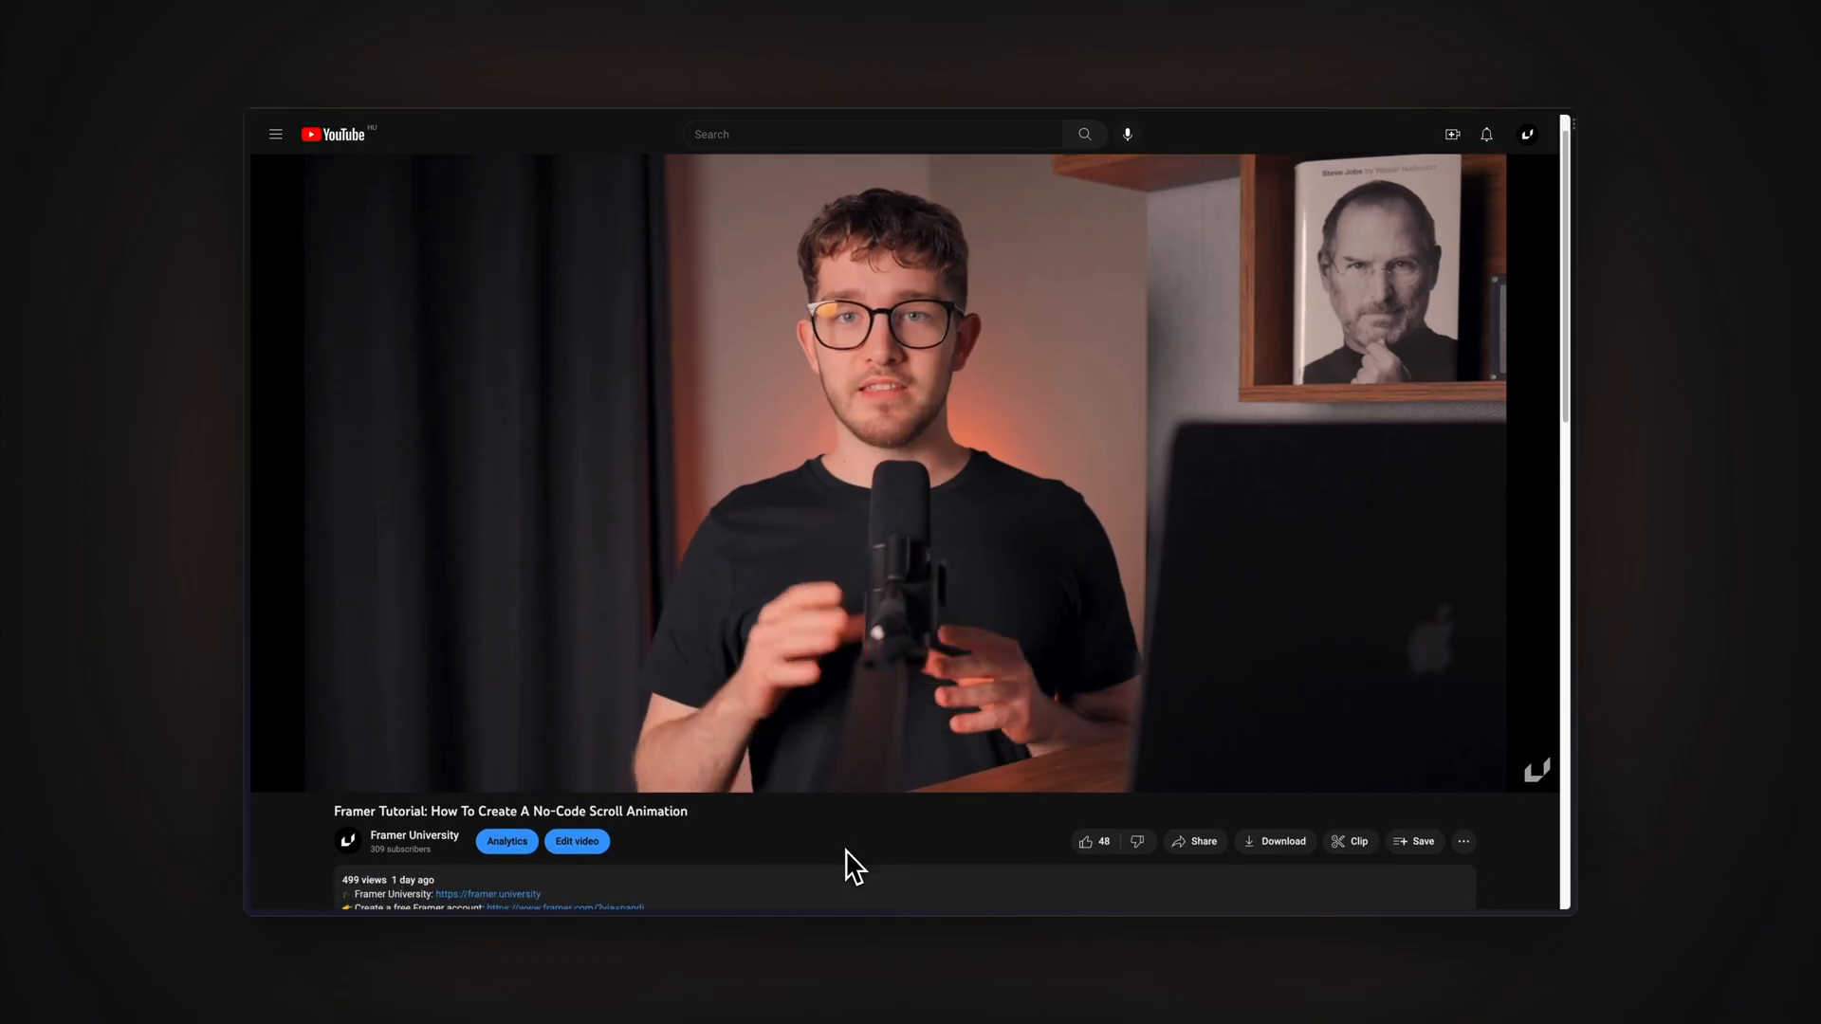
Scroll through the original Field Unit site and the Framer University recreation.
scroll("down", 3)
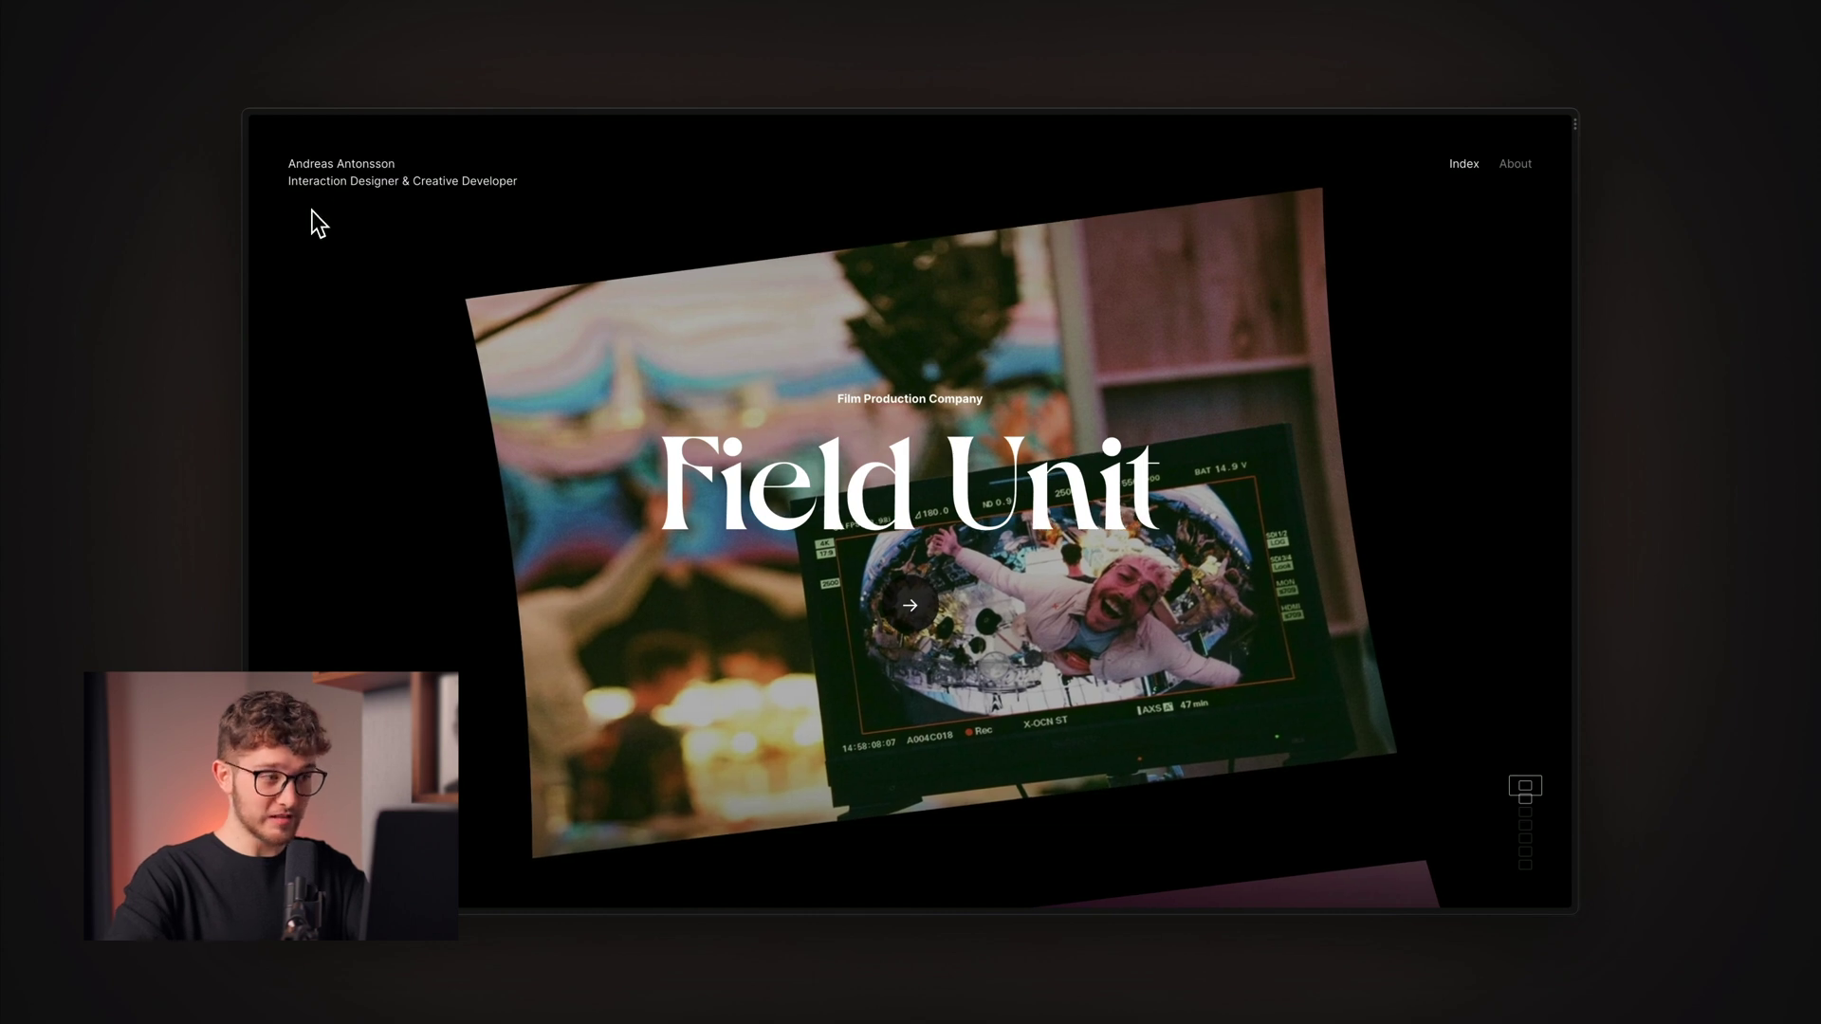
scroll("down", 3)
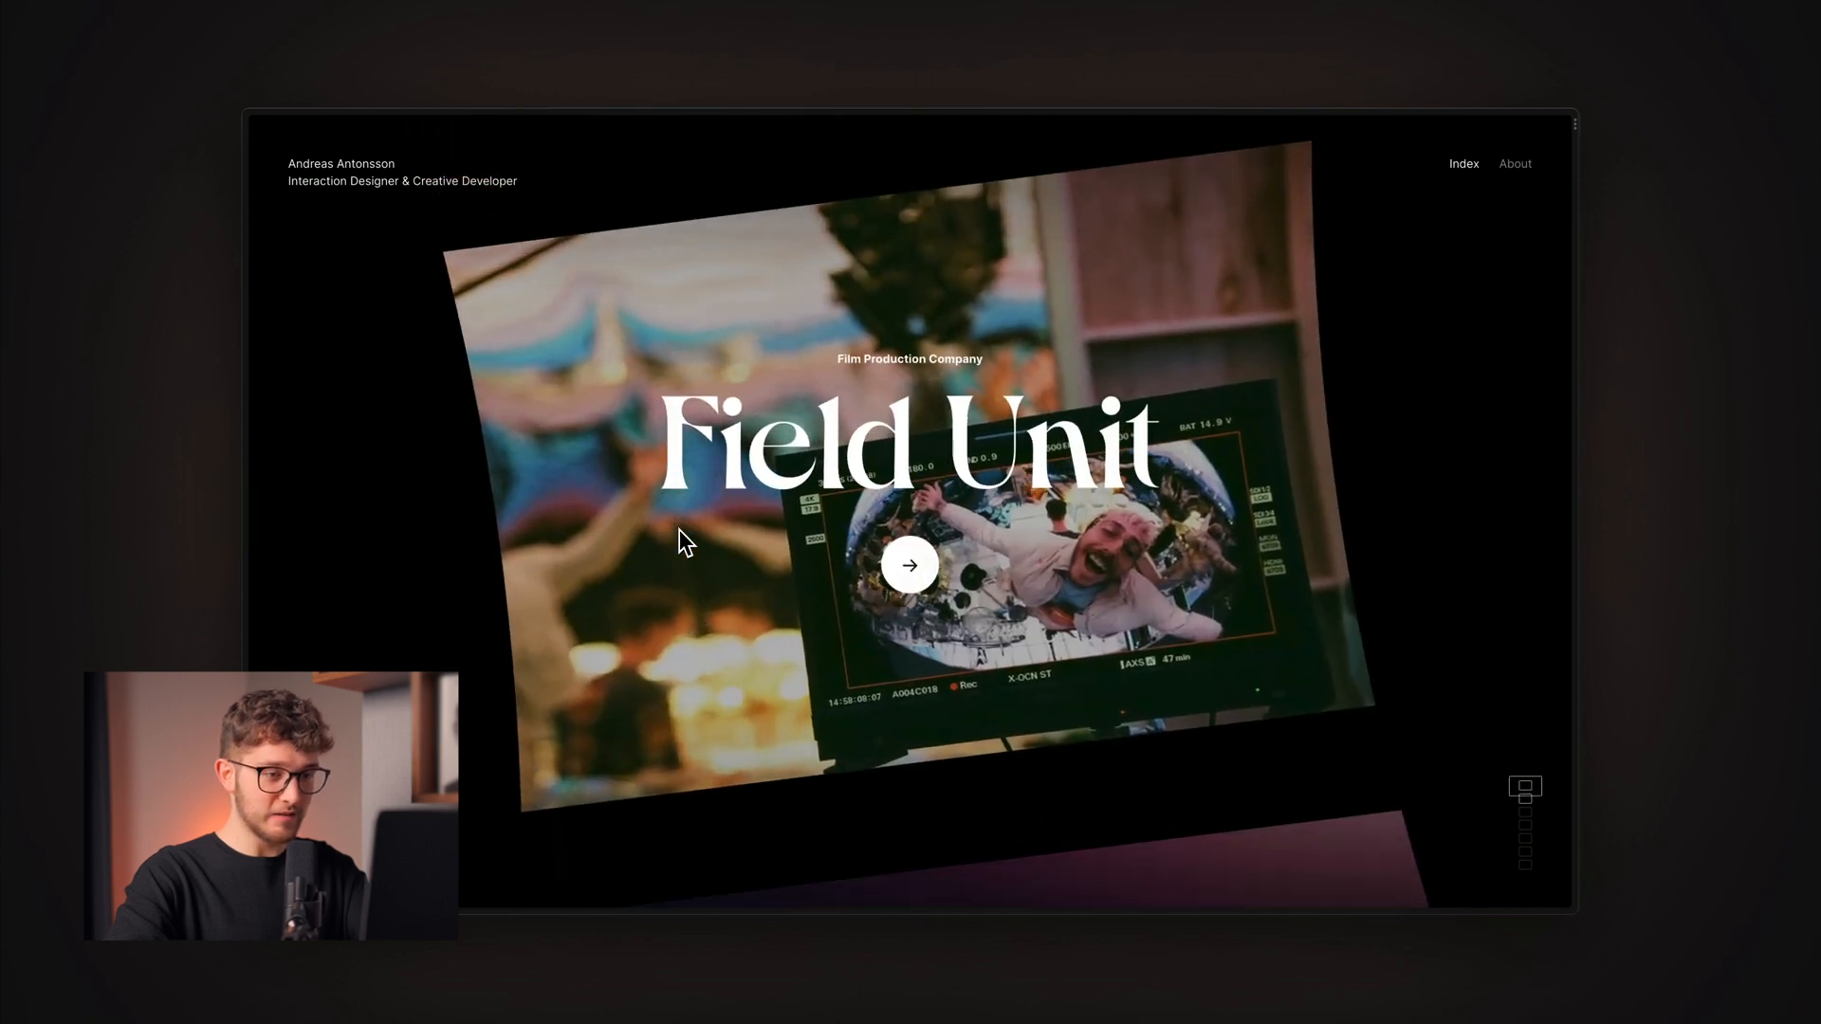
scroll("down", 3)
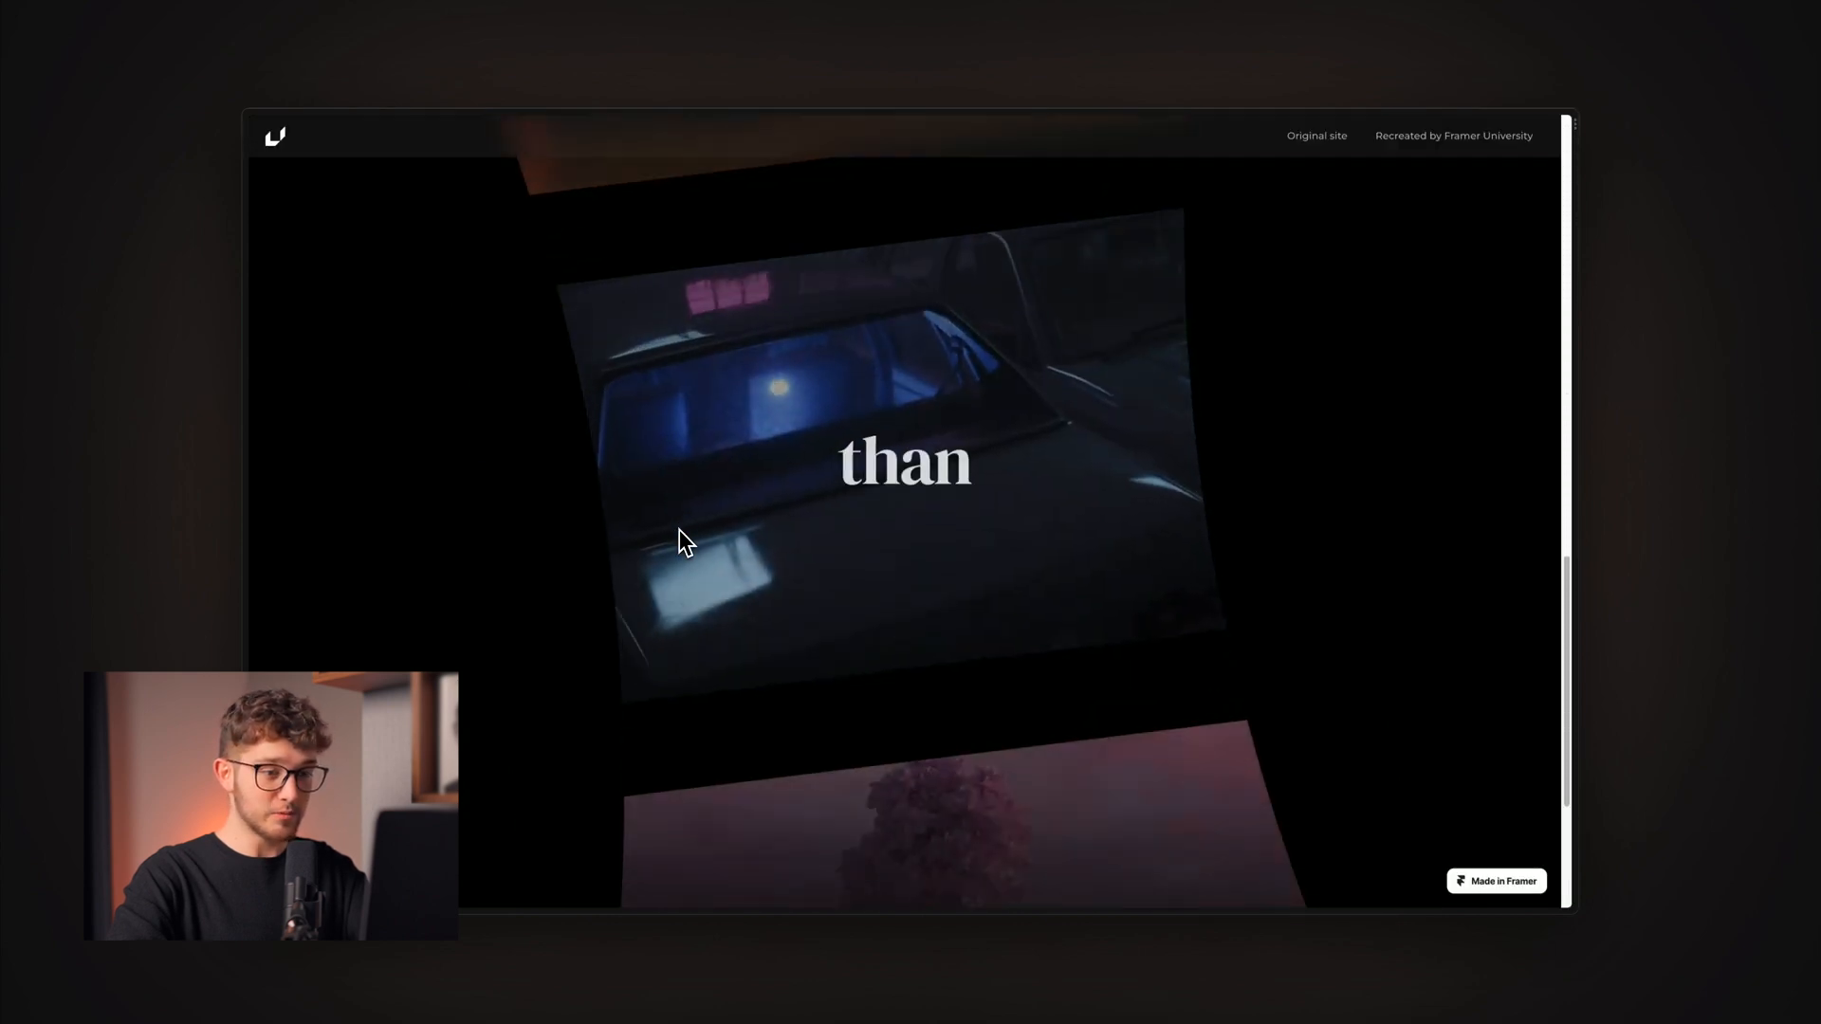
scroll("down", 3)
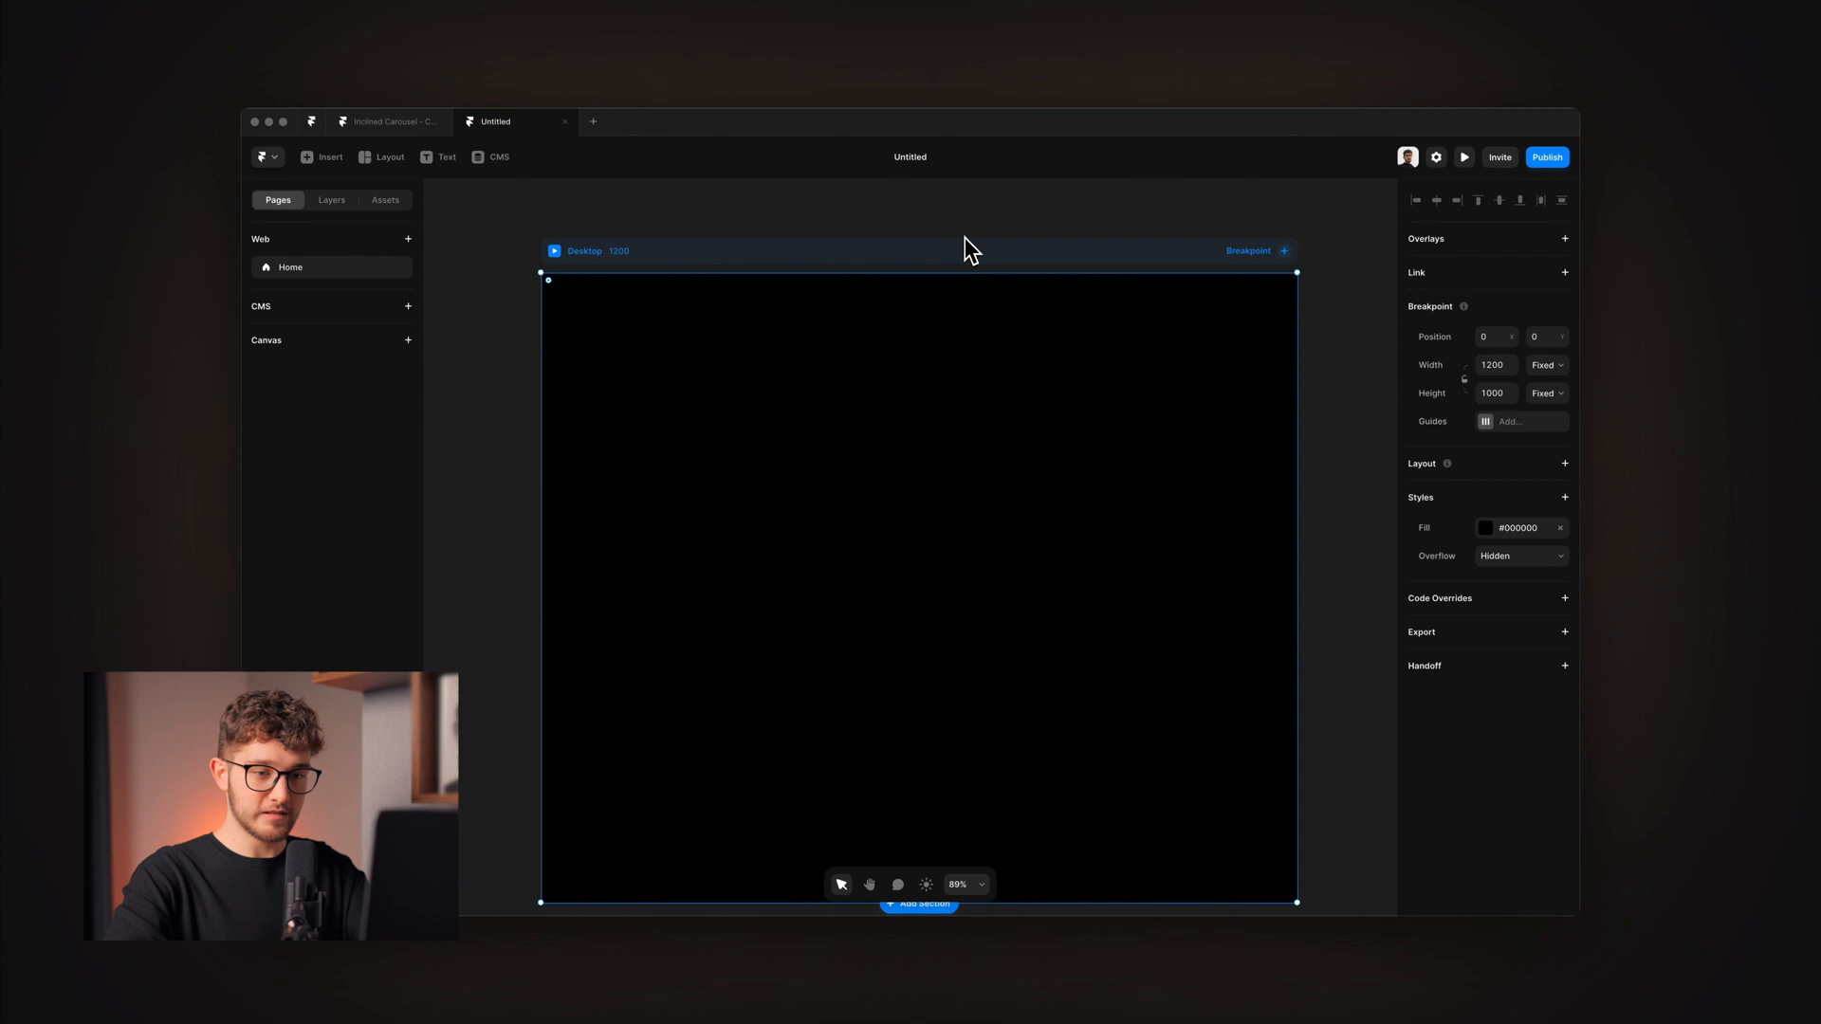
mouse_move(1376, 392)
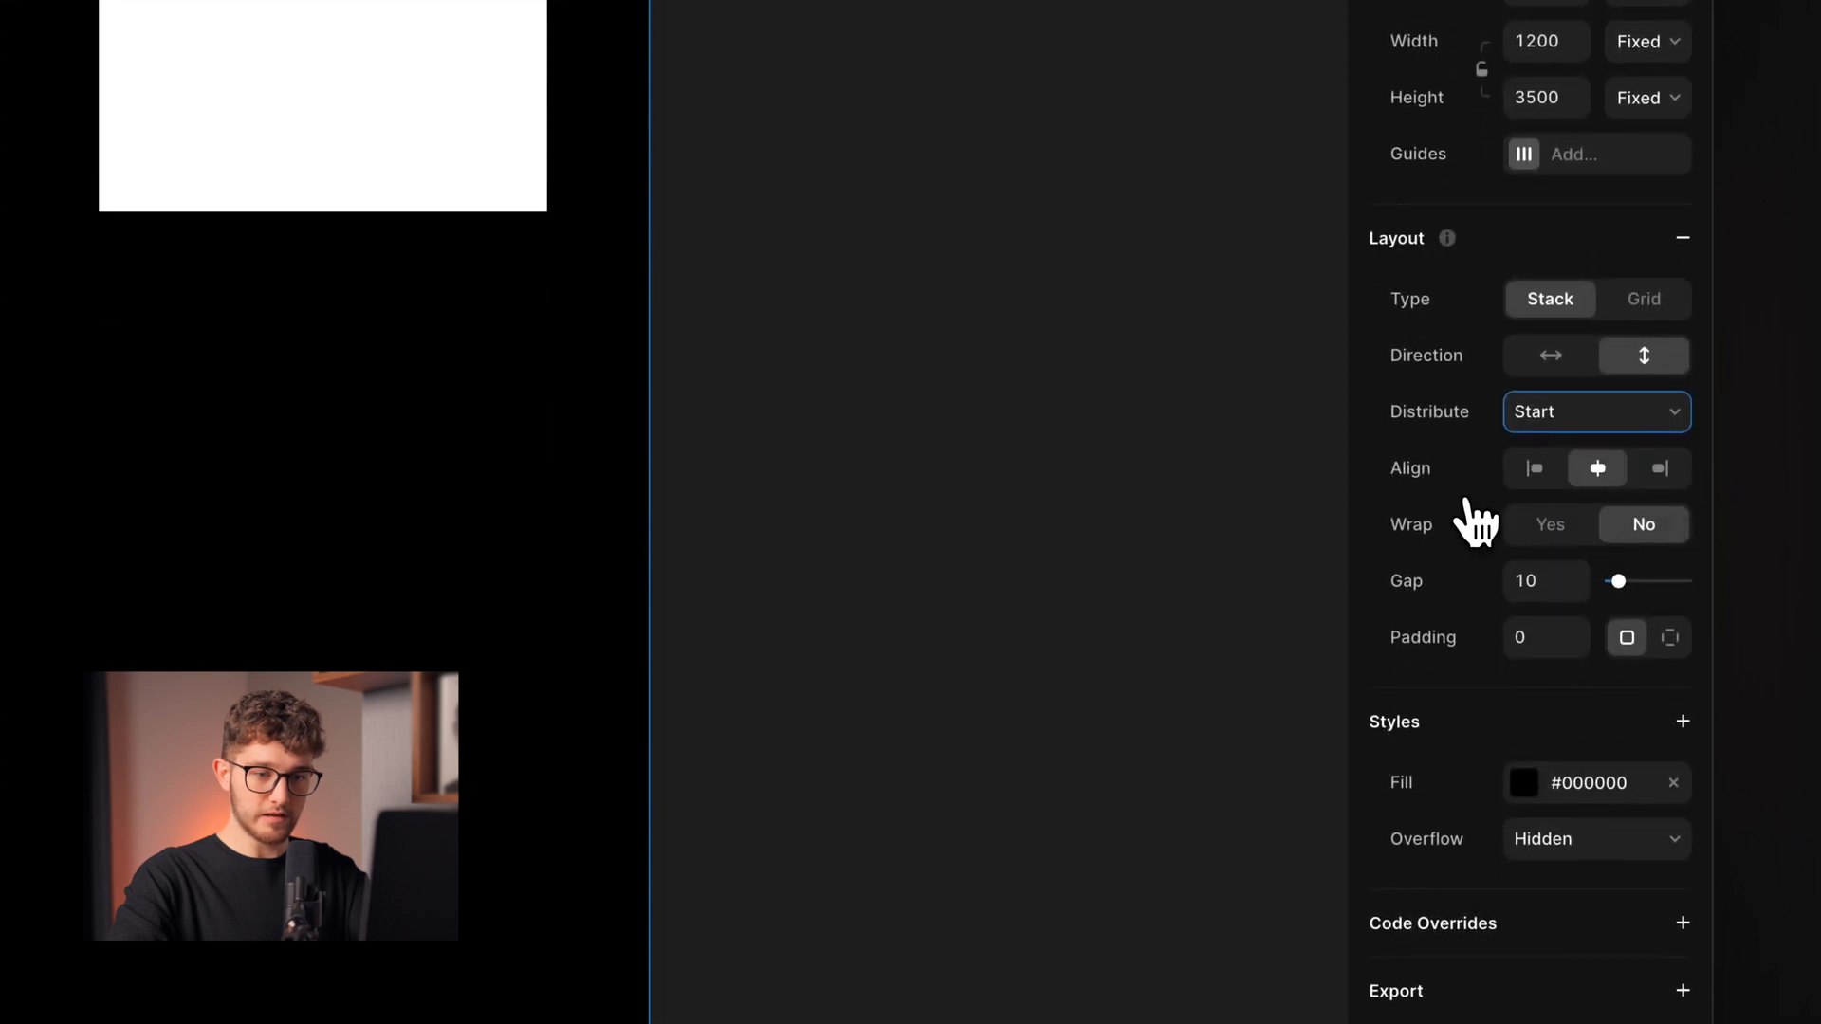
Size the white frame to Fill width and Viewport height, then set its position to Fixed.
left_click(1546, 580)
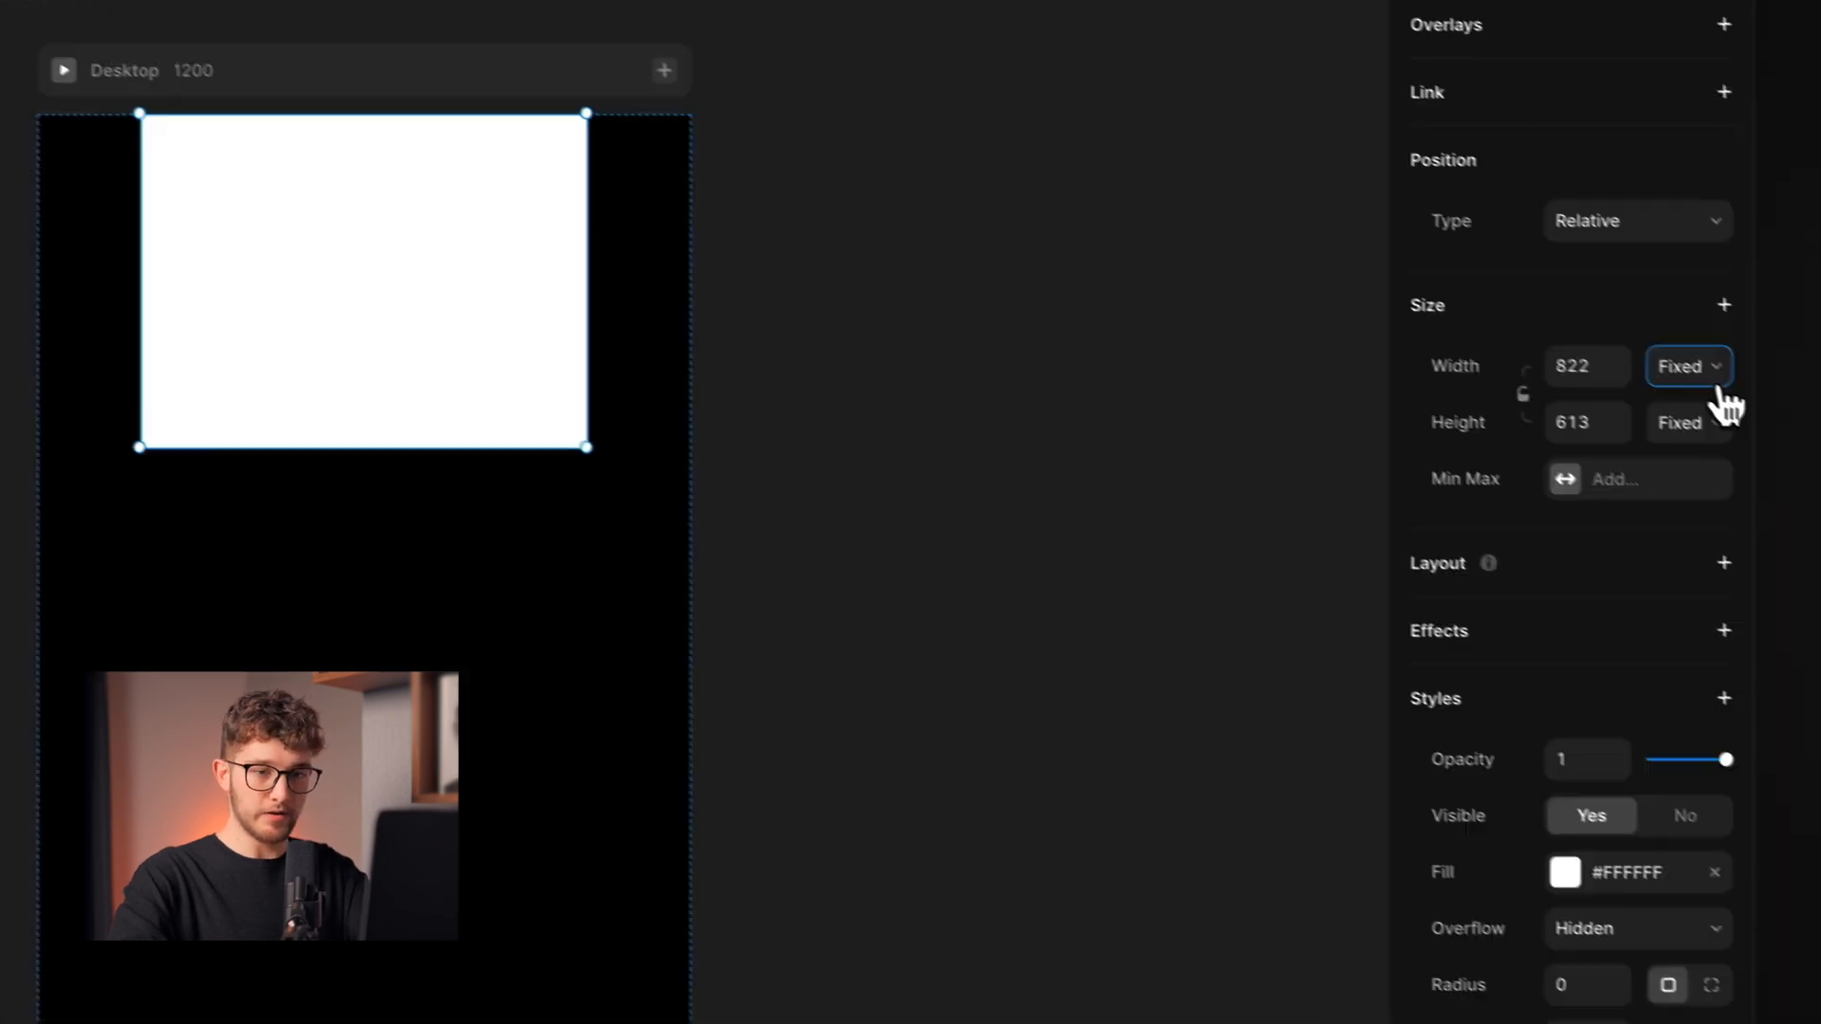
left_click(1685, 366)
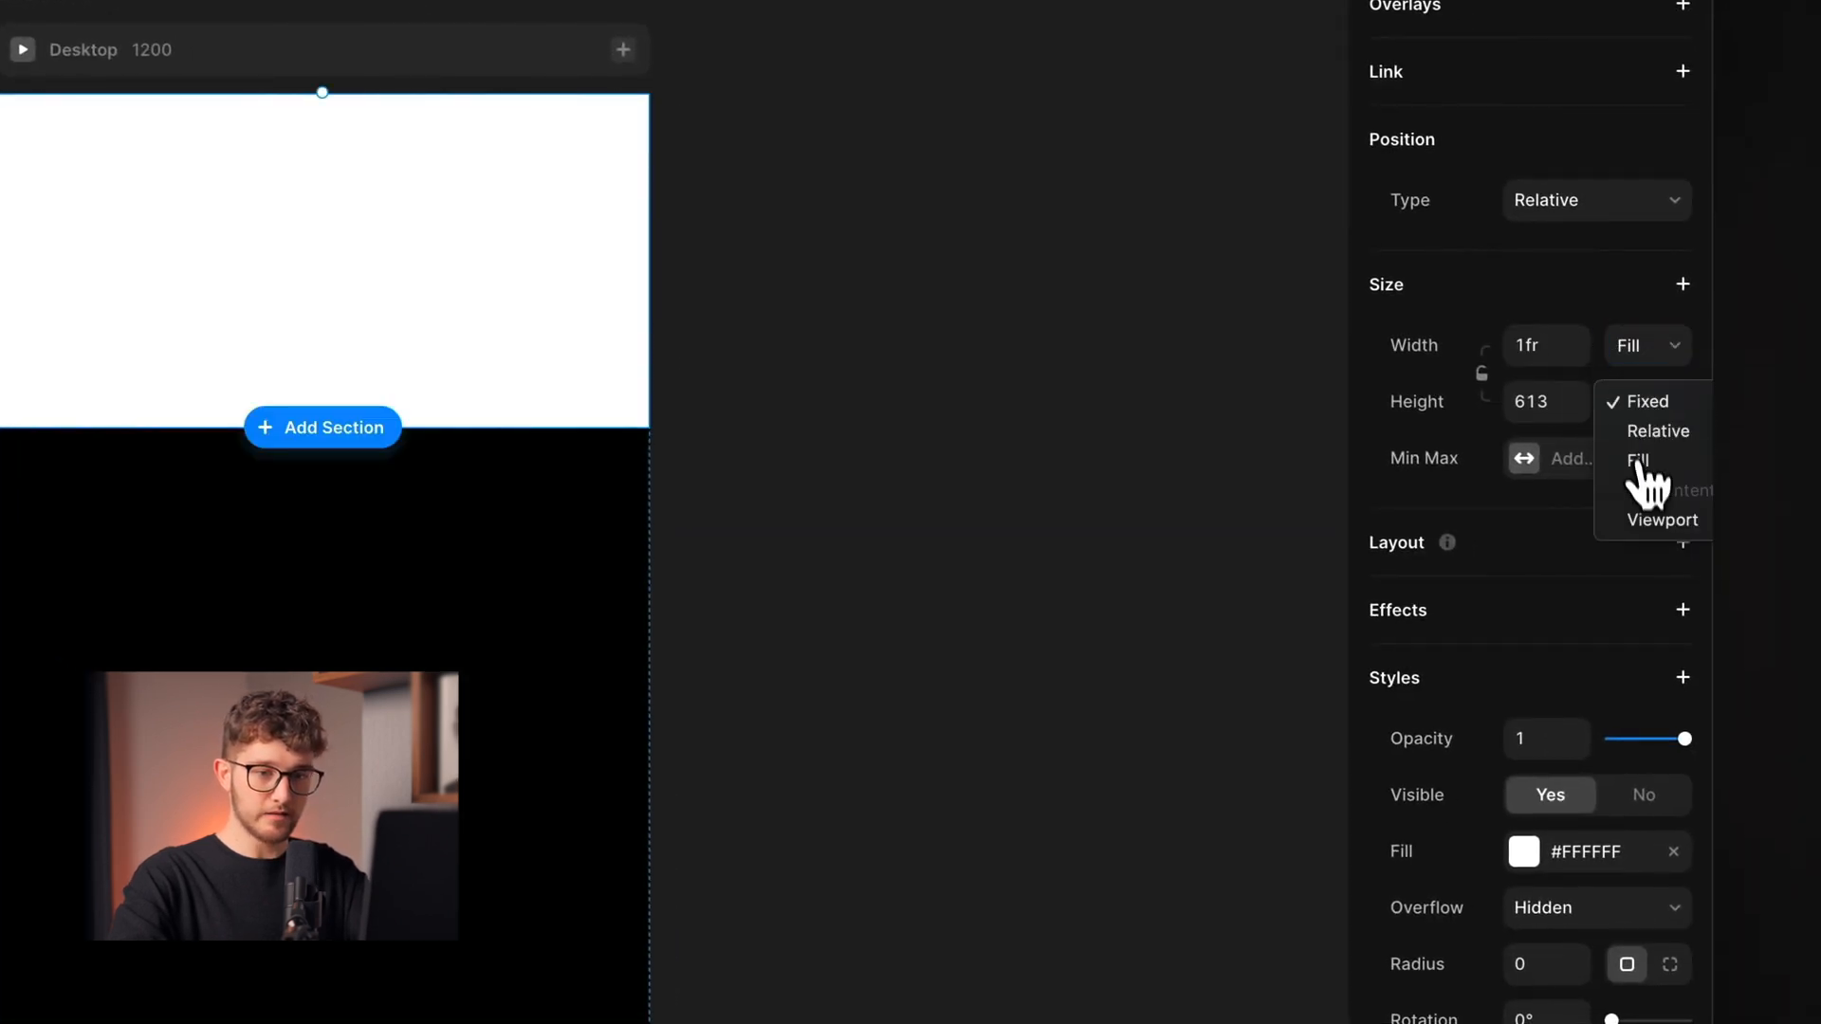
left_click(1662, 519)
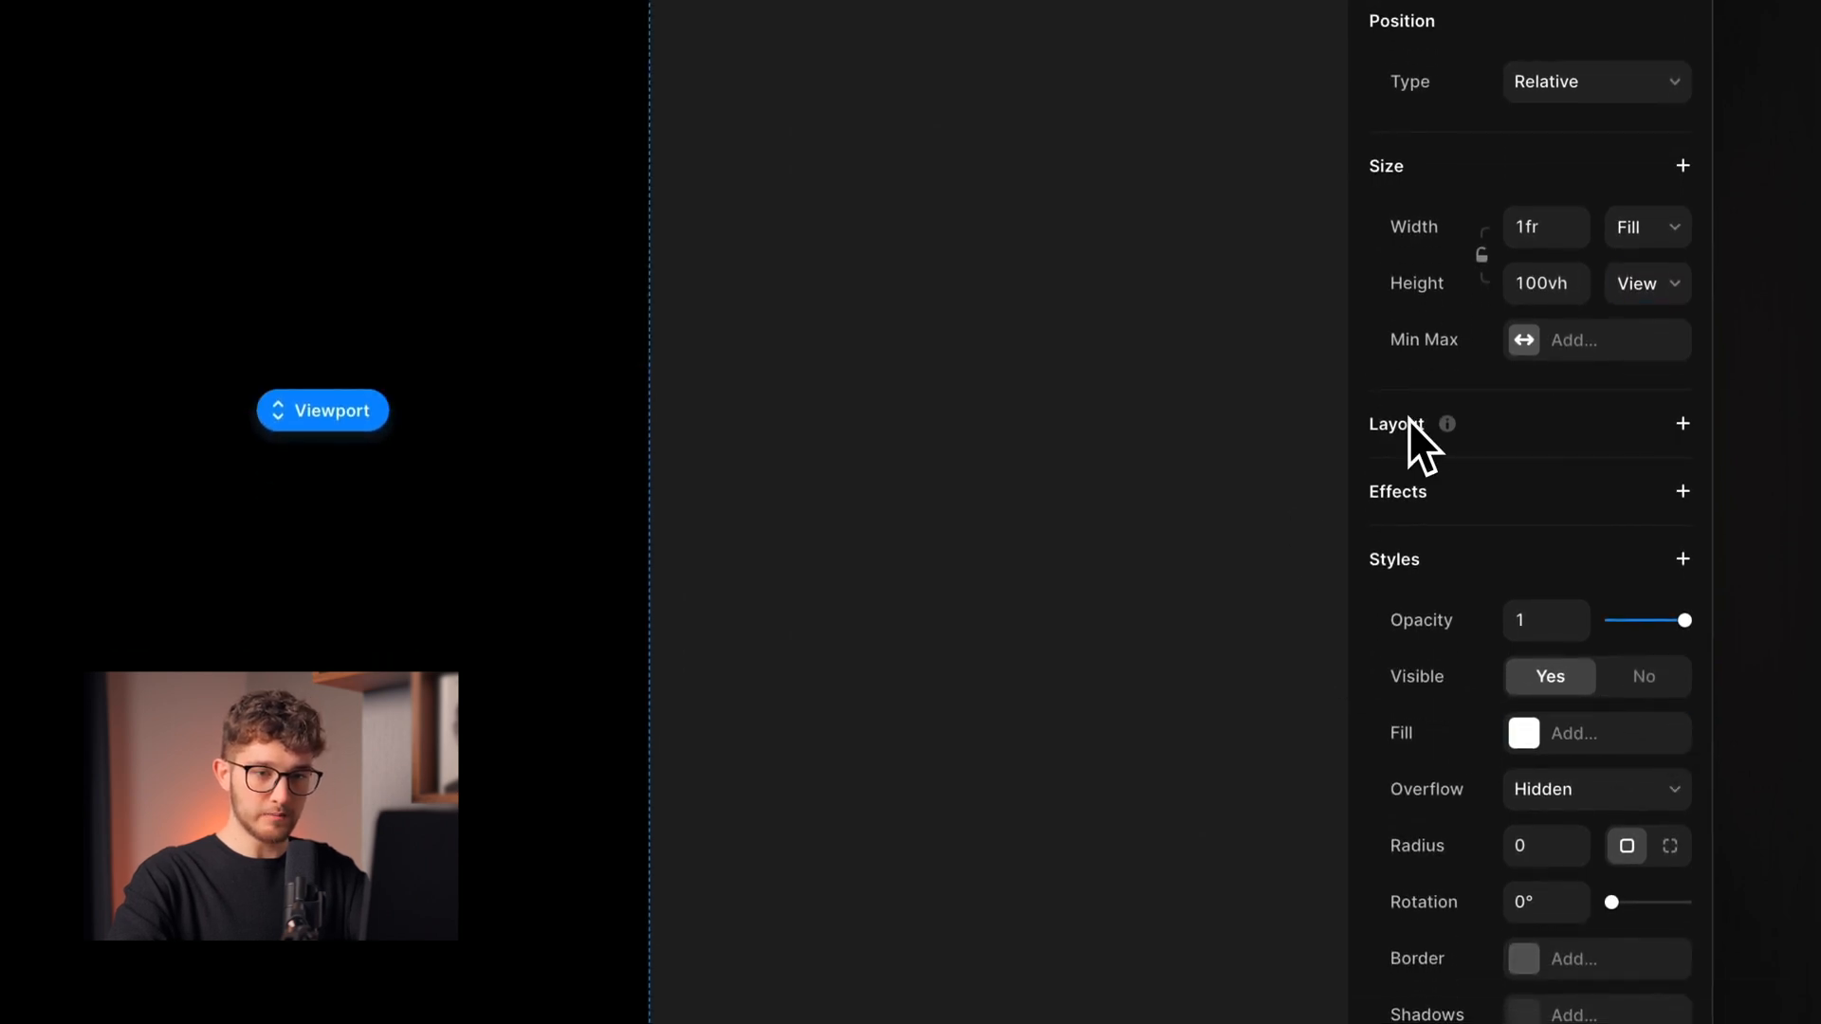
left_click(1595, 81)
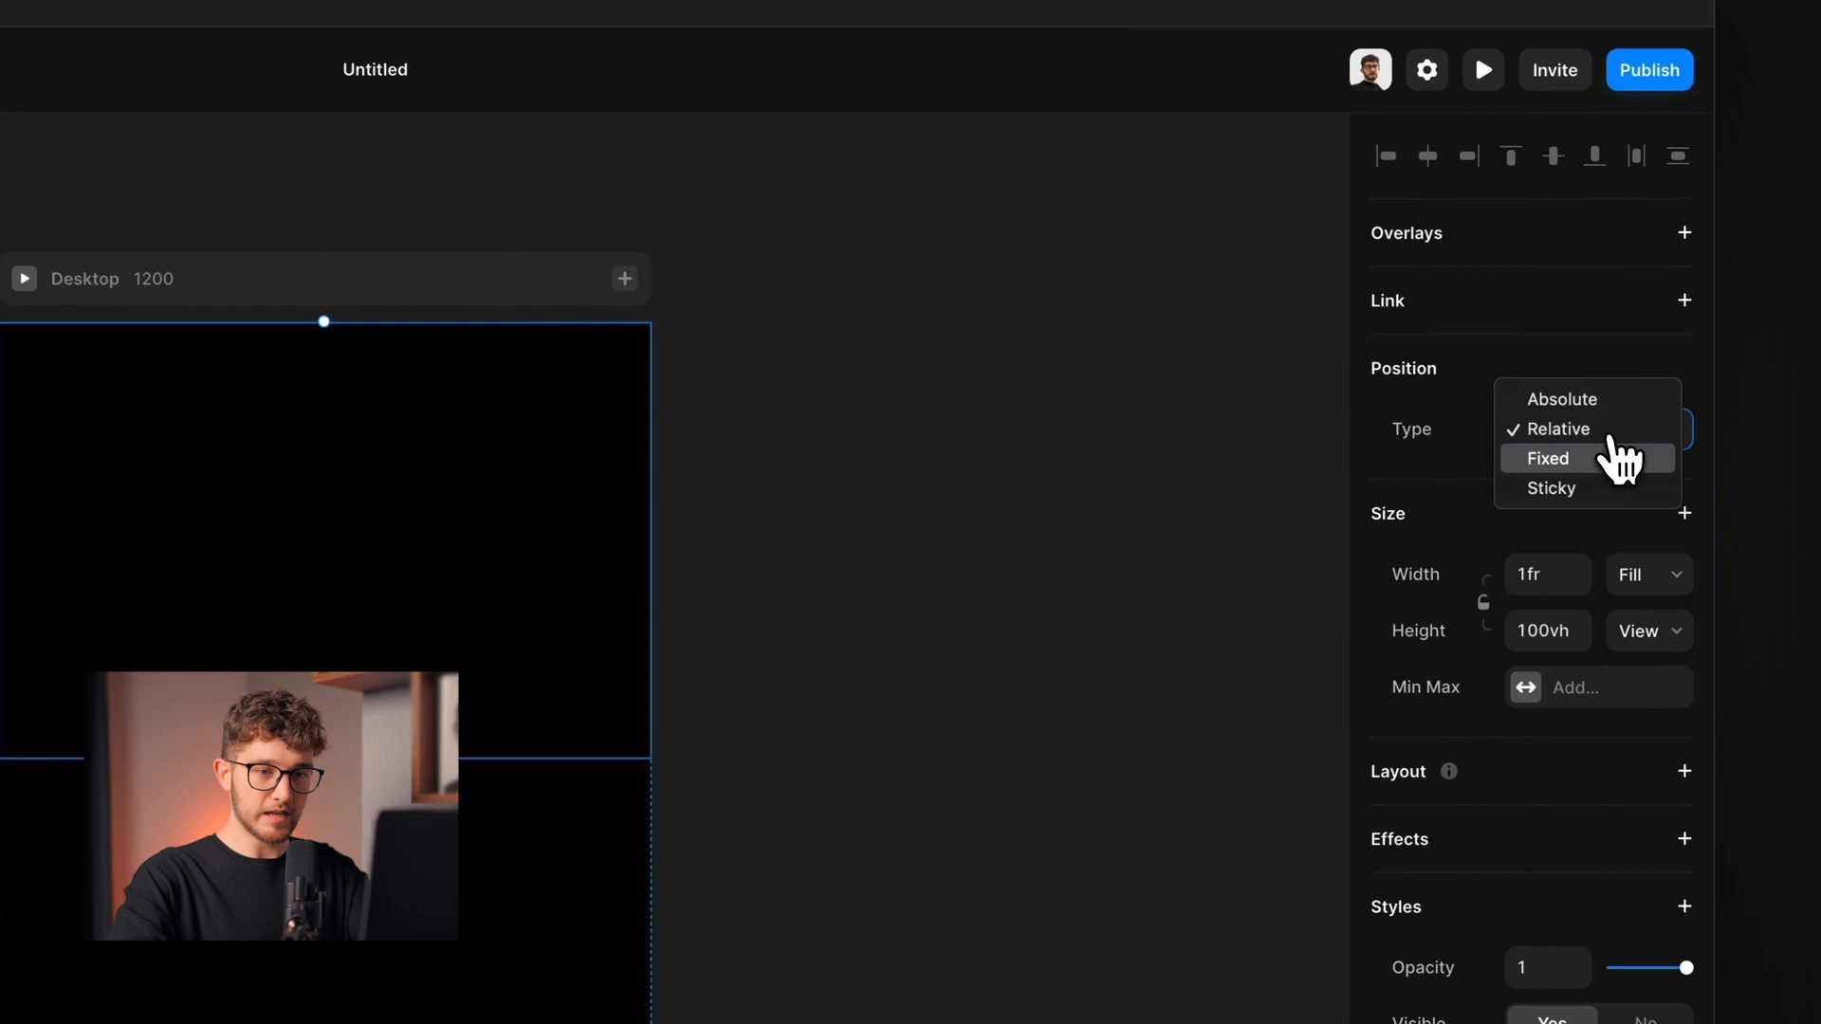
left_click(1551, 489)
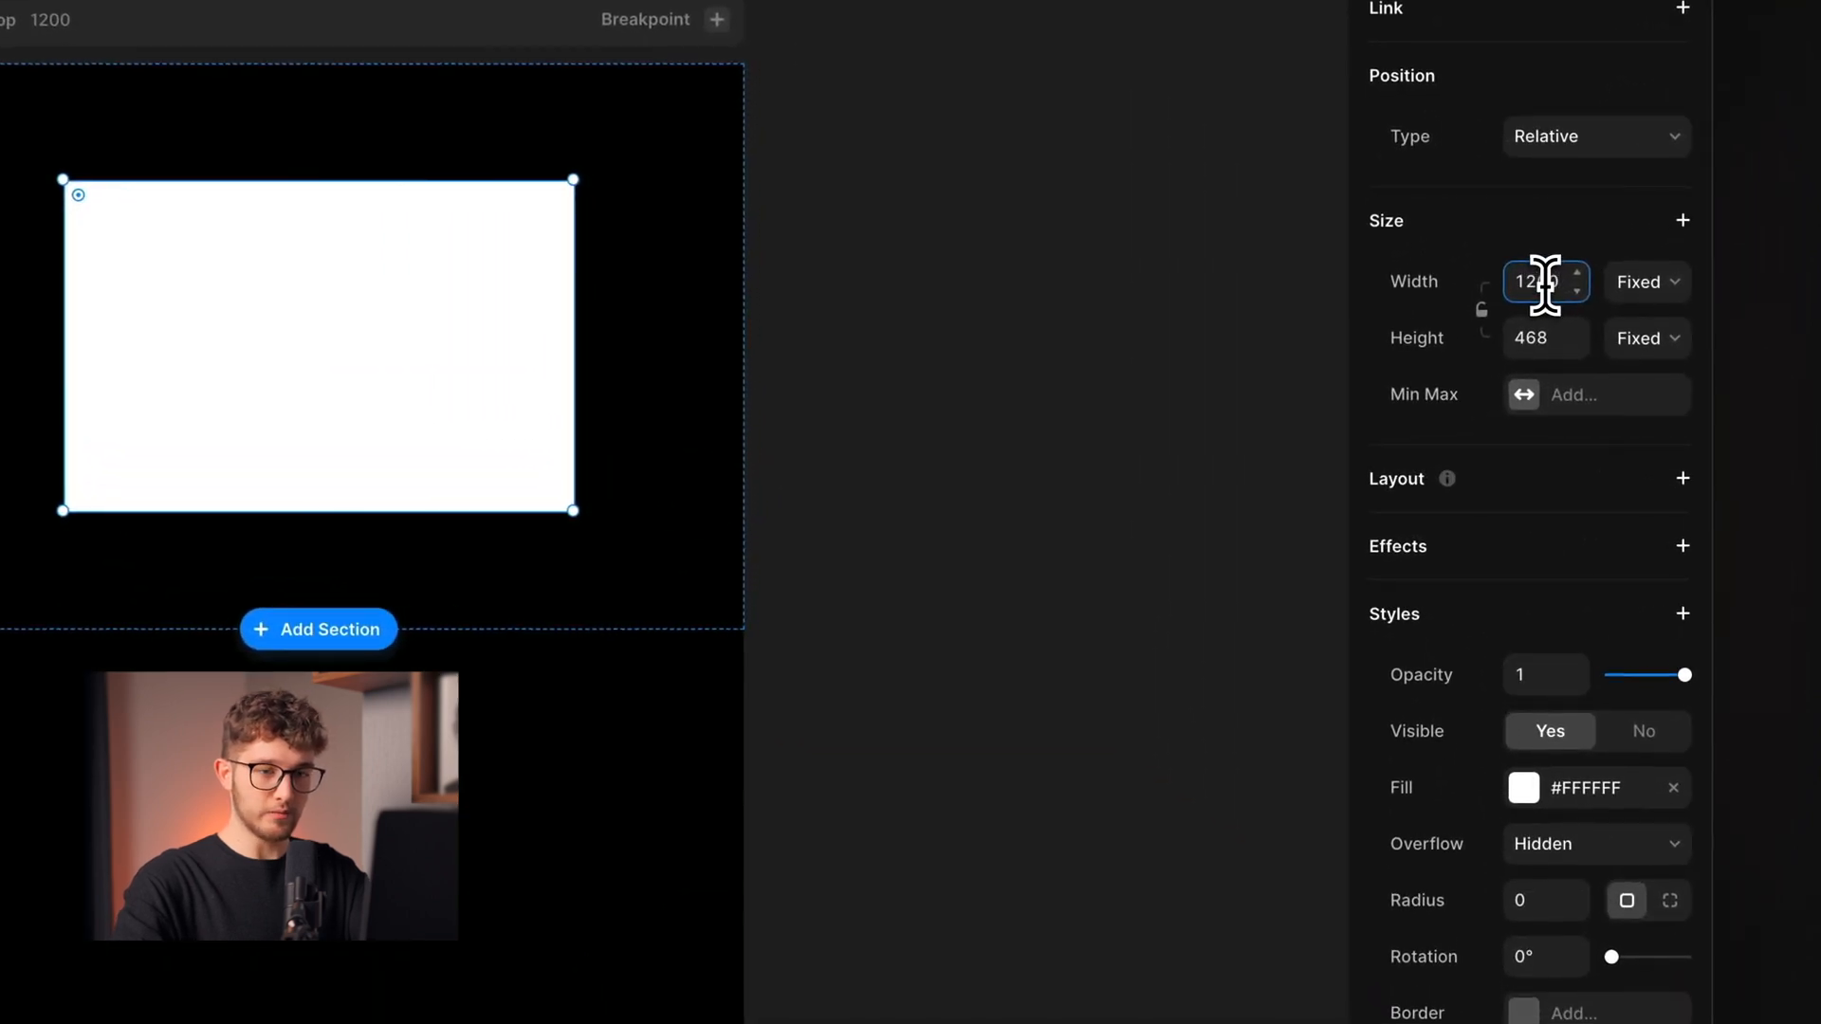
Make the new frame 1200 wide, one viewport tall with no fill, and begin renaming its layer.
left_click(1647, 281)
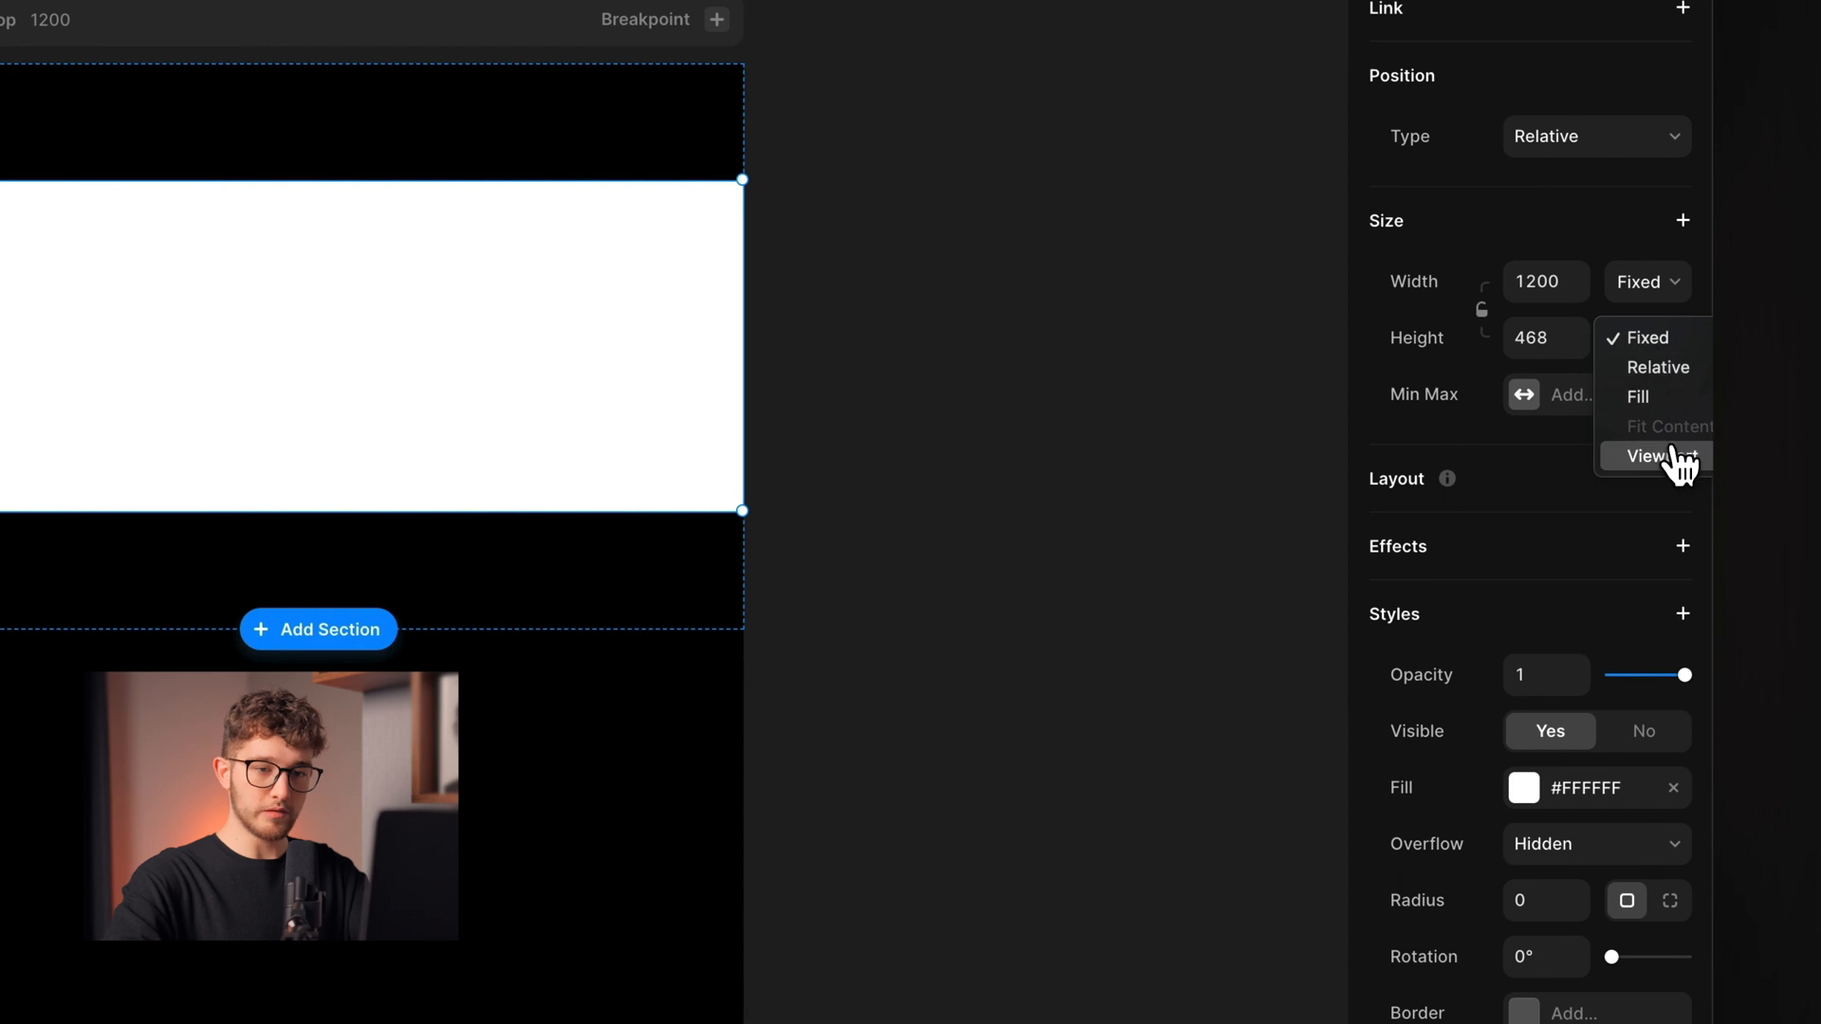
left_click(1645, 456)
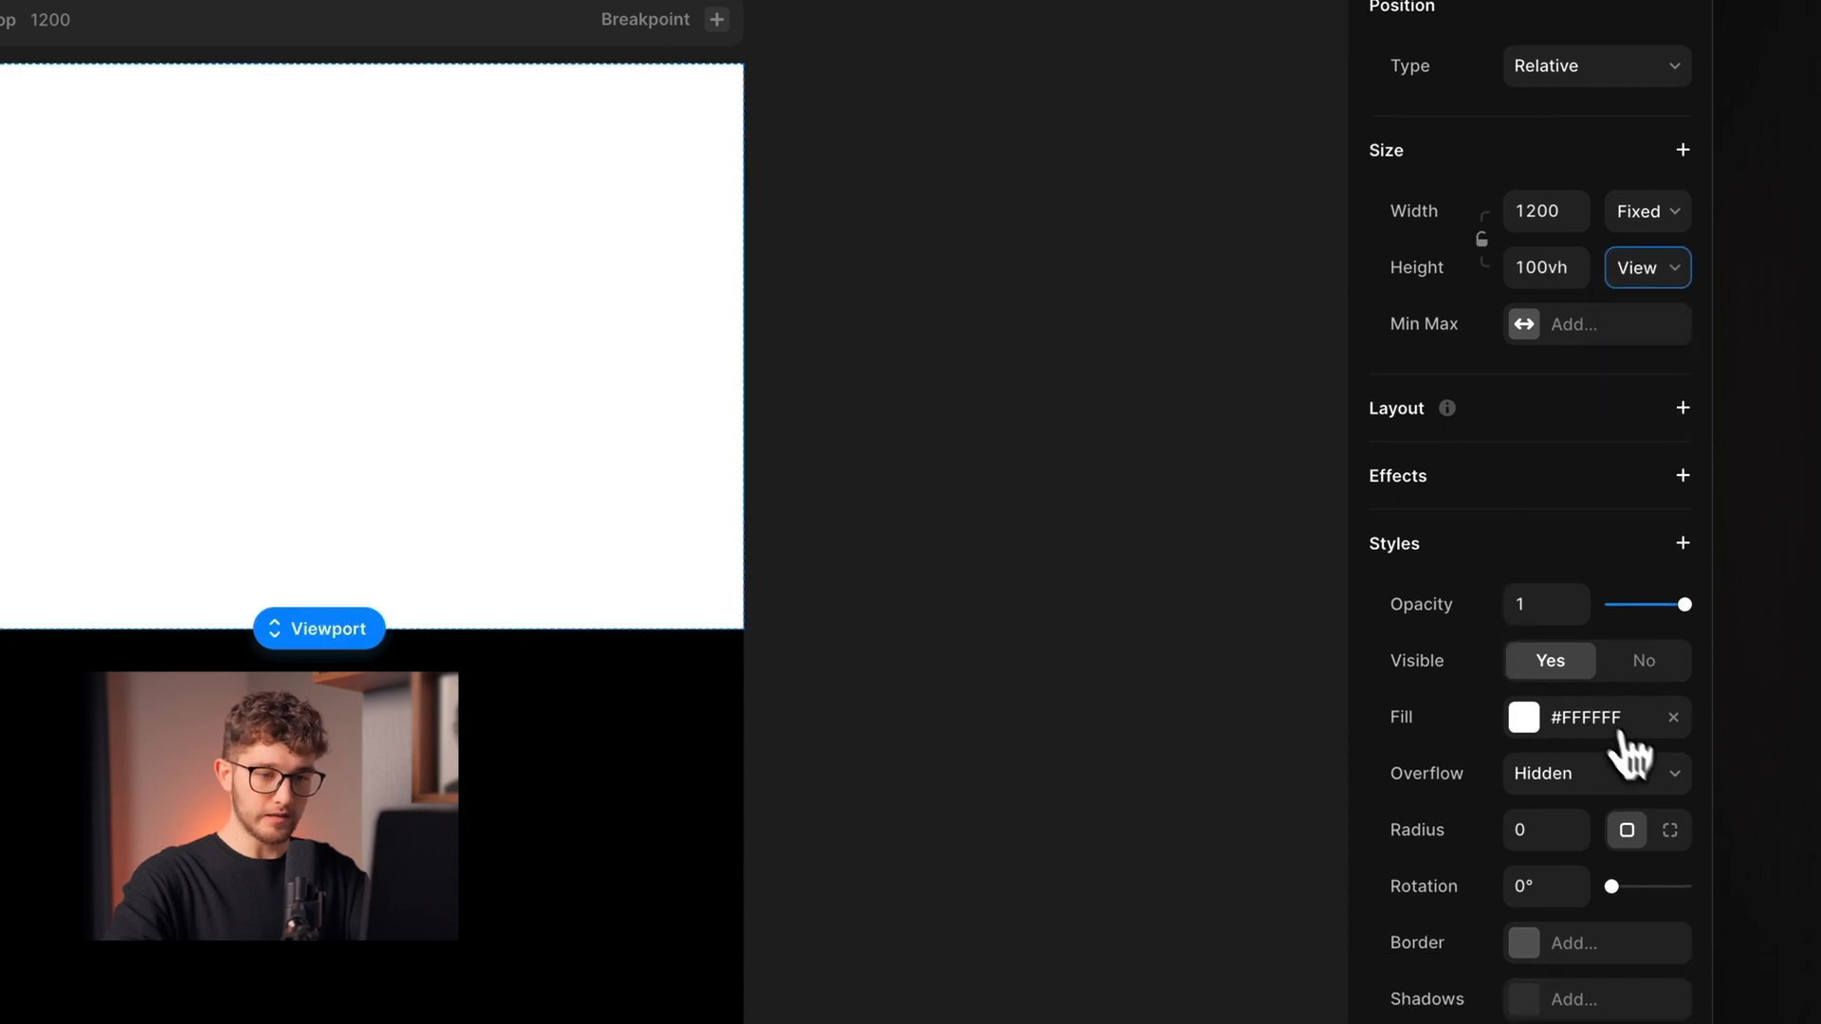
left_click(1673, 718)
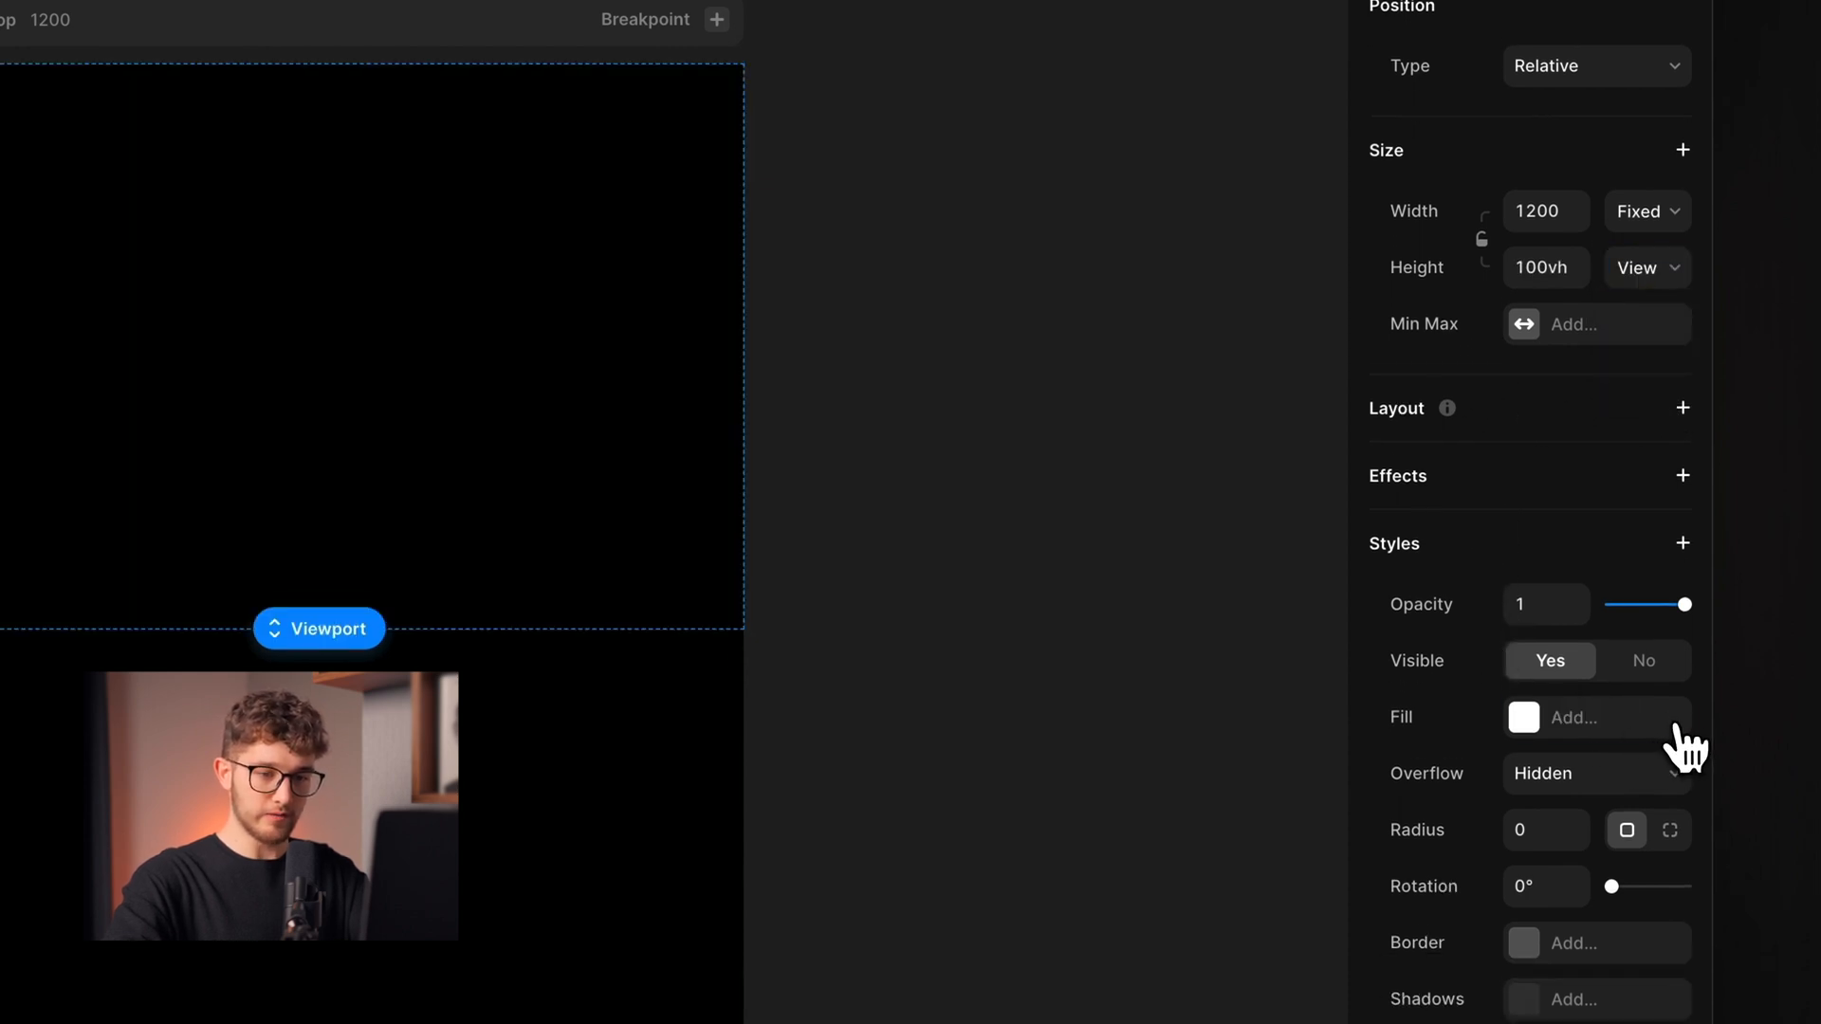
left_click(1683, 408)
type("Ima")
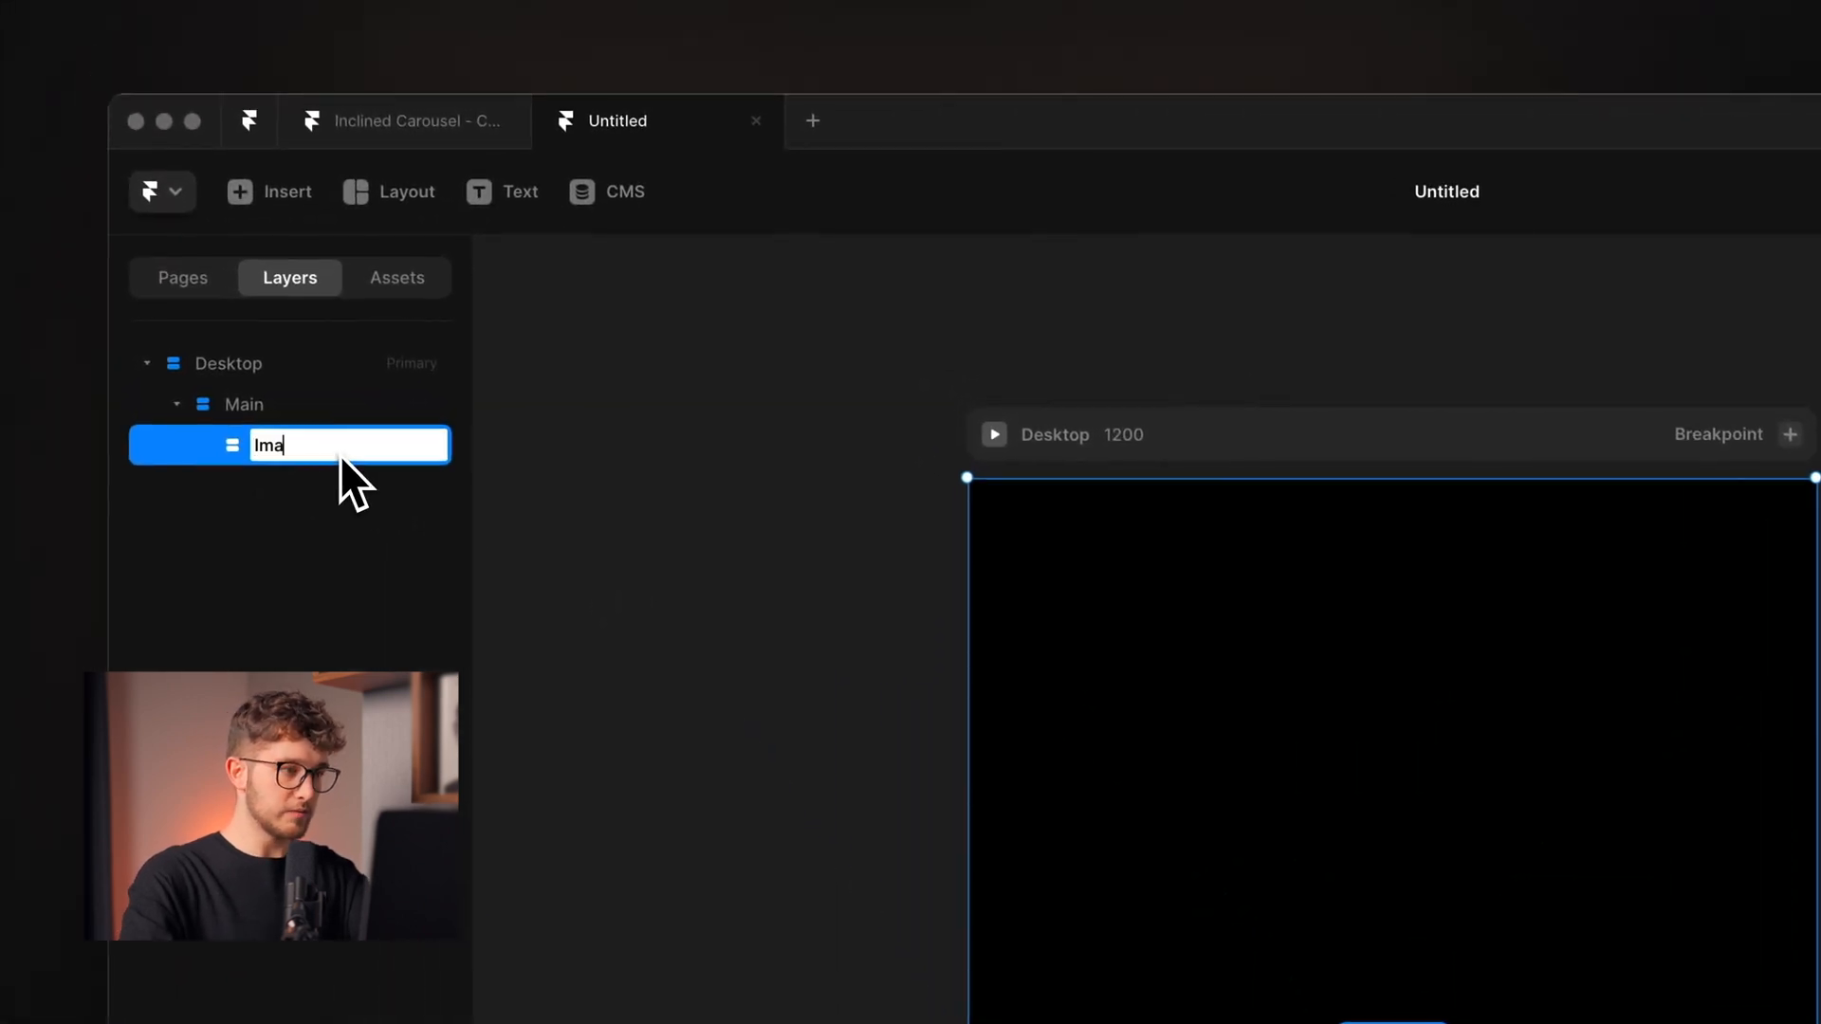
Confirm the name Images and draw a full-width, 600-tall frame inside it with a fill swatch.
key("Enter")
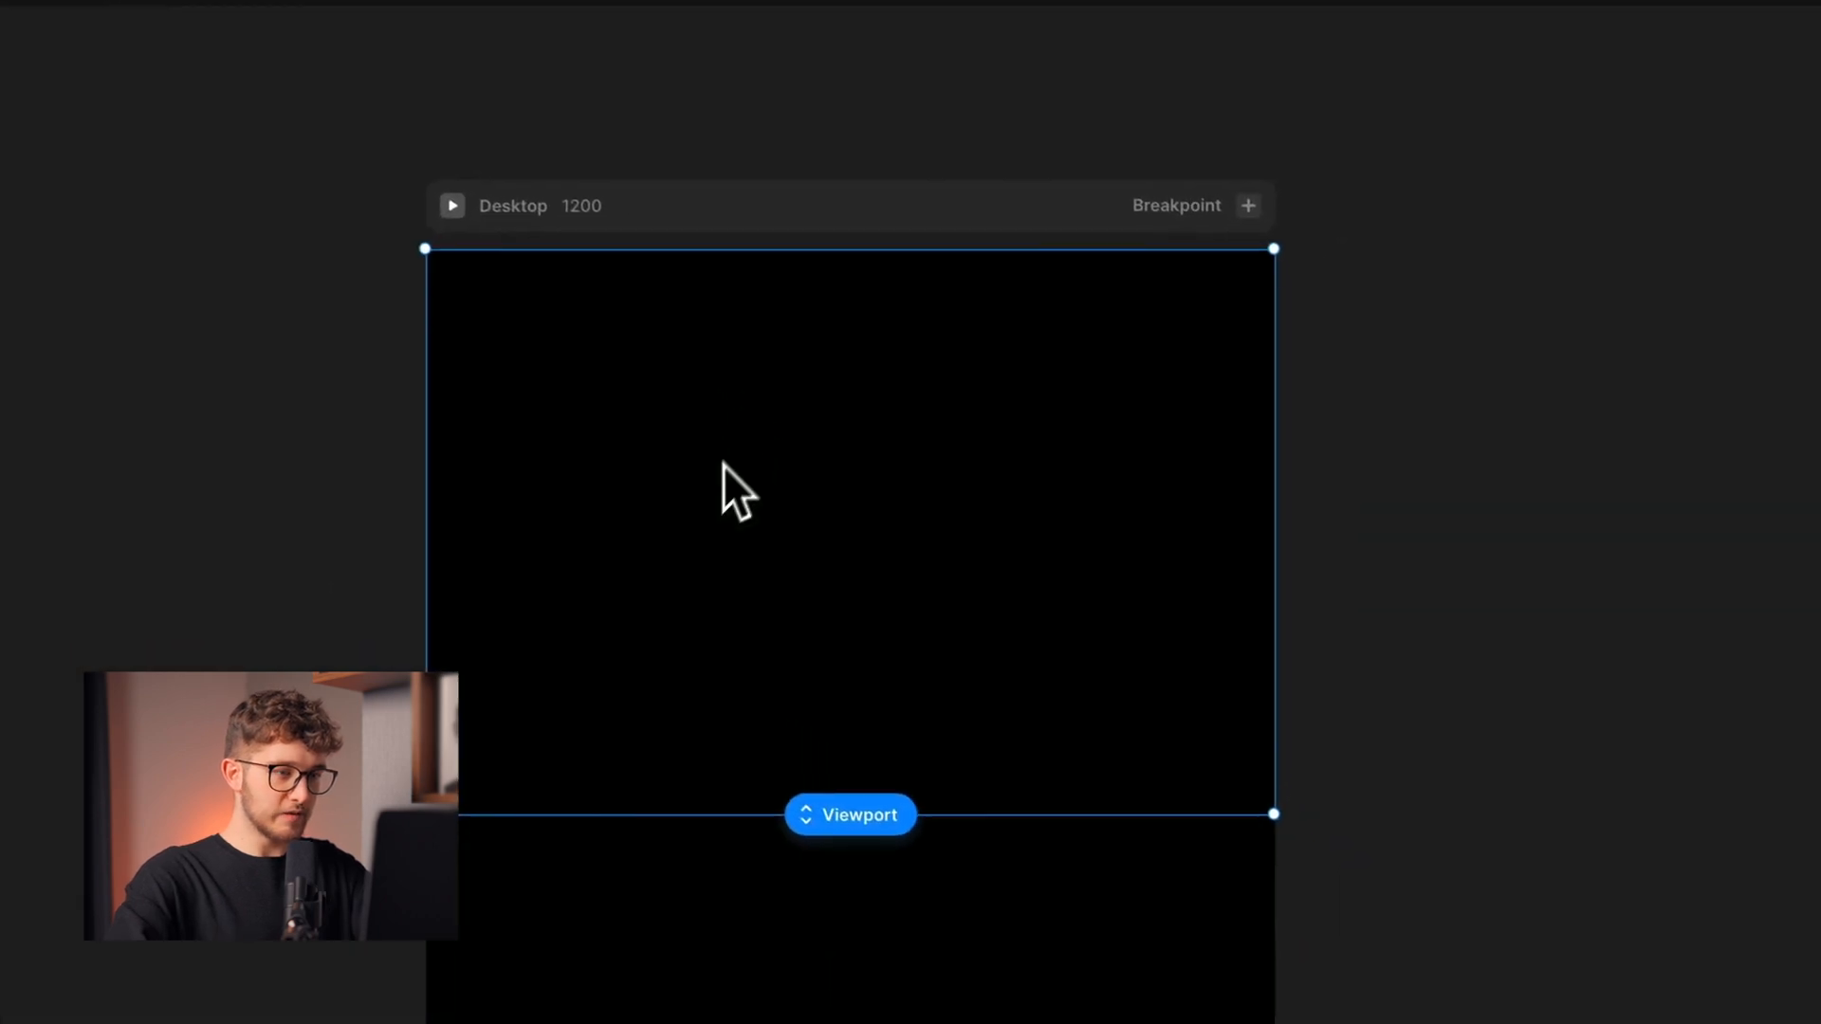
left_click_drag(581, 389, 1039, 575)
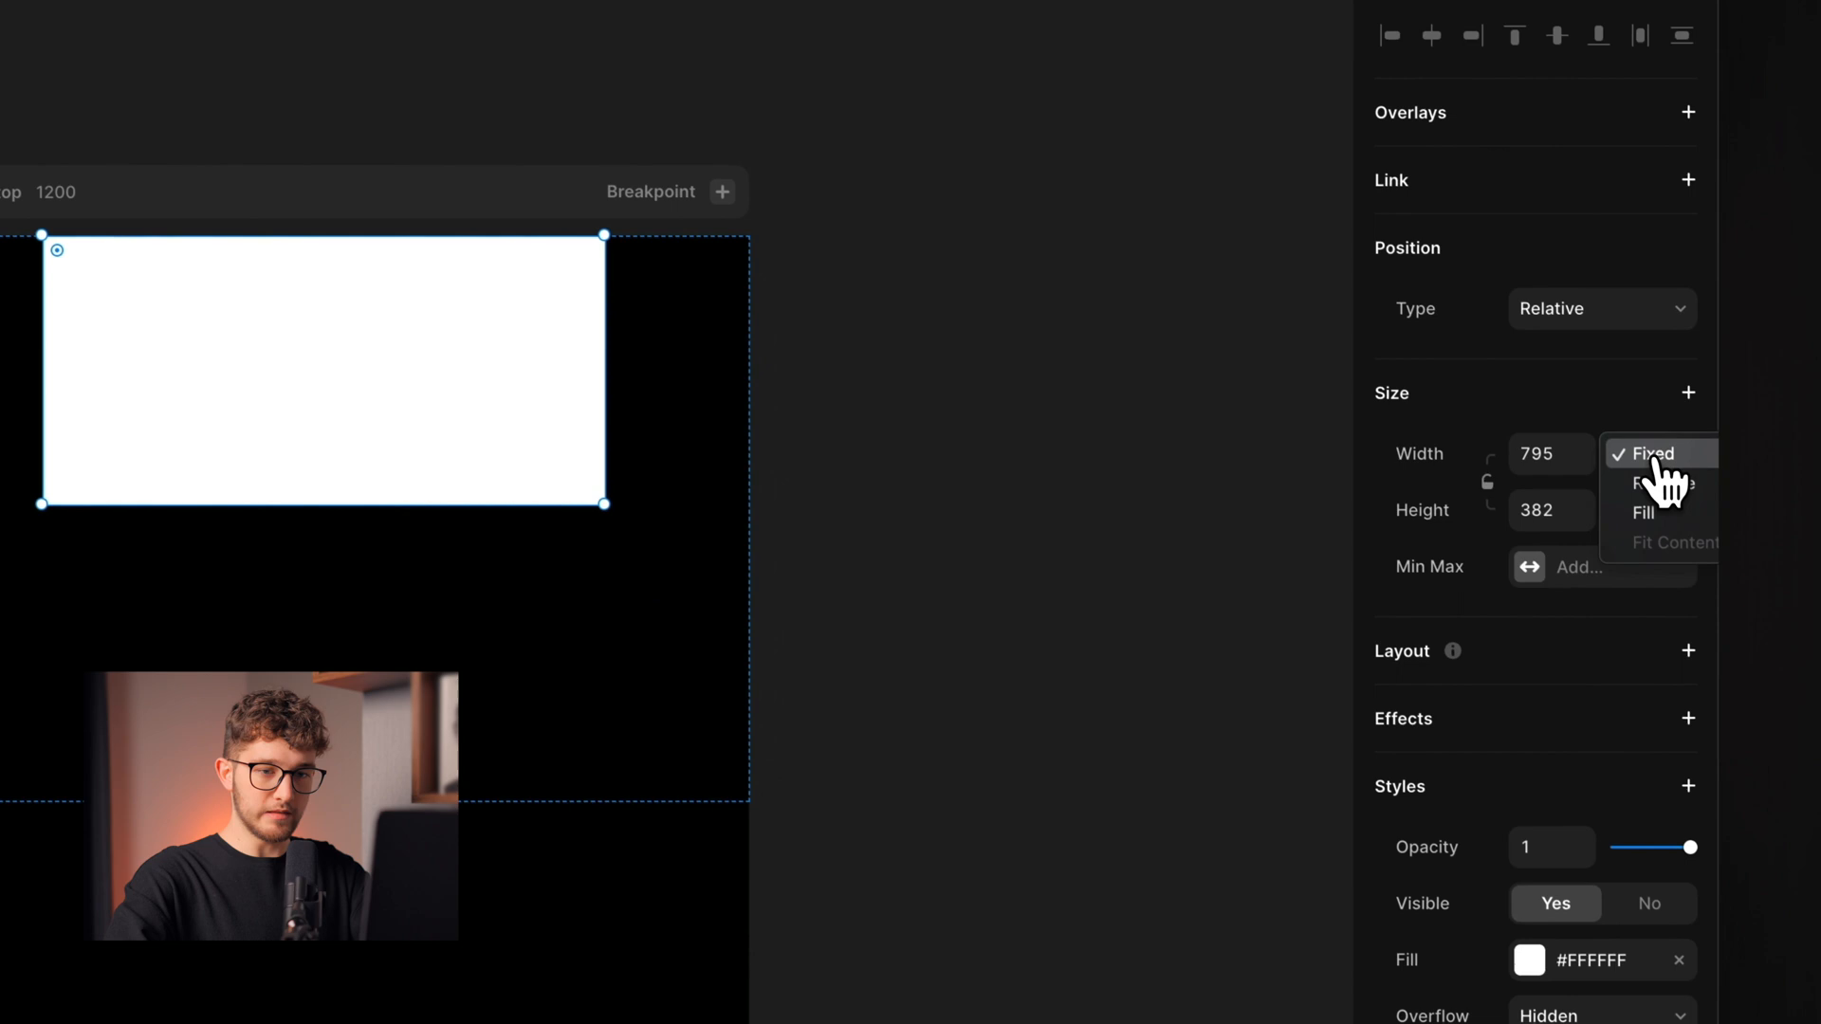
left_click(1644, 513)
type("6")
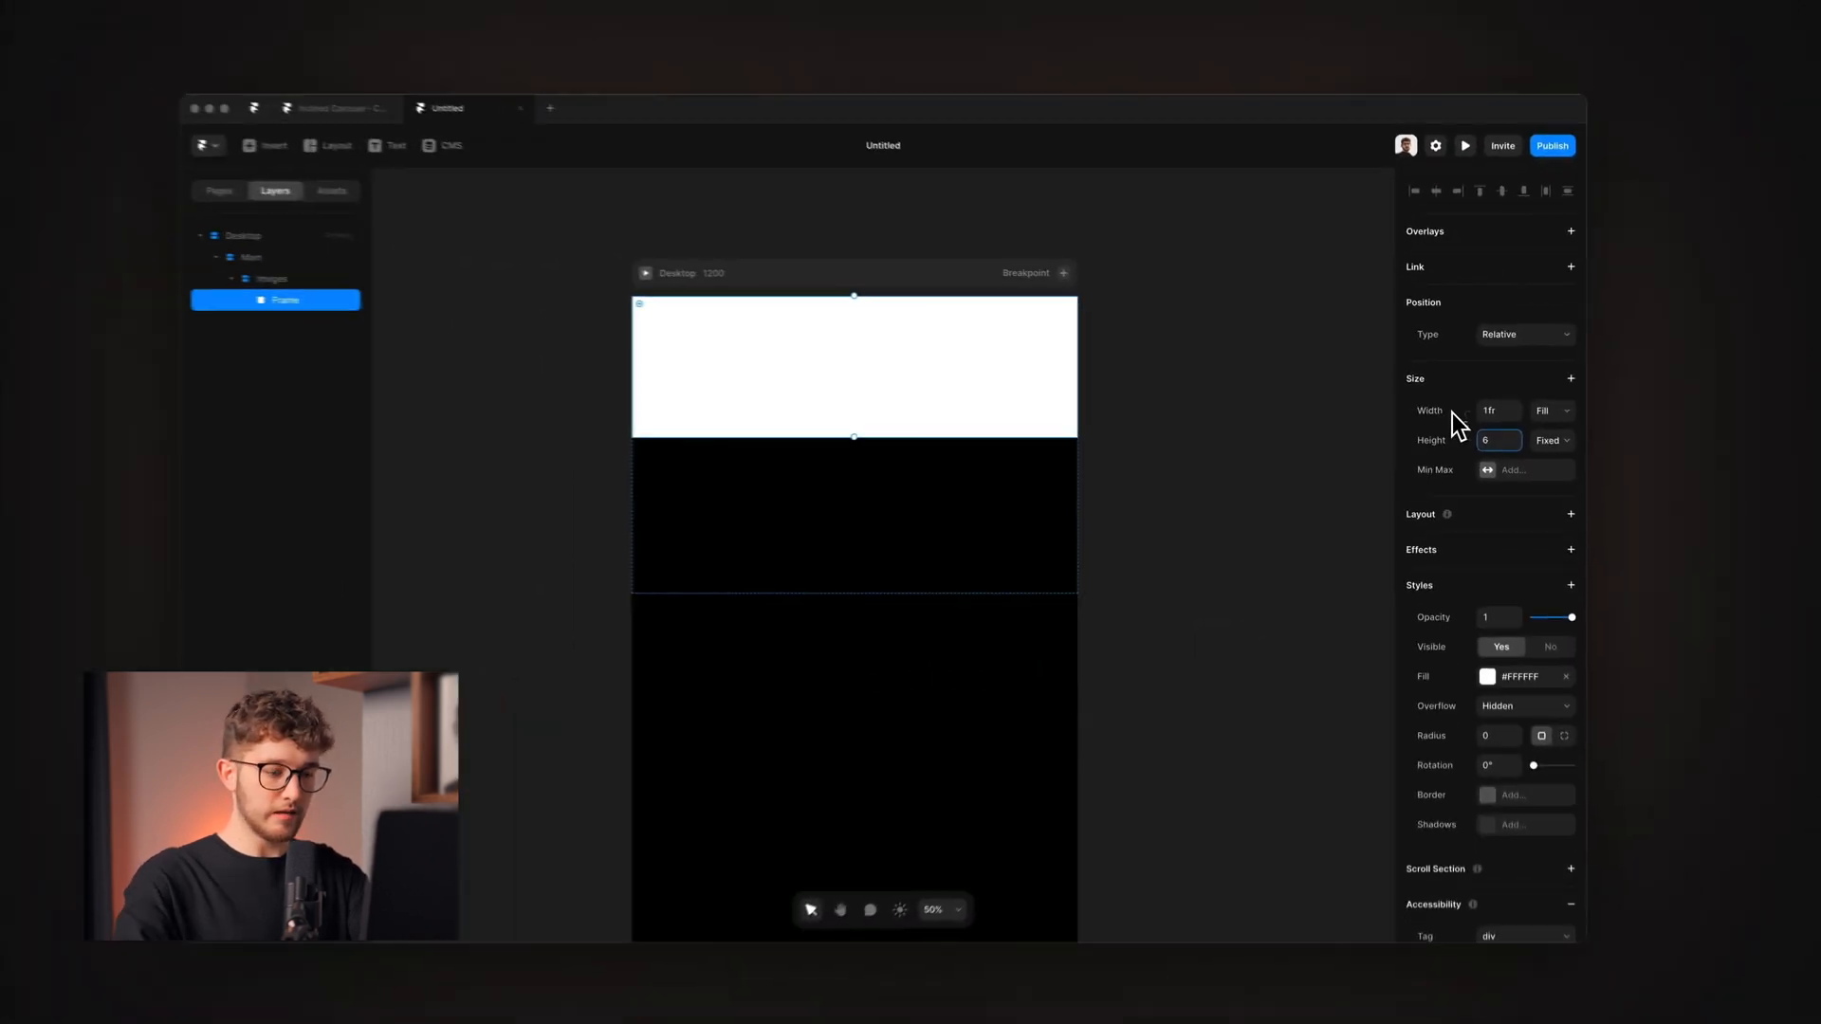
type("00")
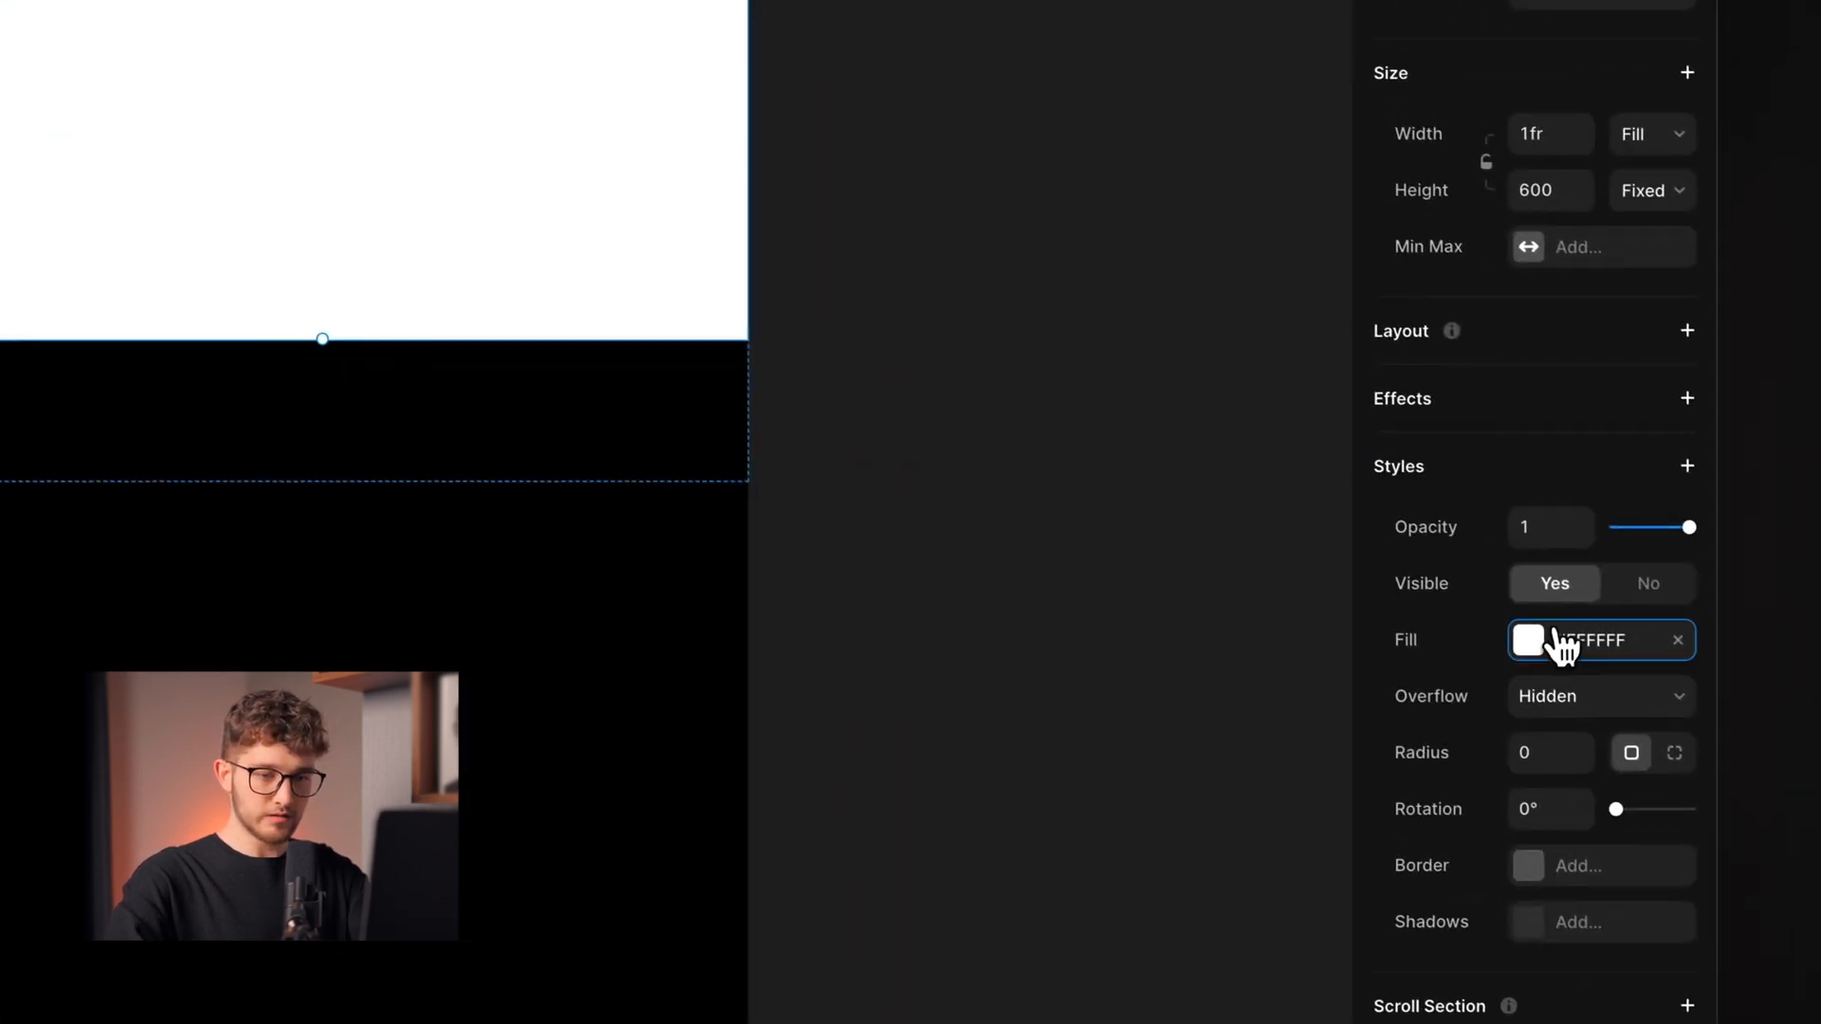
left_click(1531, 641)
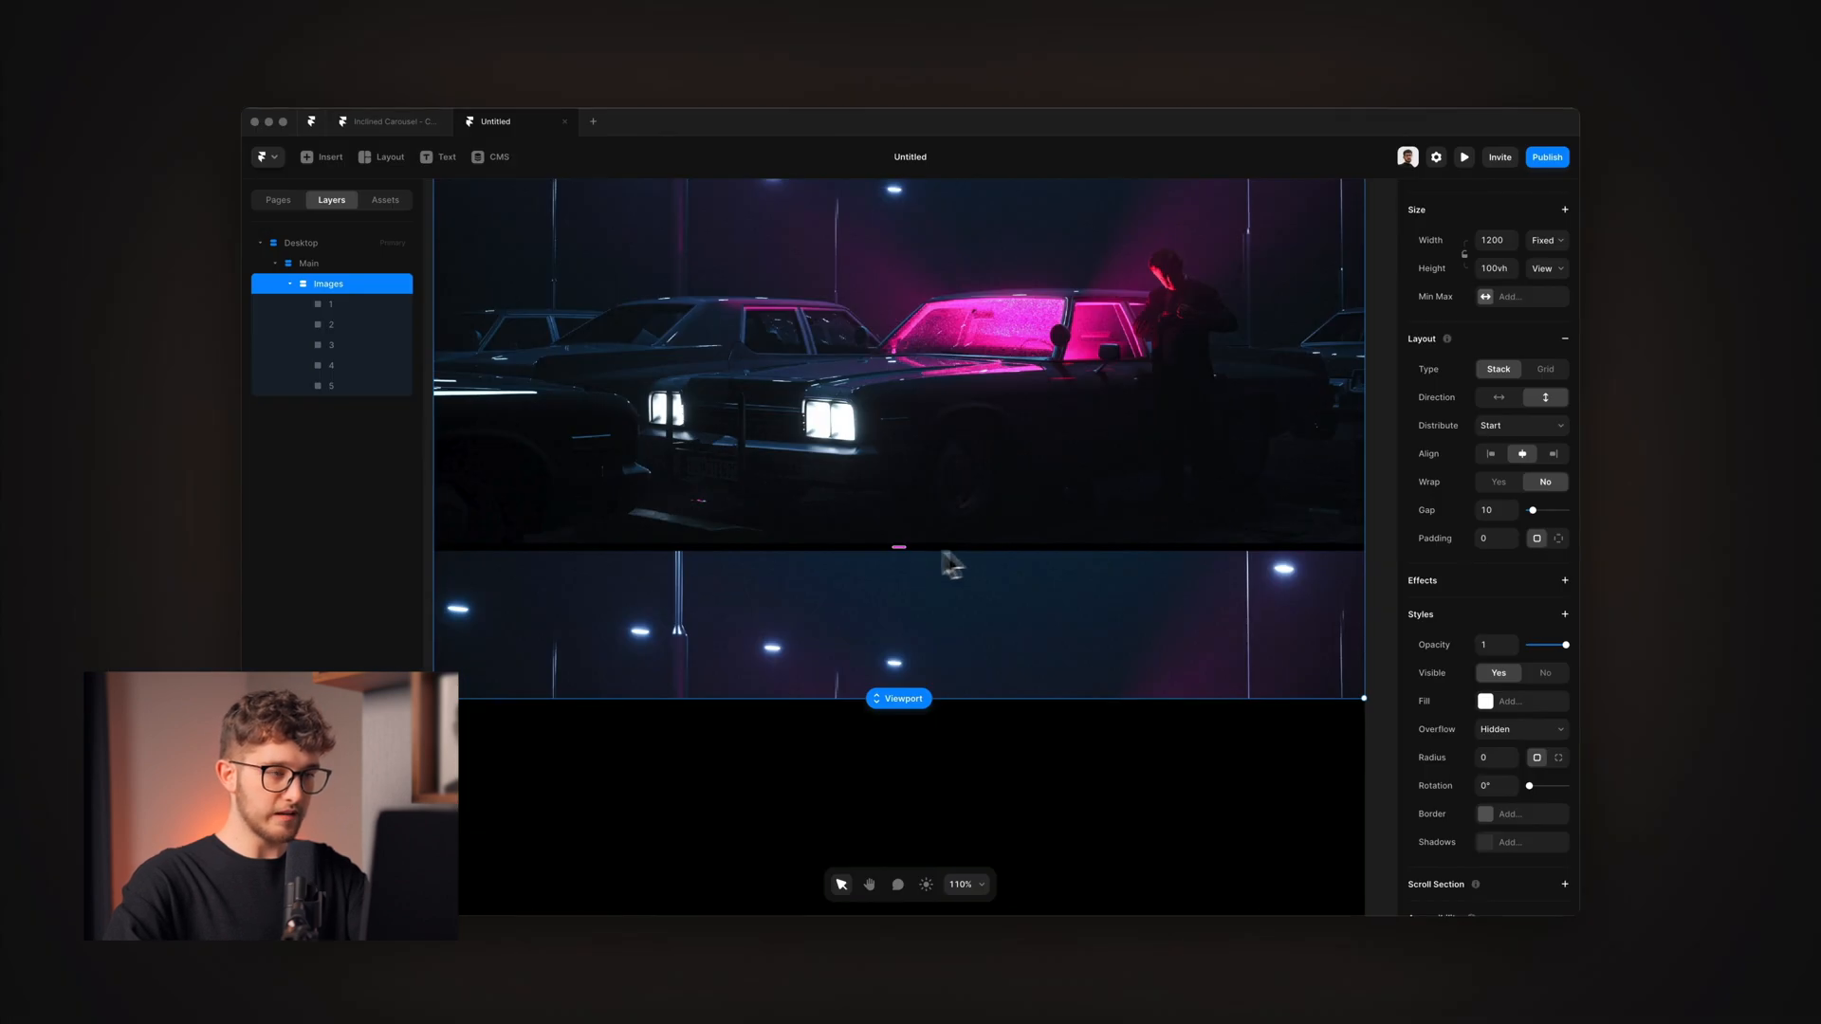
Set the Images stack gap to 132.
scroll("down", 3)
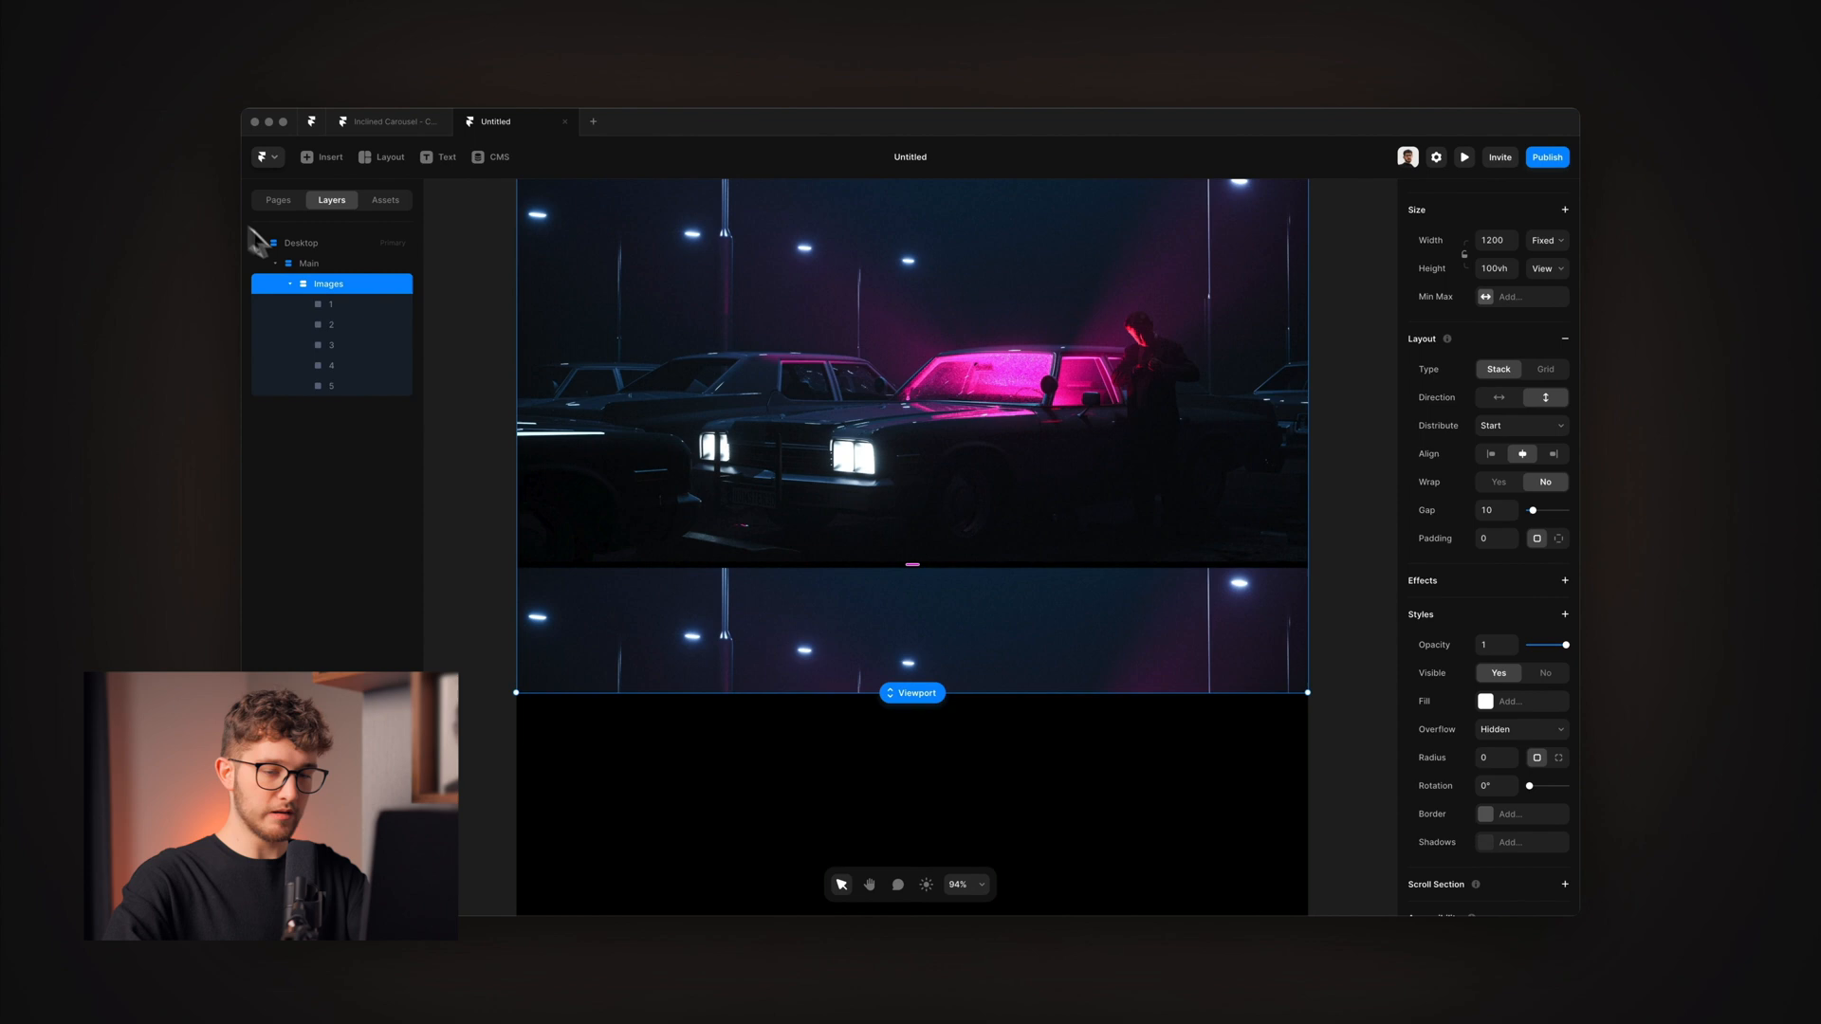
type("132")
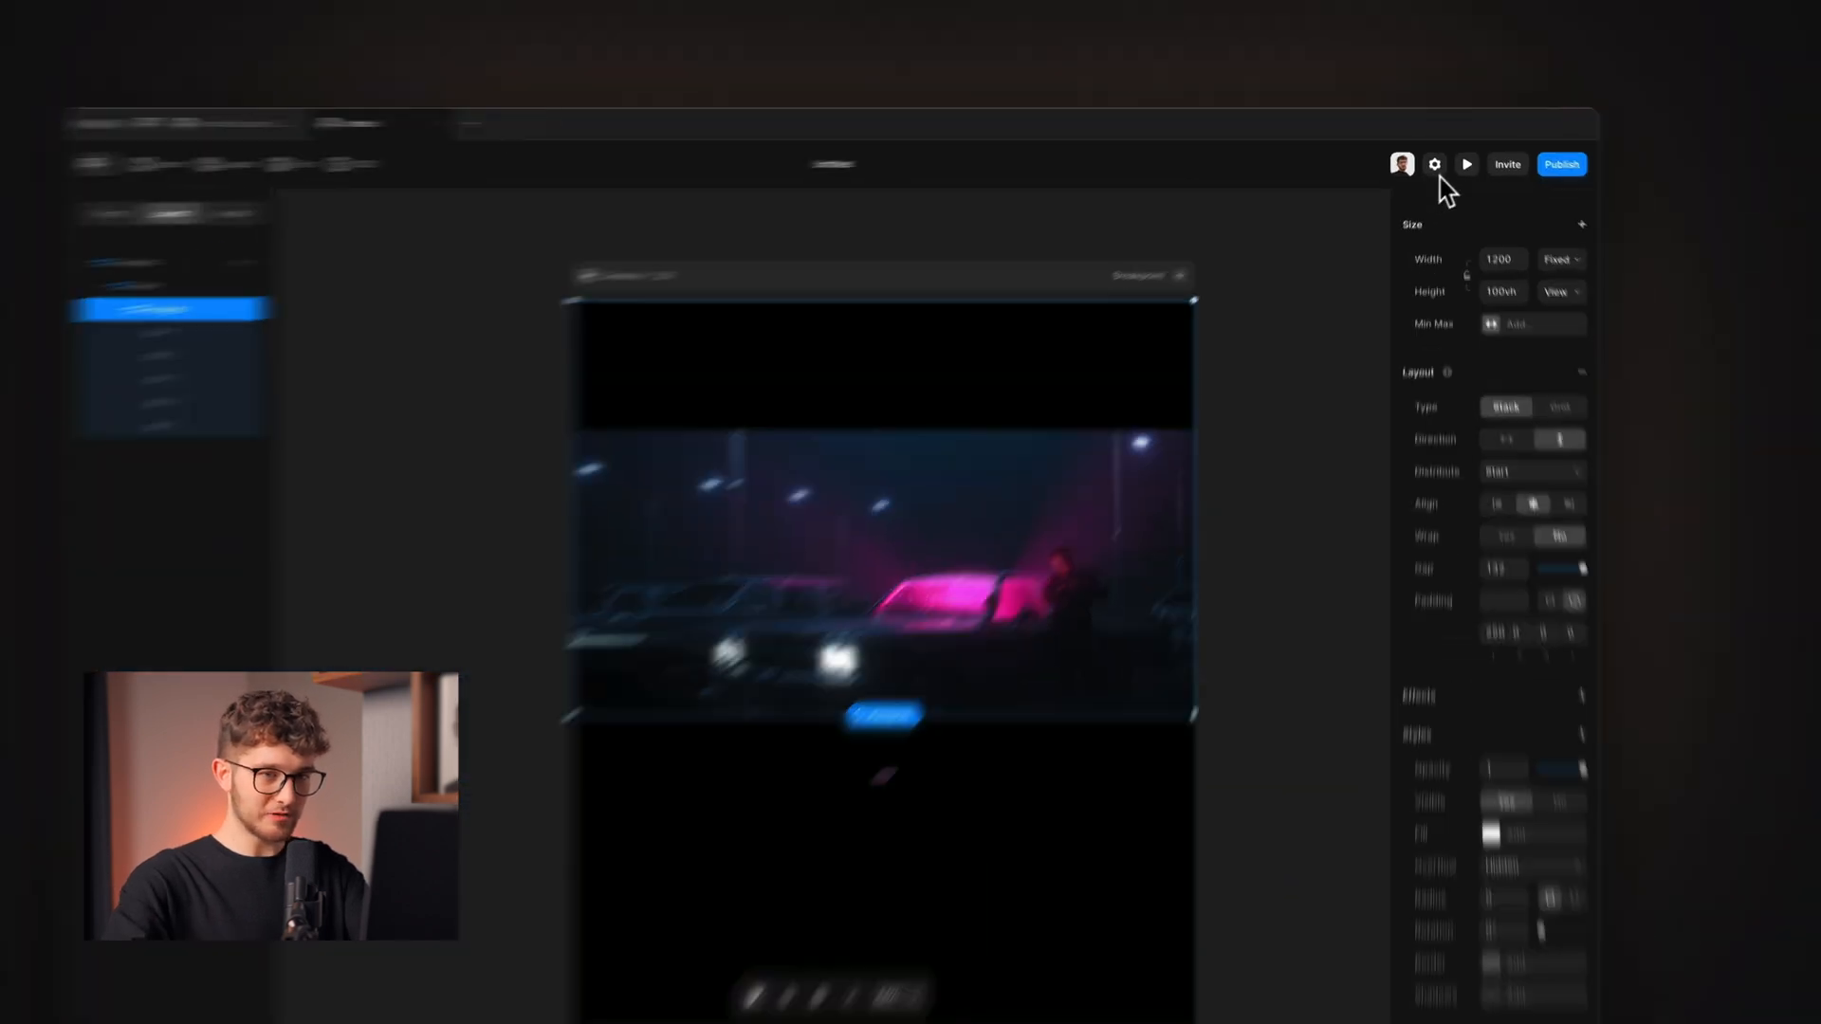
Preview the page to watch the stacked photos while scrolling.
left_click(1467, 164)
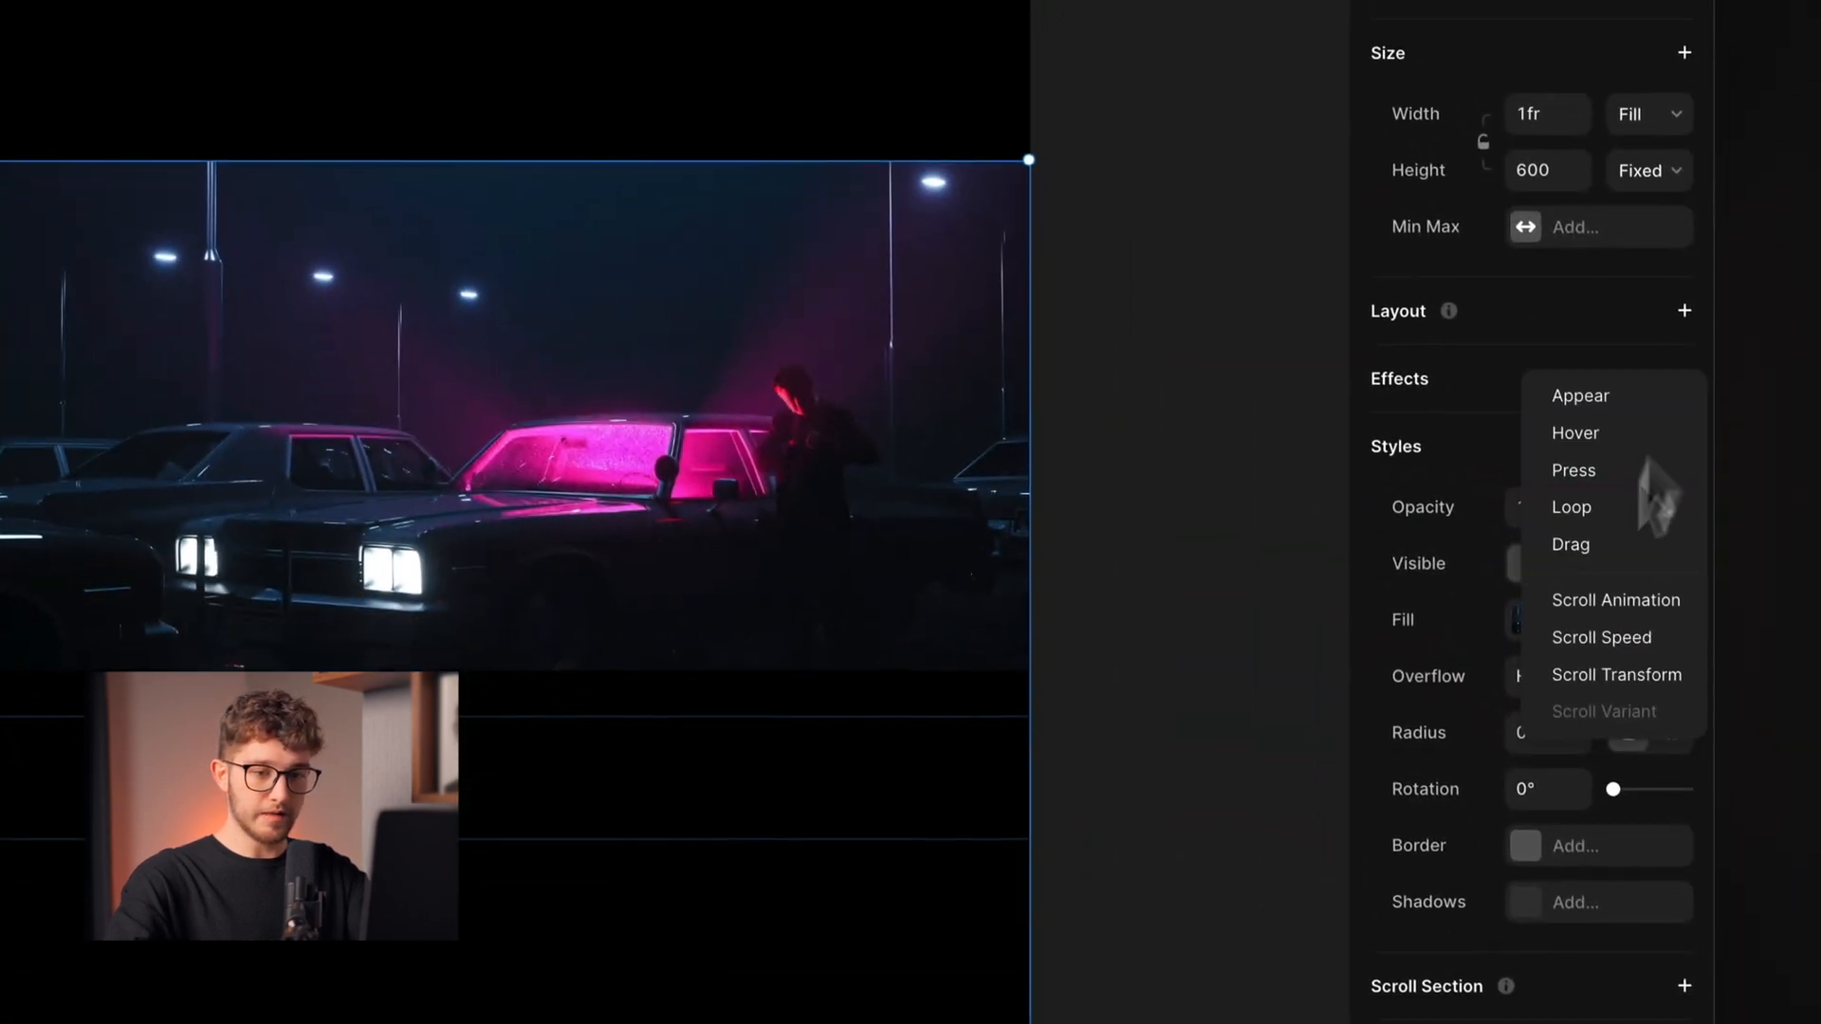
Add a scroll transform keeping opacity and scale at 1 with a large negative ending Offset Y.
left_click(1616, 675)
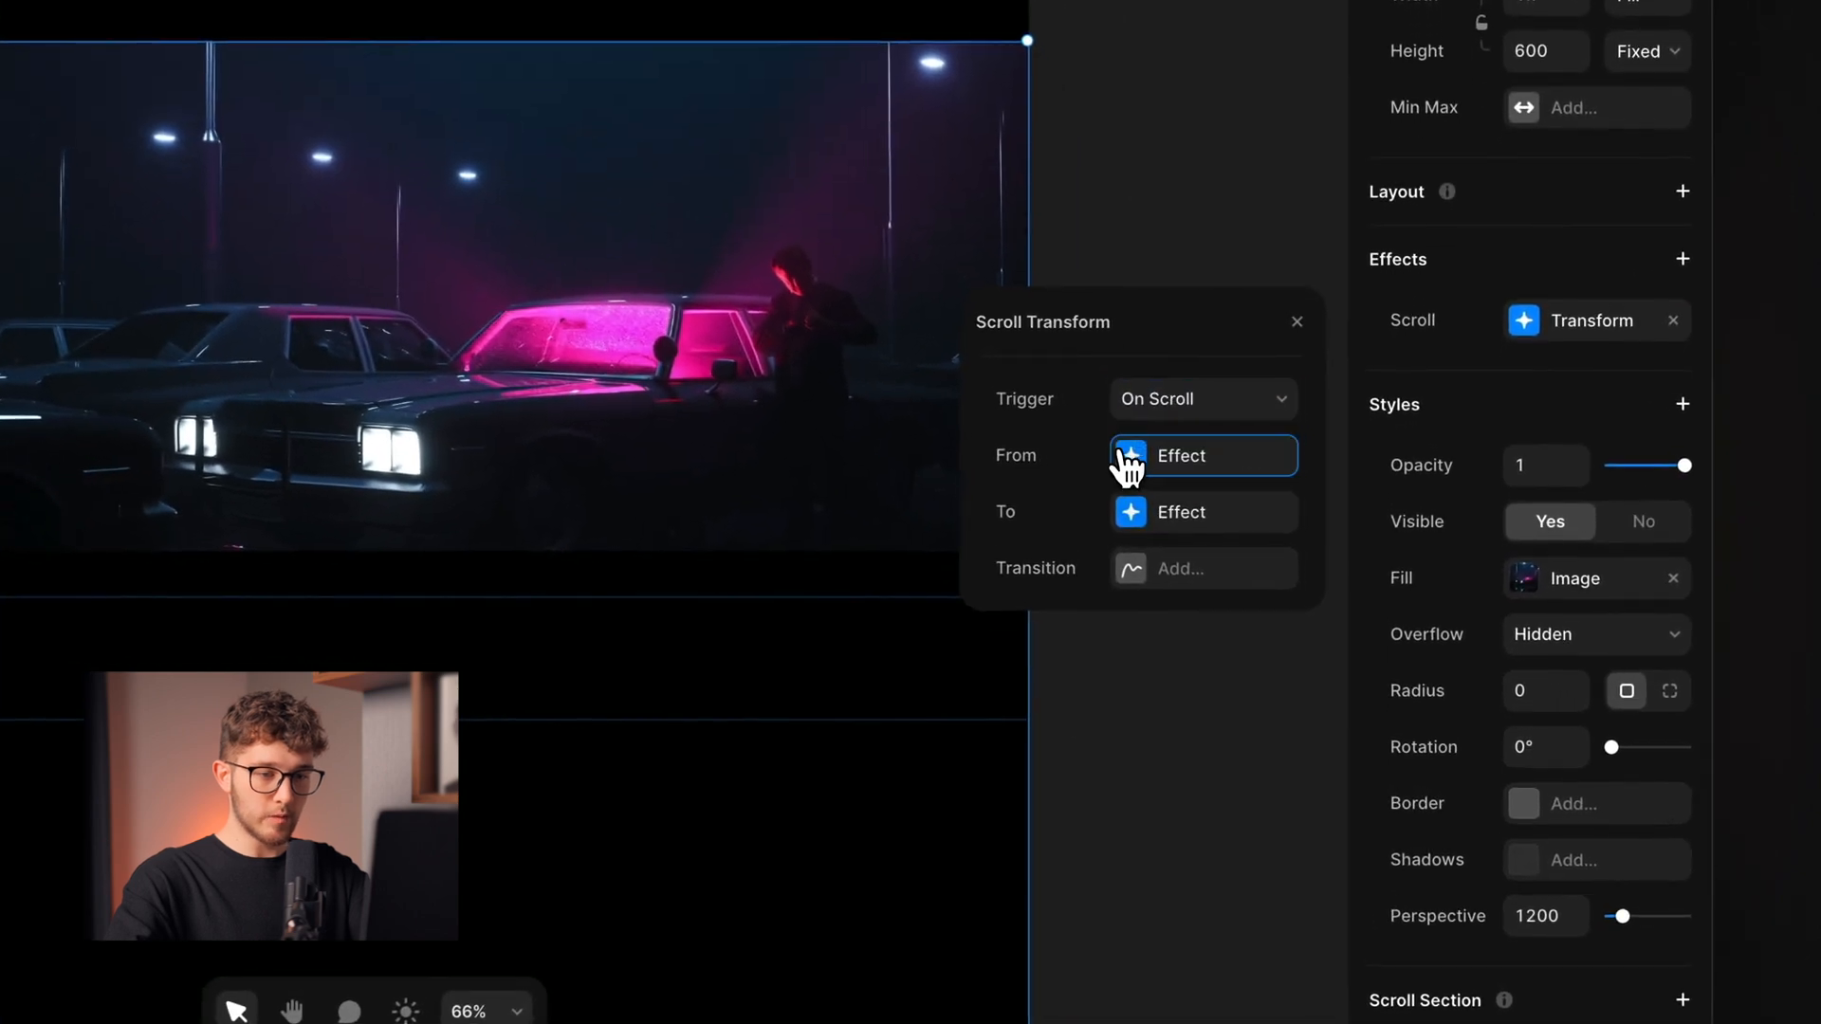
left_click(1203, 456)
type("10")
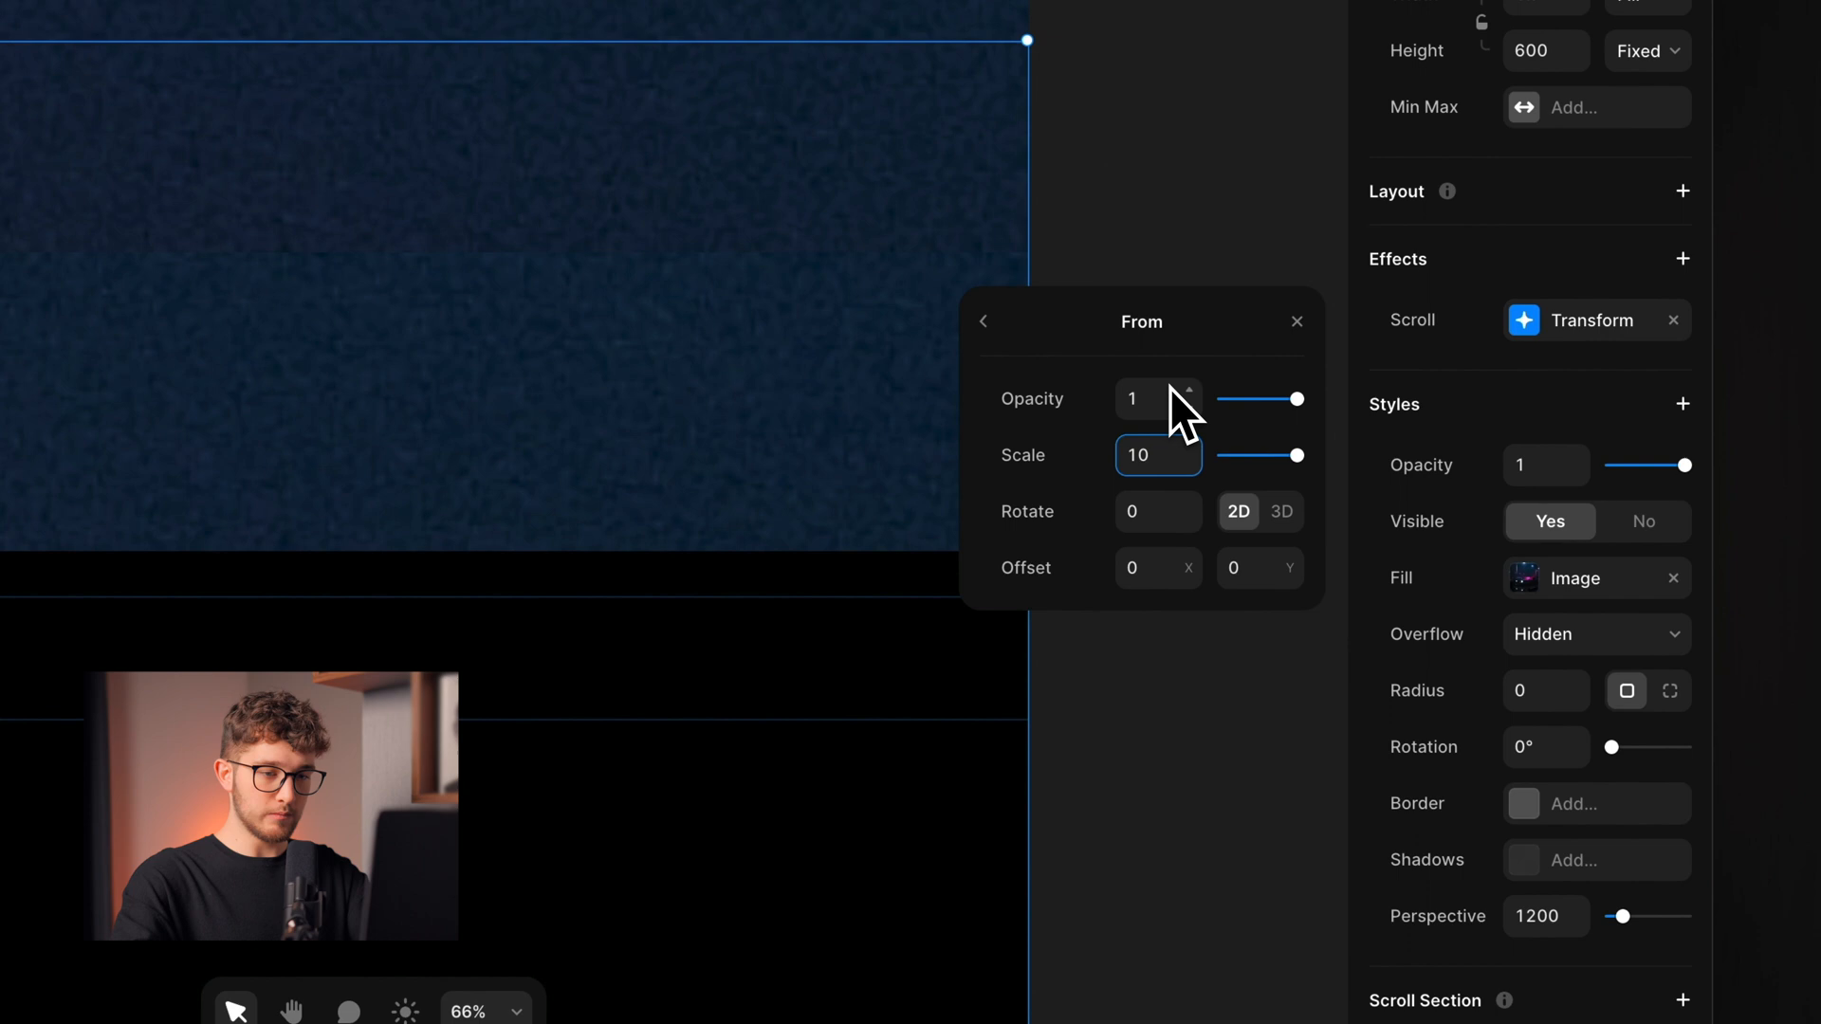
type("1")
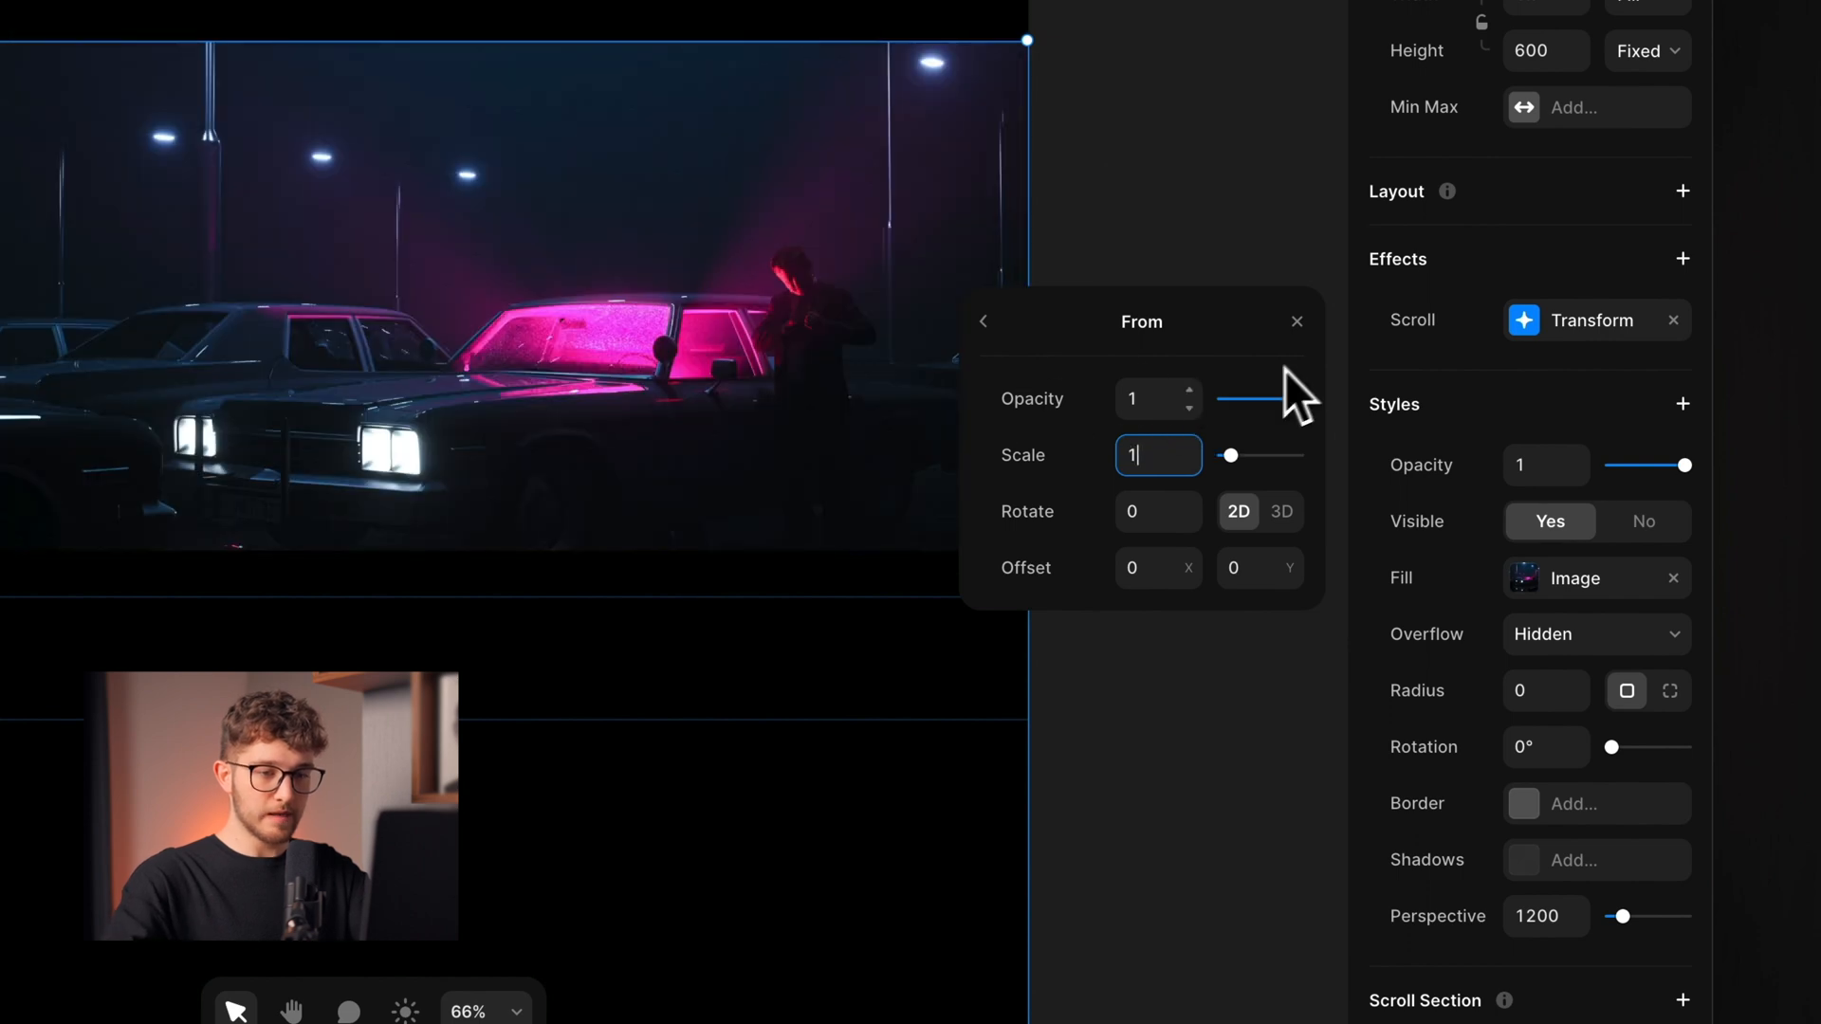
left_click(985, 322)
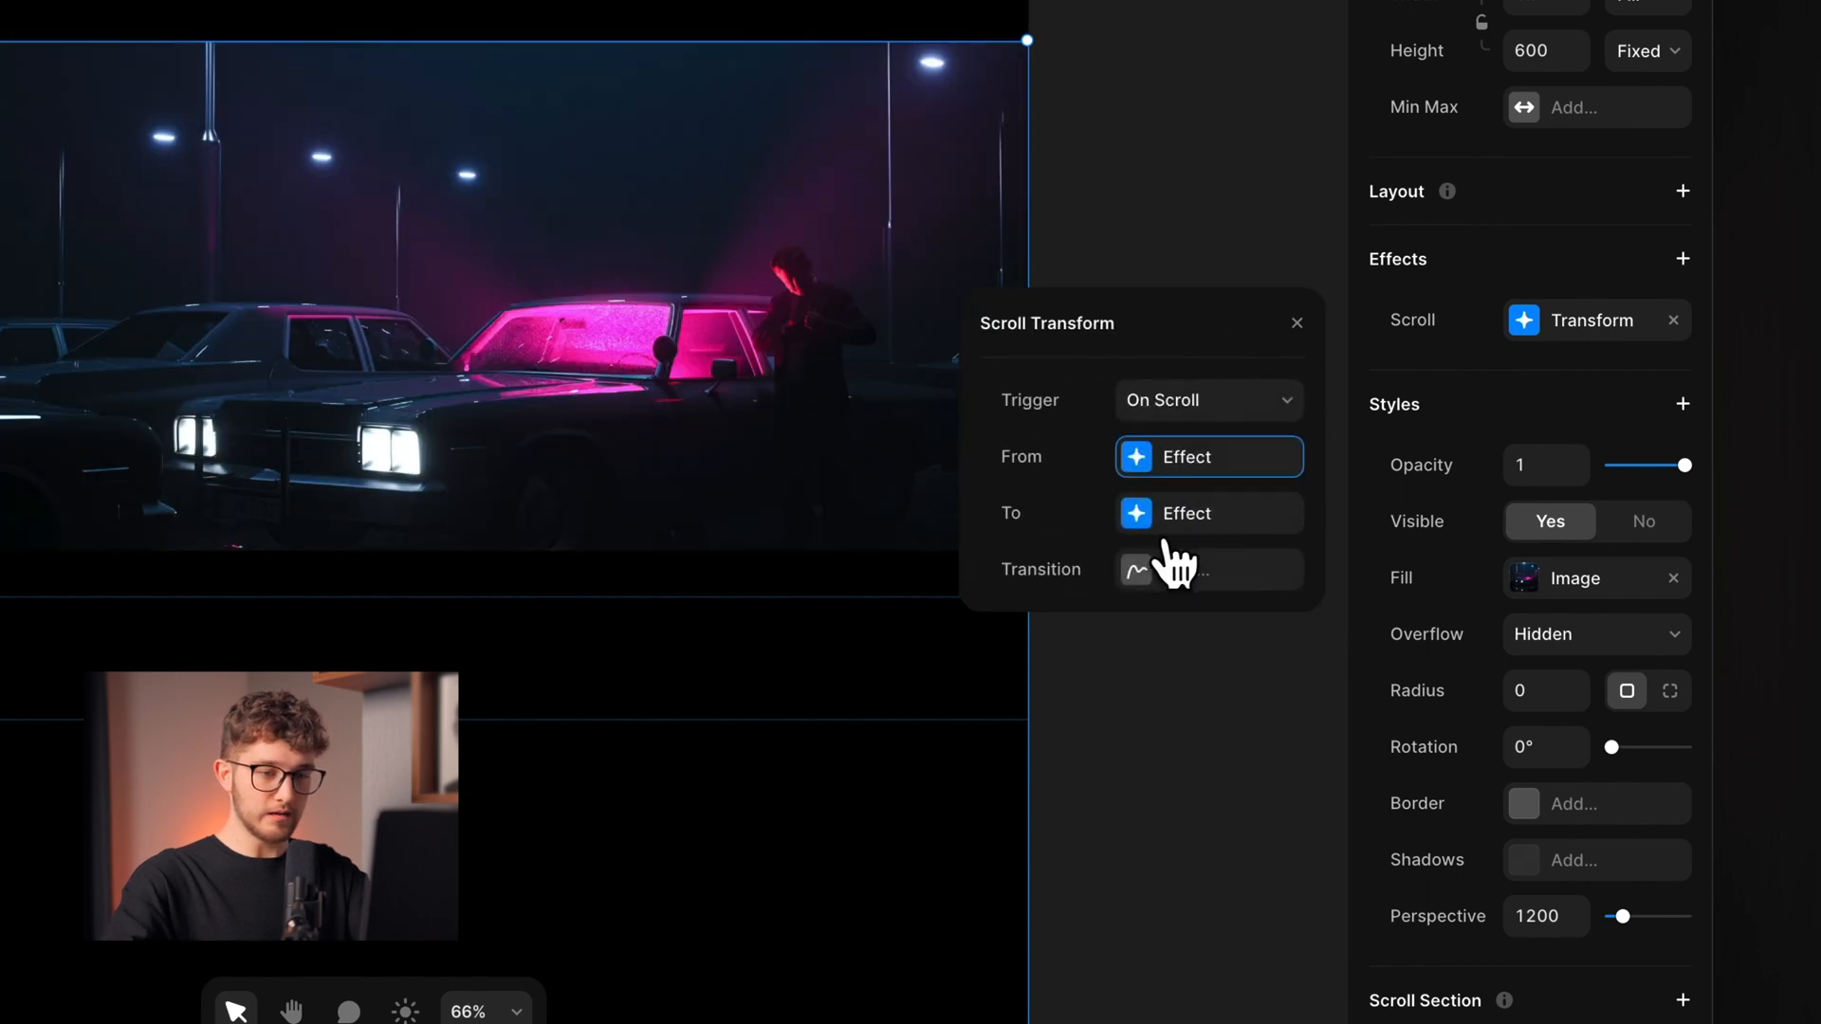
left_click(1209, 513)
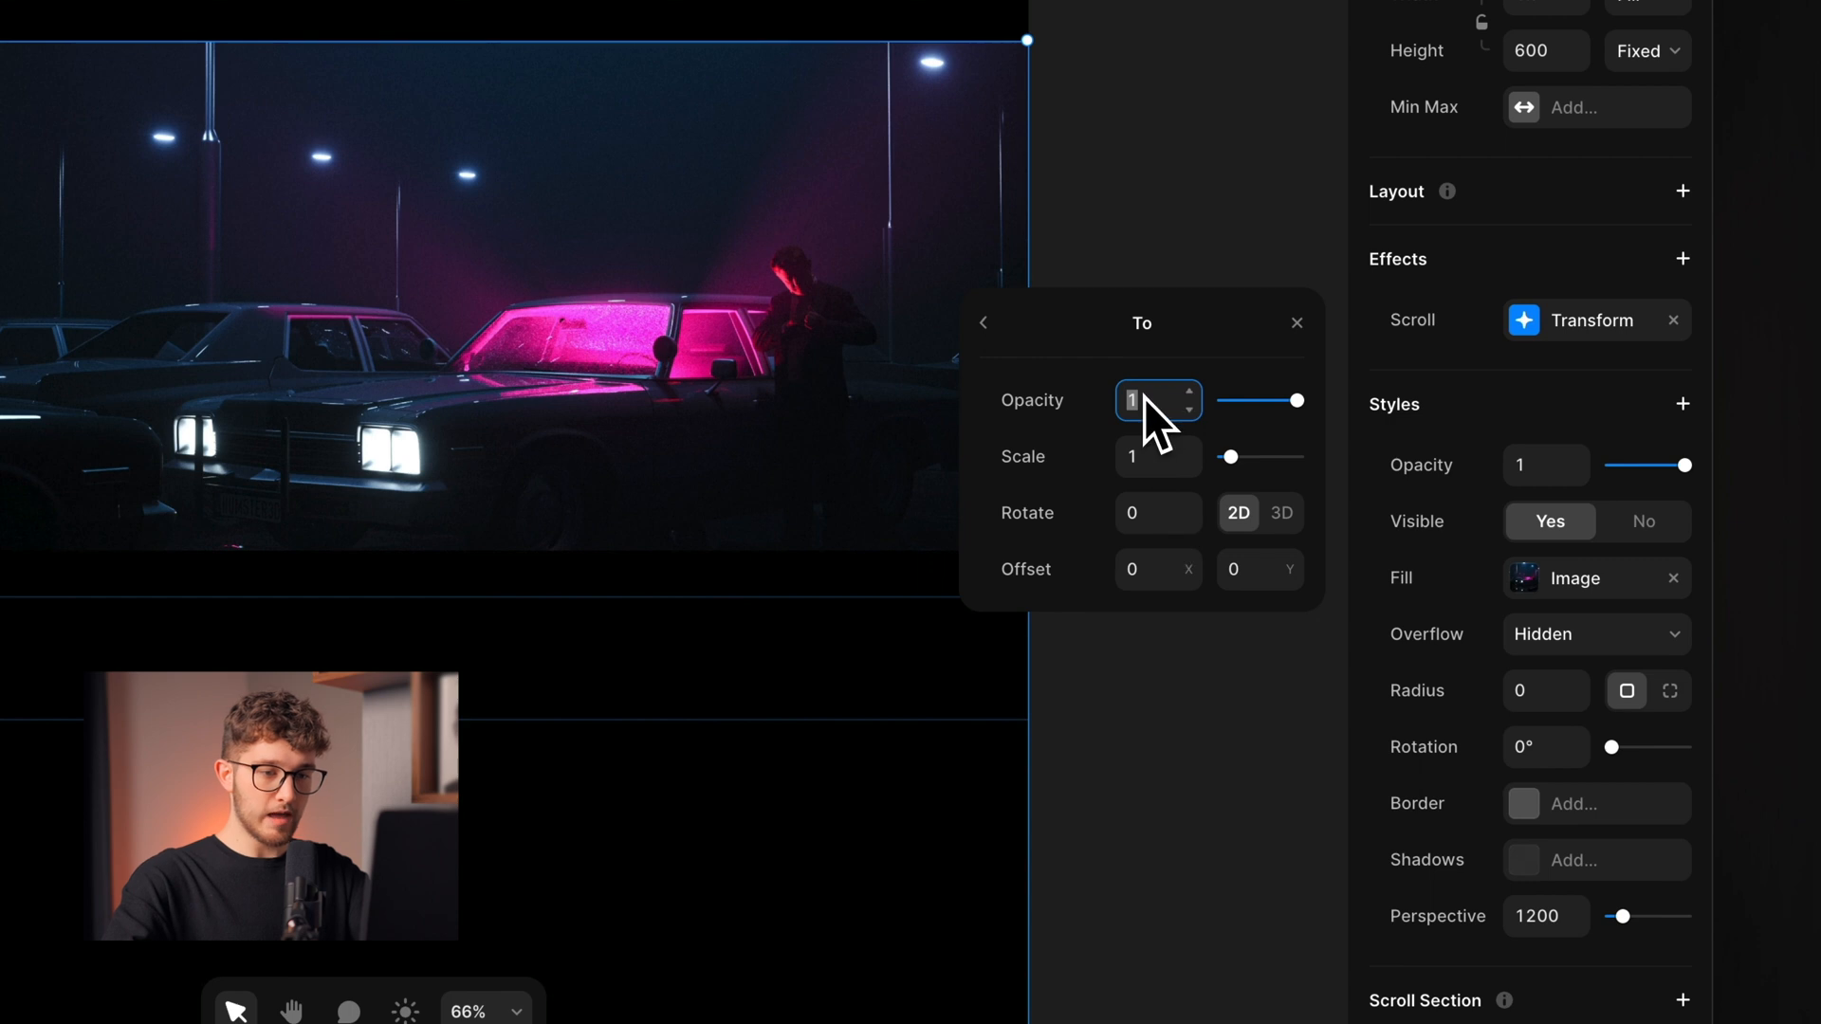
left_click(1153, 458)
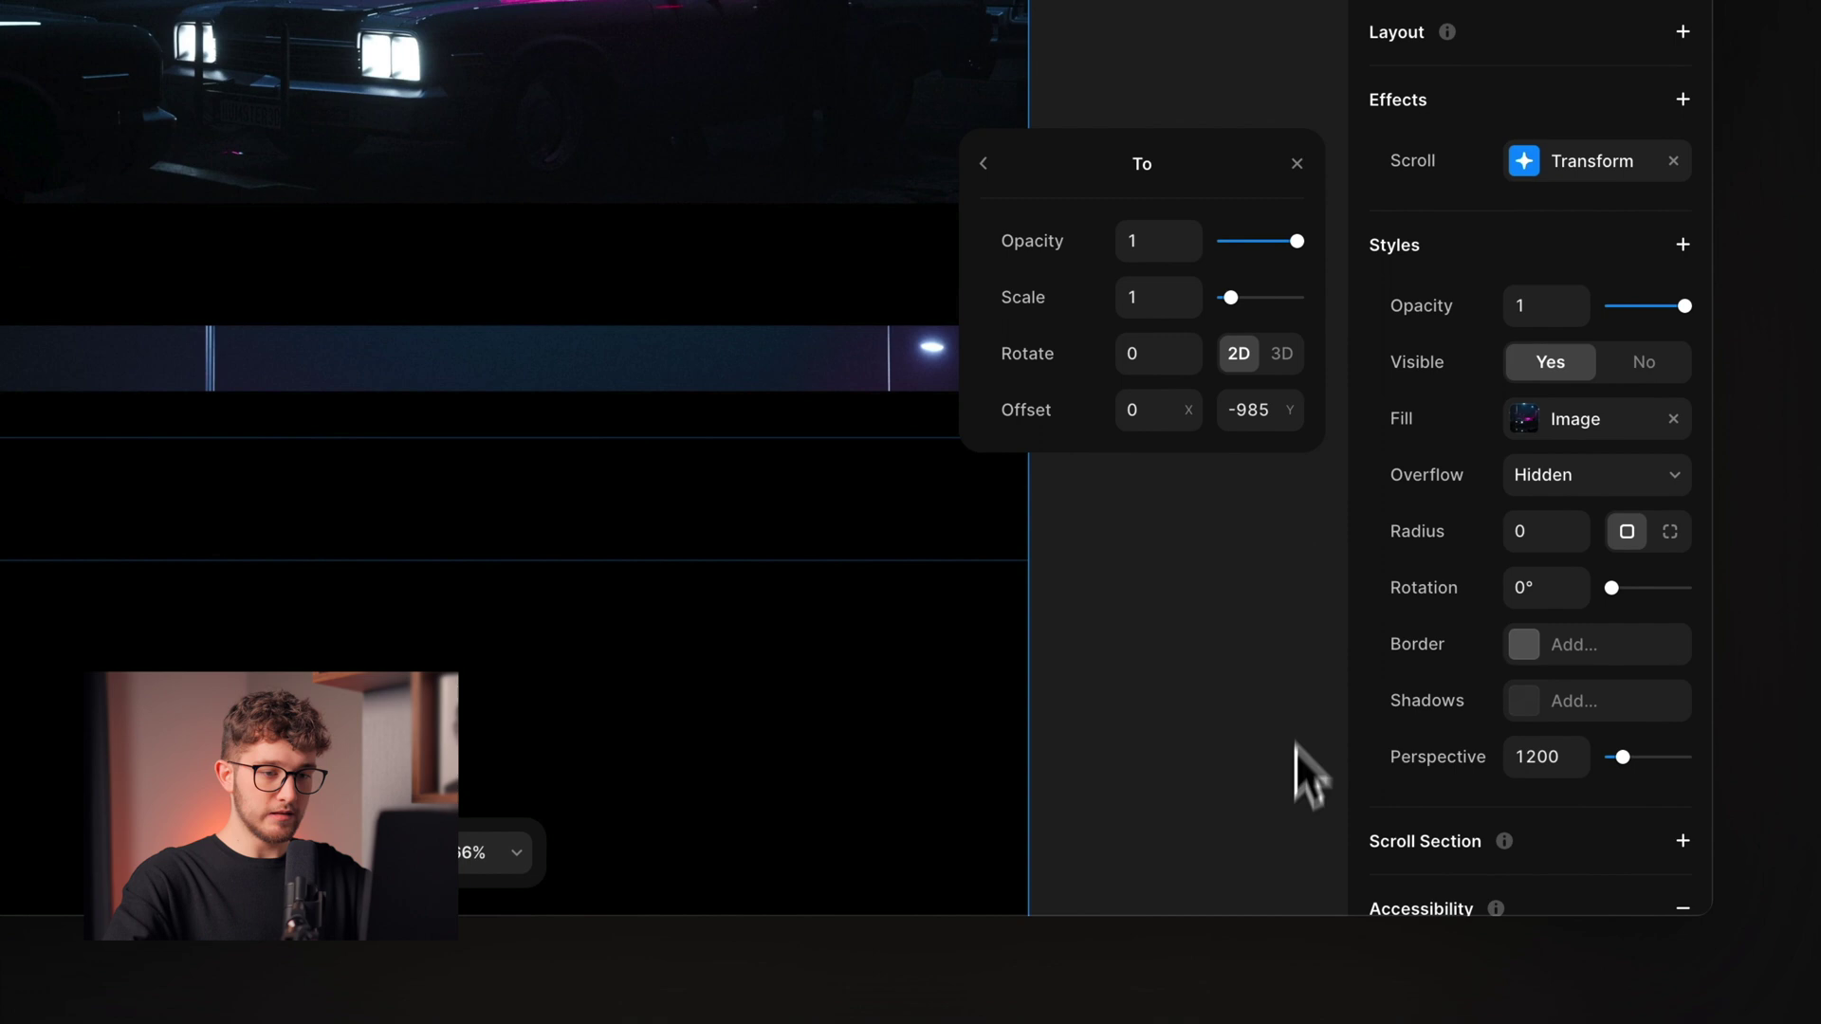
left_click(1255, 411)
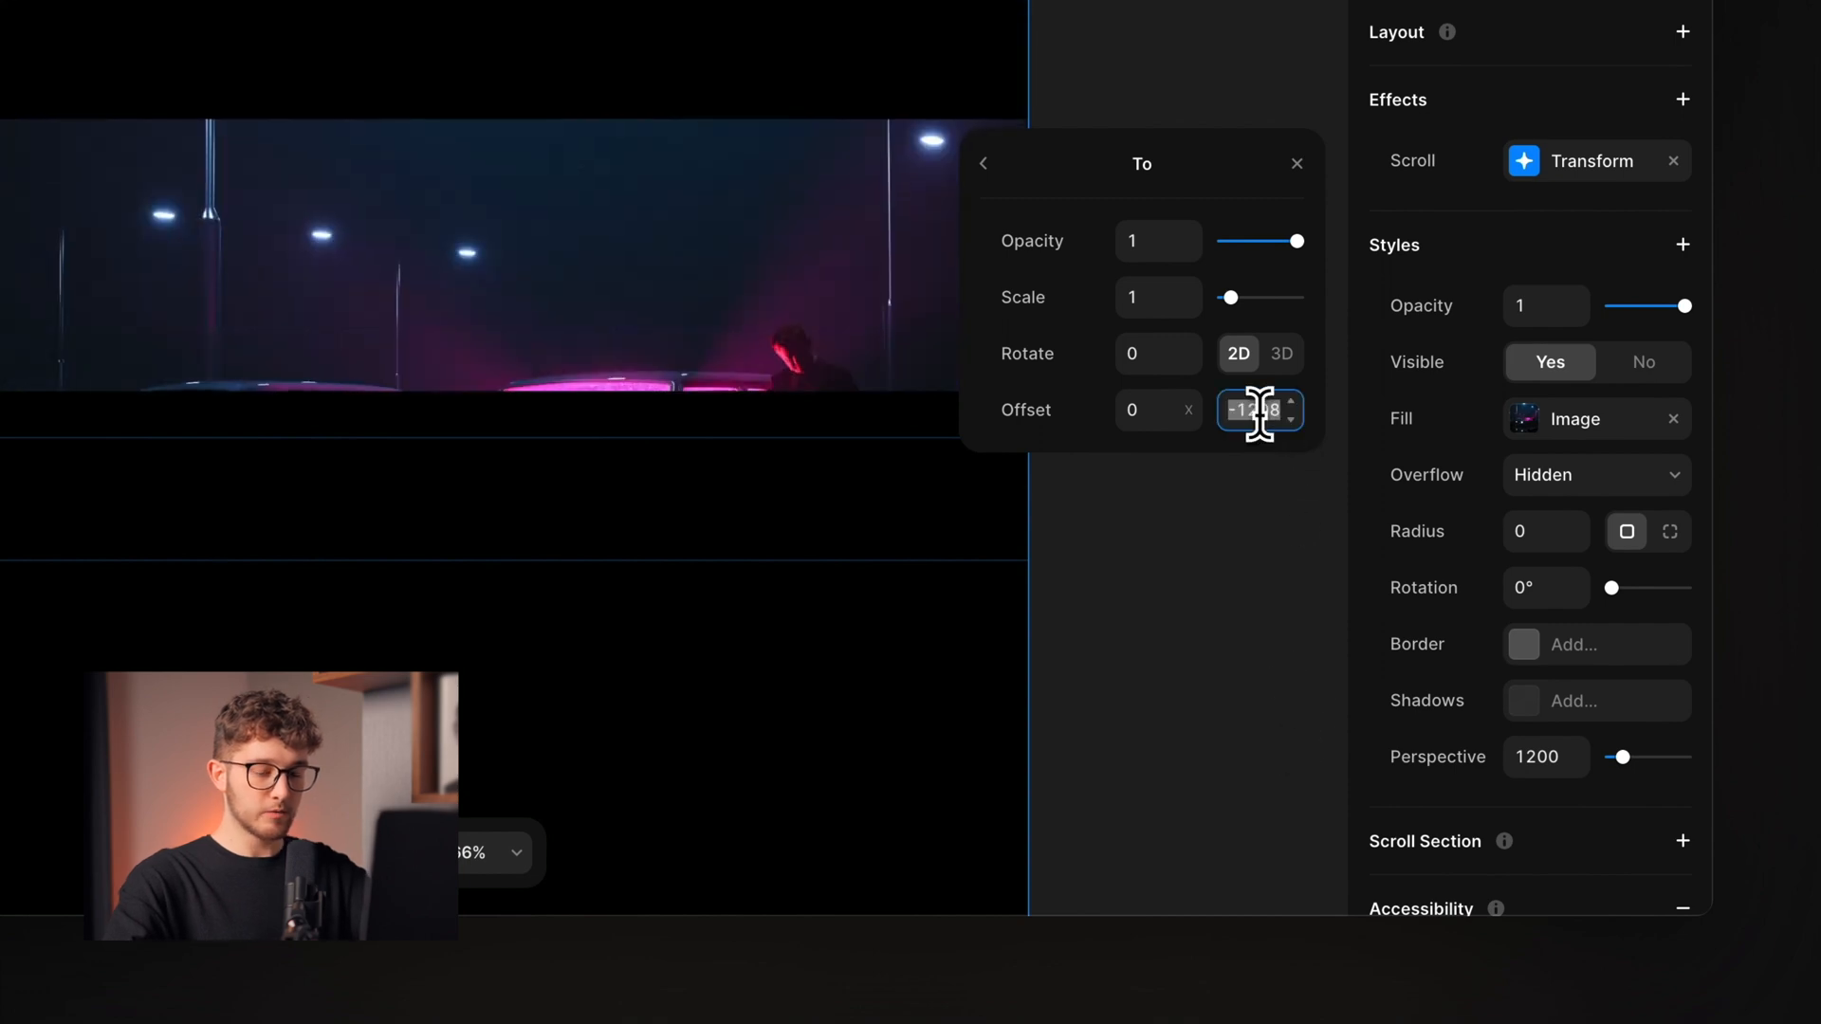
type("-3")
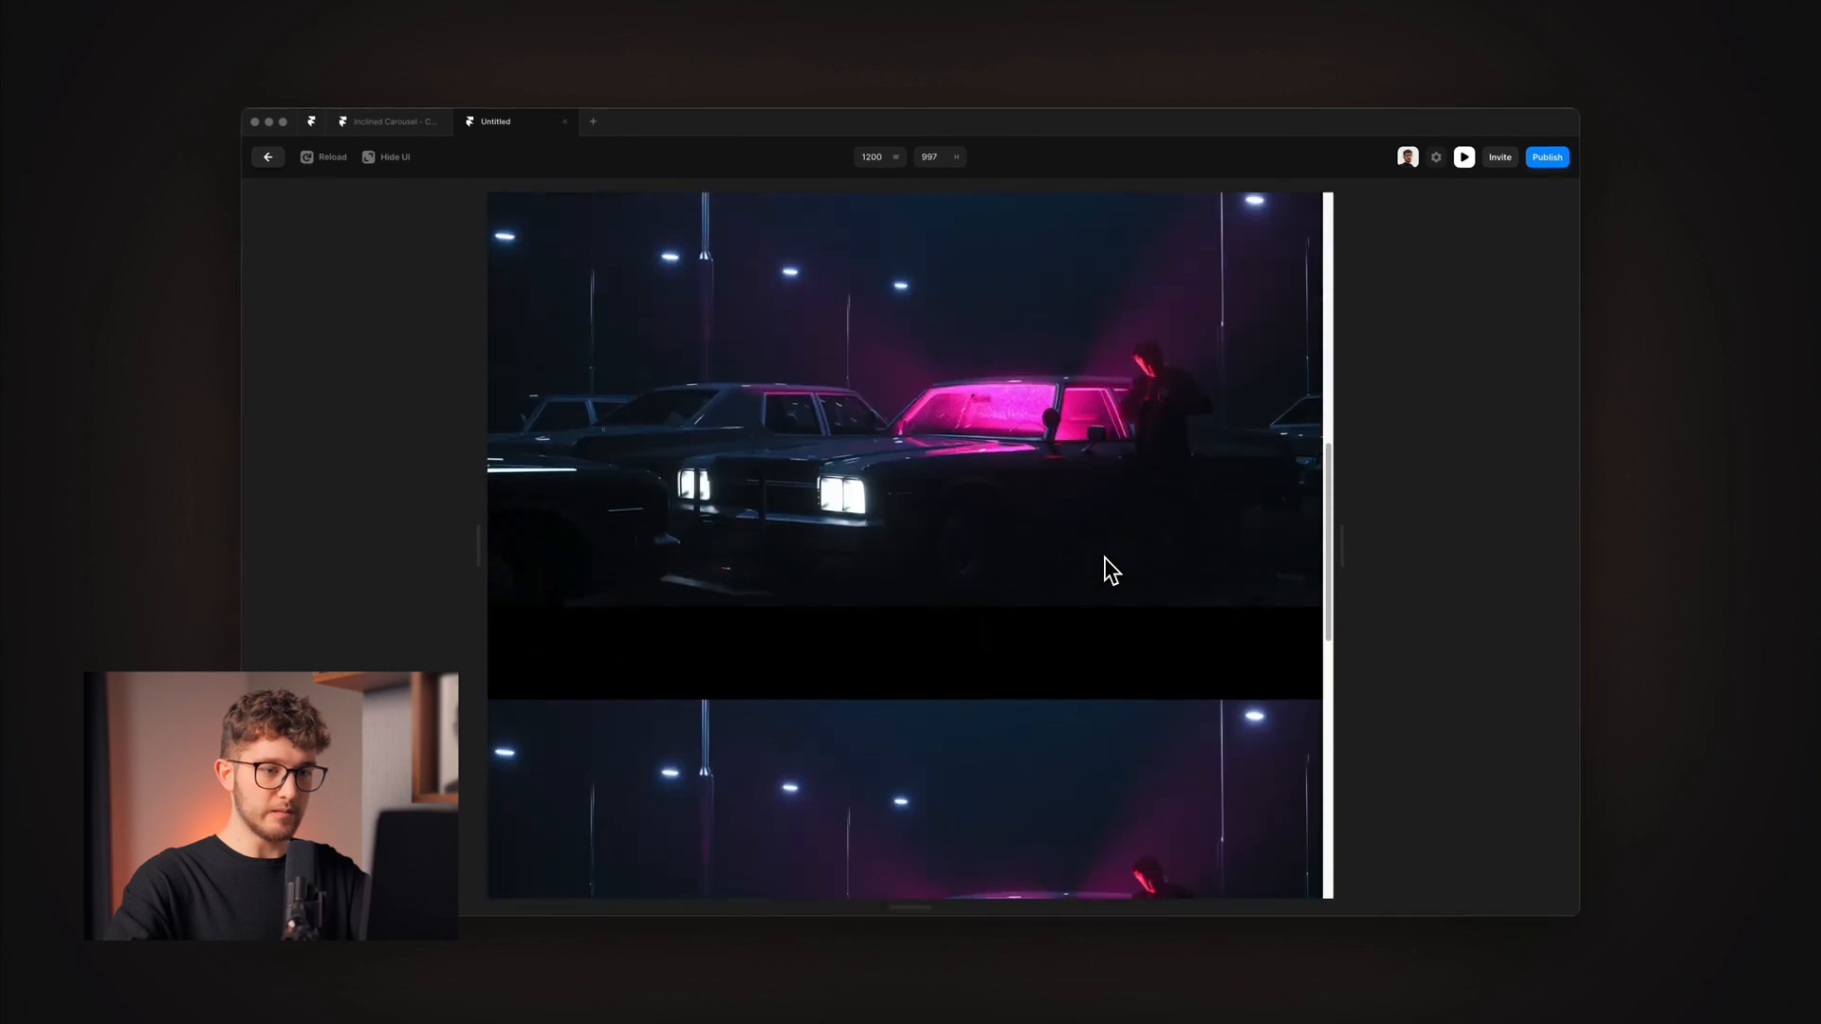
Scroll the preview and watch the photos slide upward.
scroll("down", 3)
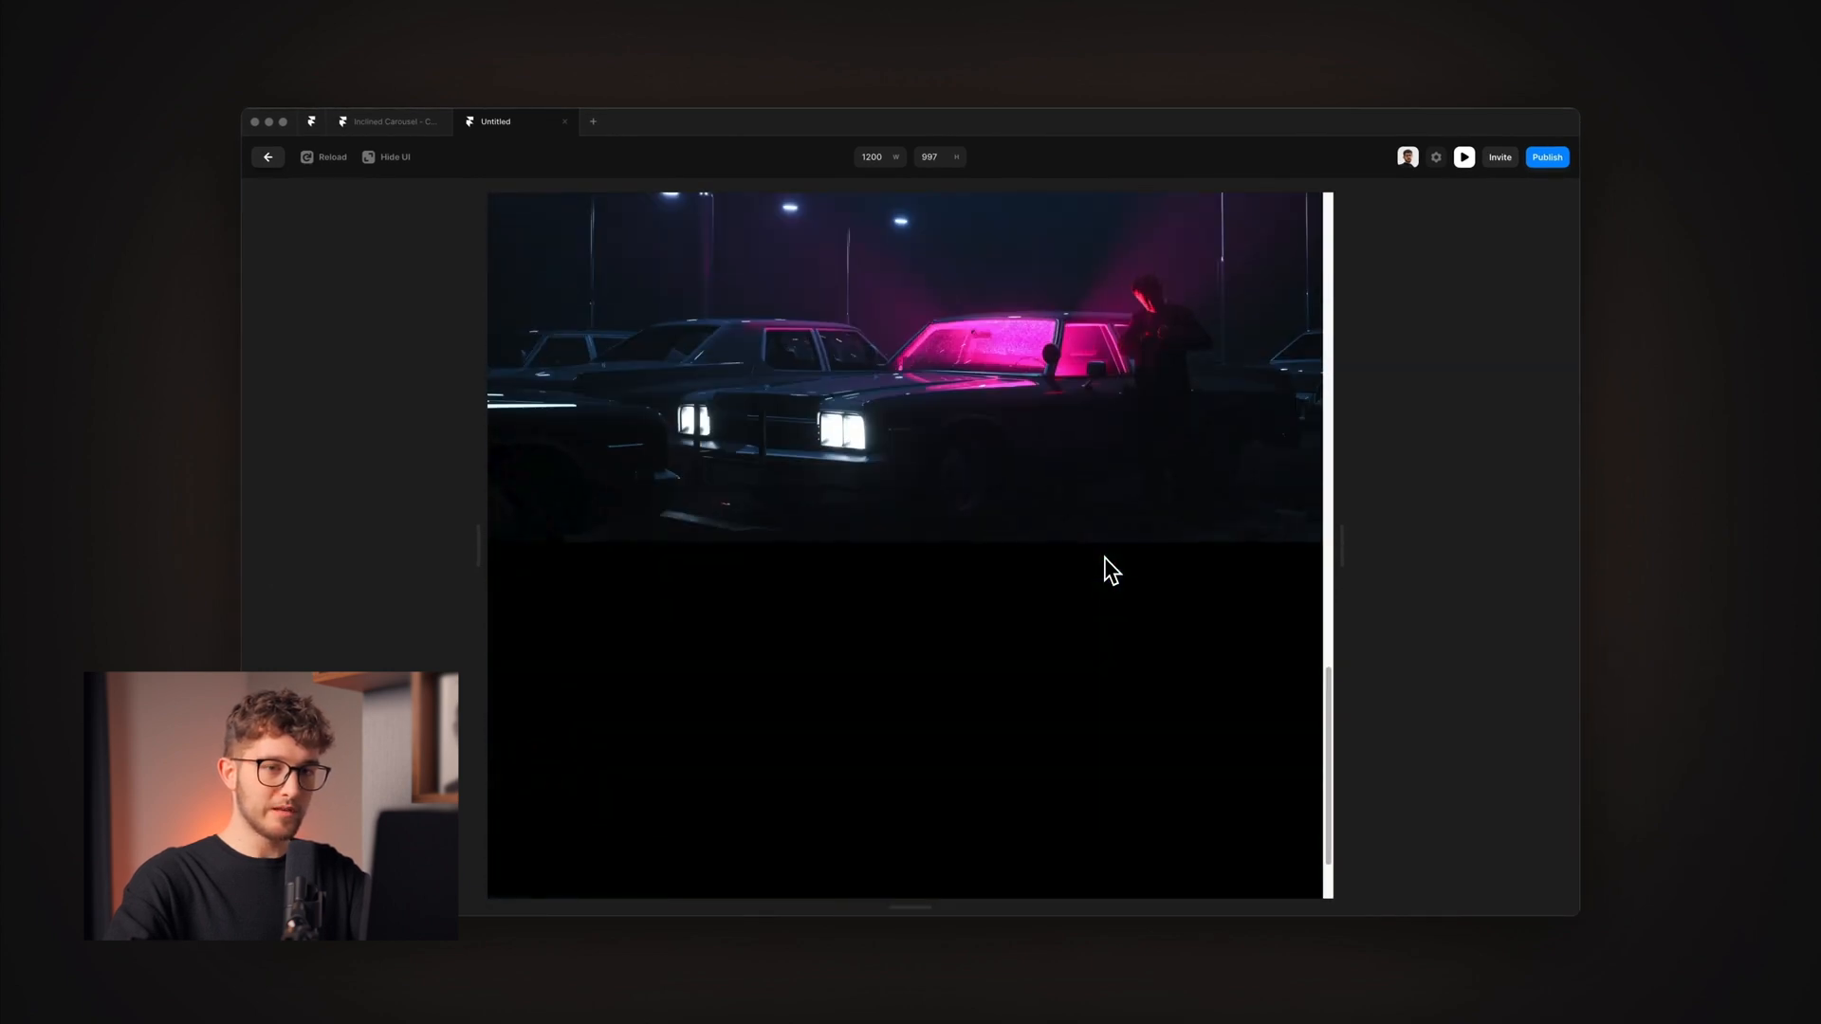
left_click(1464, 157)
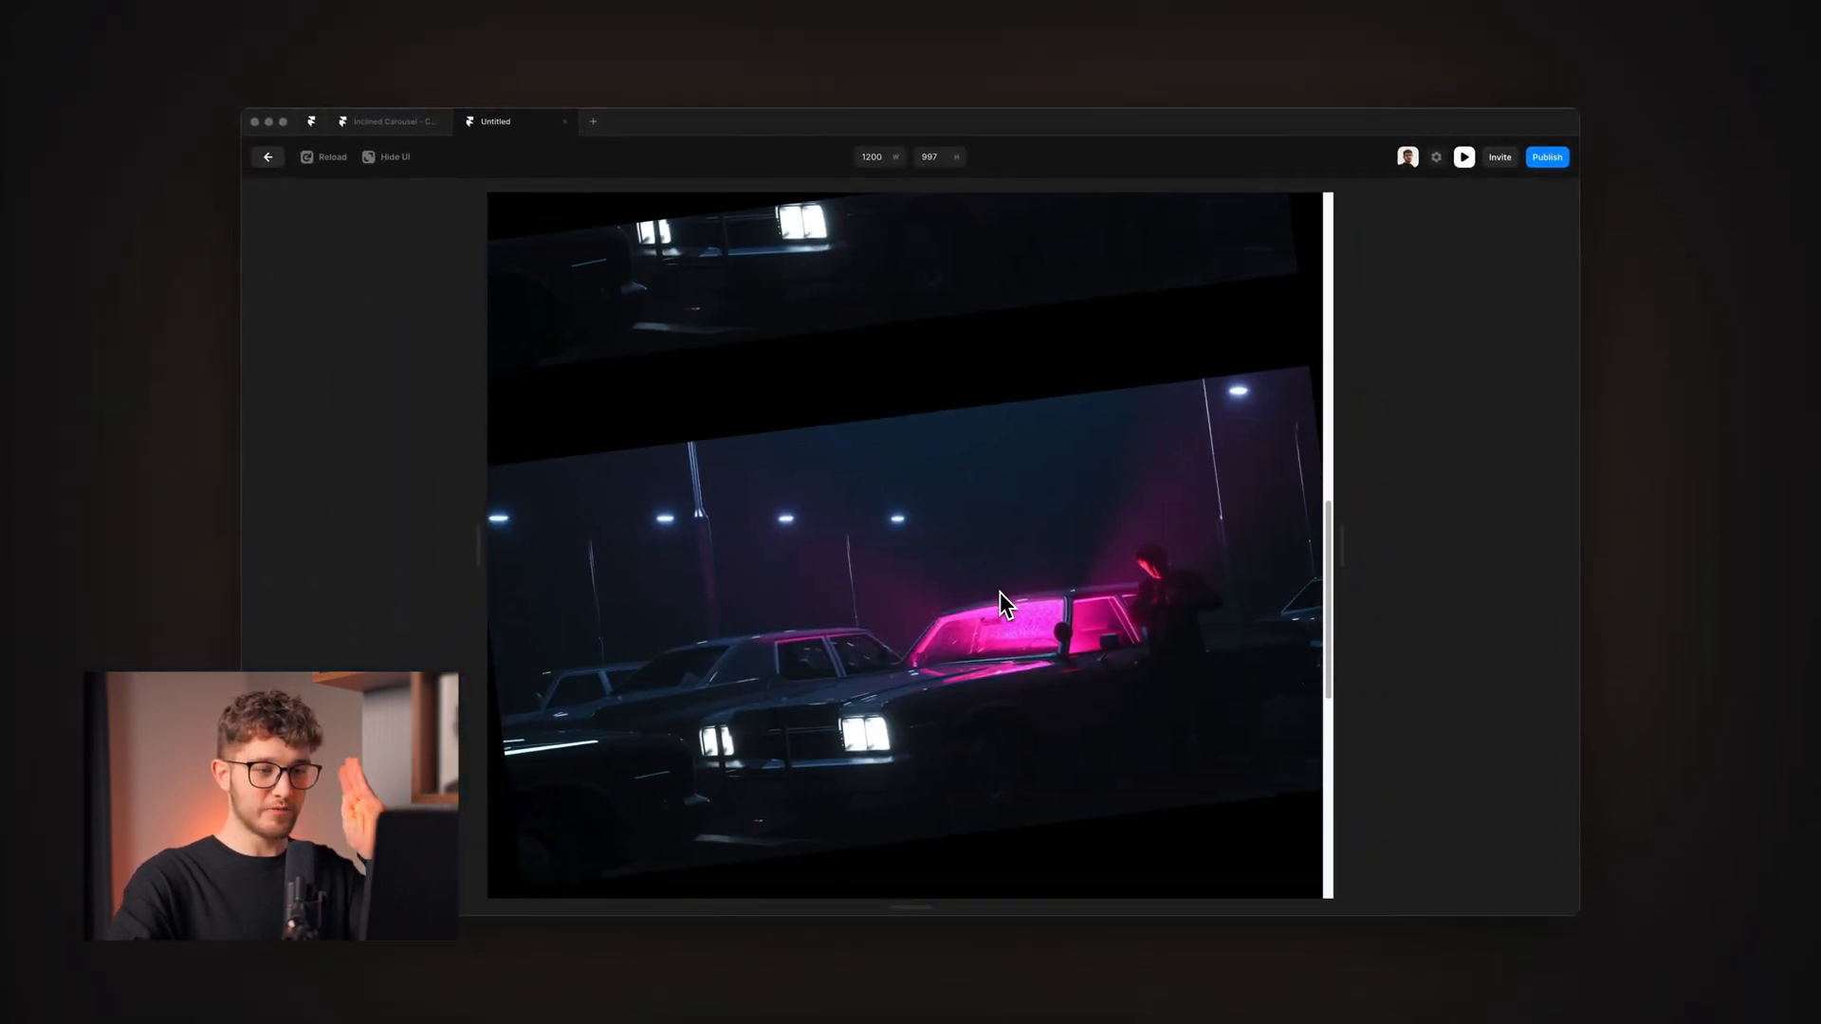
Scroll the preview to check the -7° tilted photo stack.
scroll("down", 3)
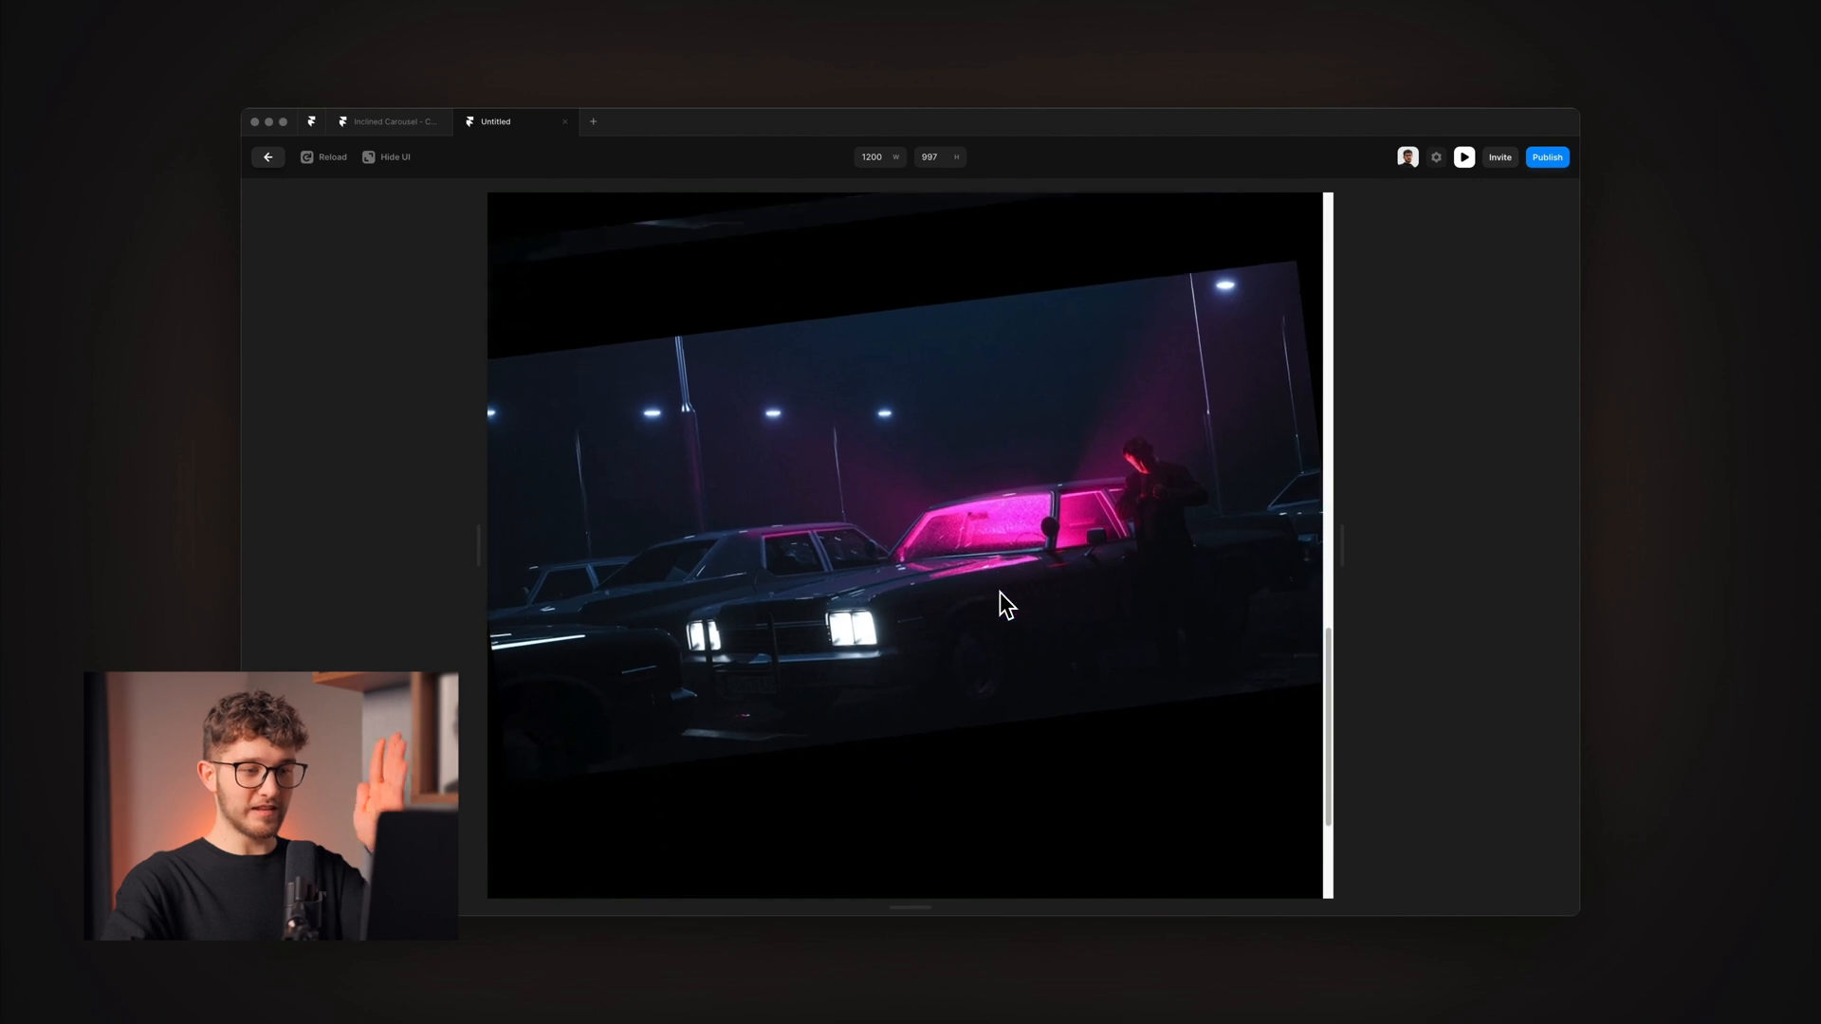
scroll("down", 3)
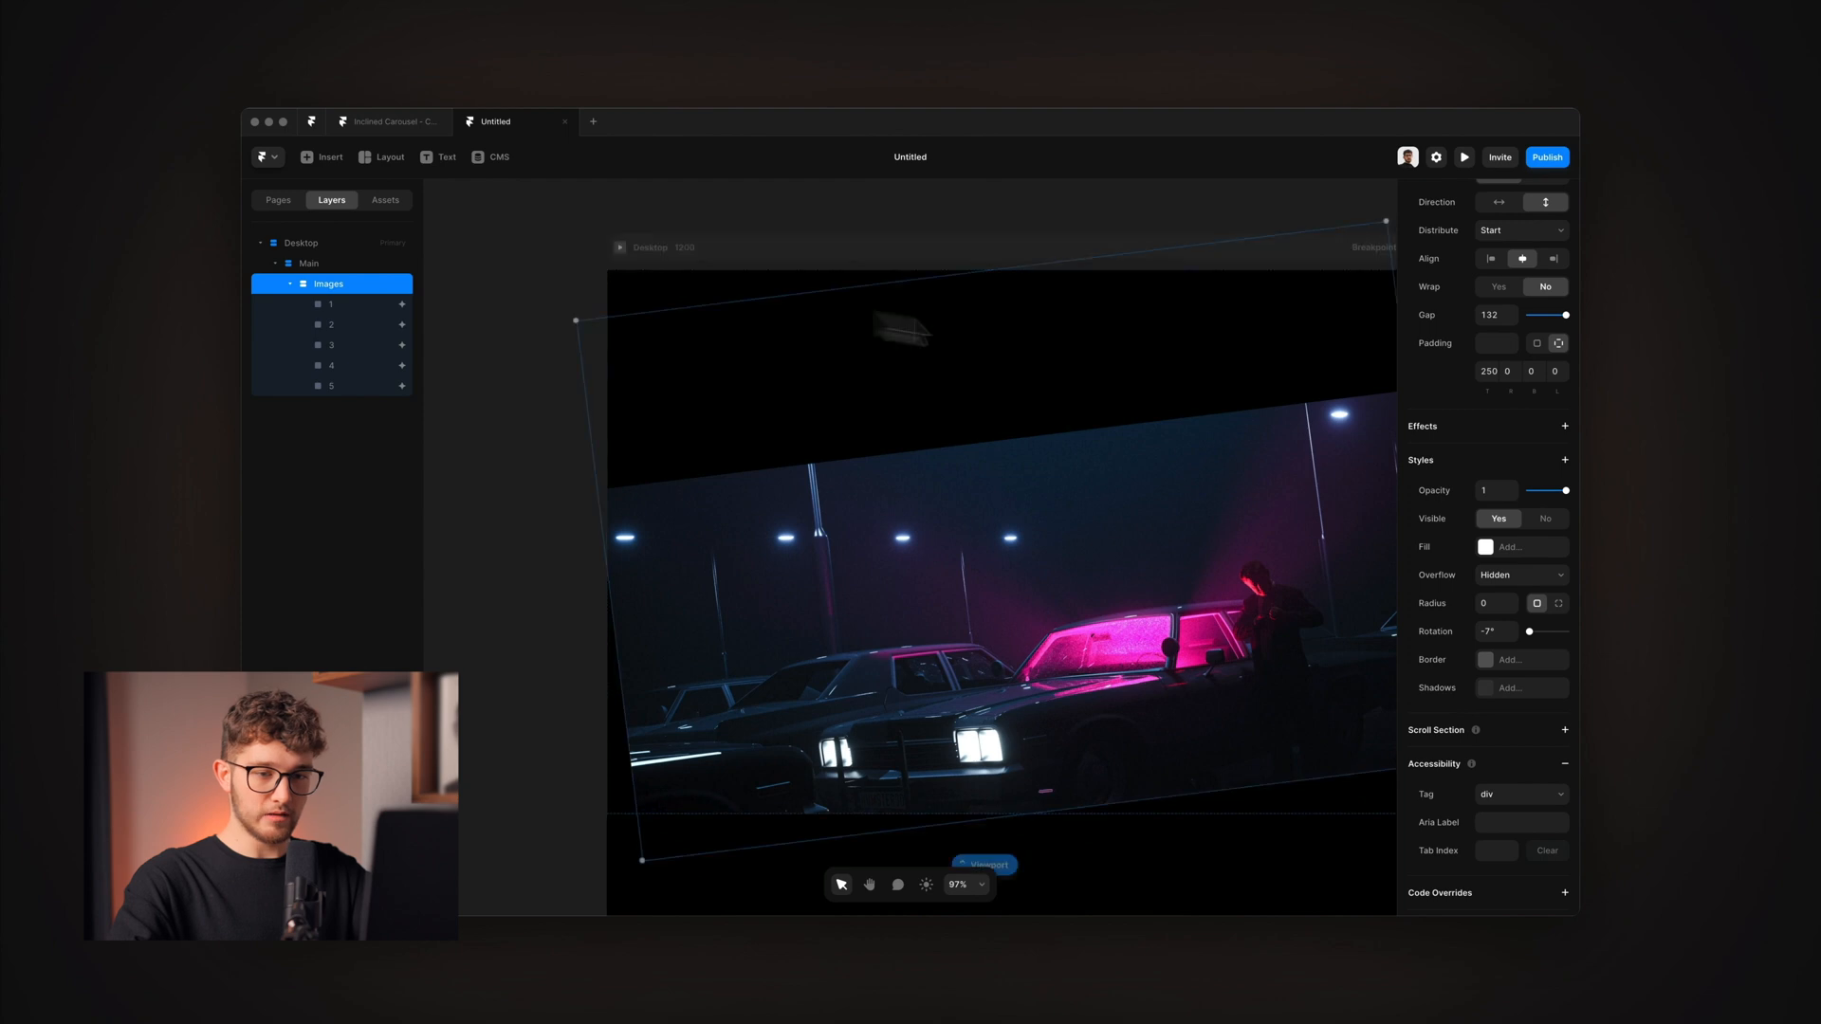
Set the Images stack's Overflow to Visible.
left_click(1522, 574)
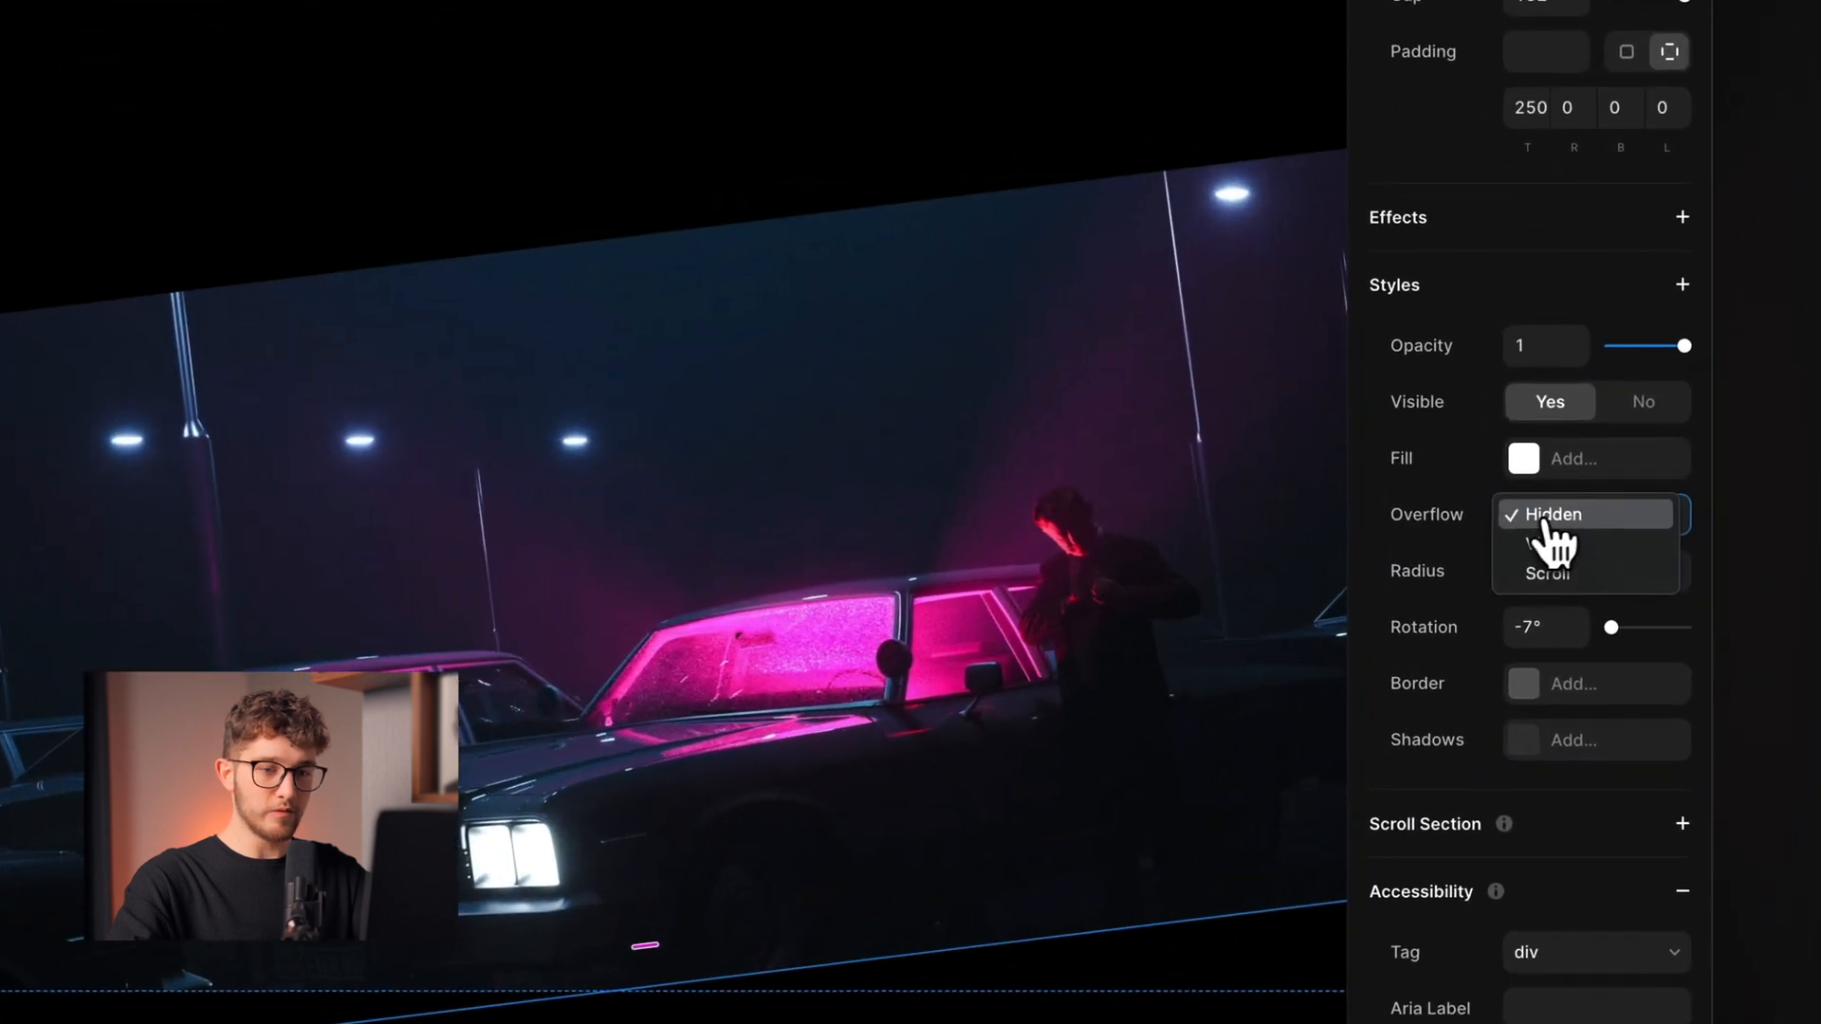
mouse_move(1550, 545)
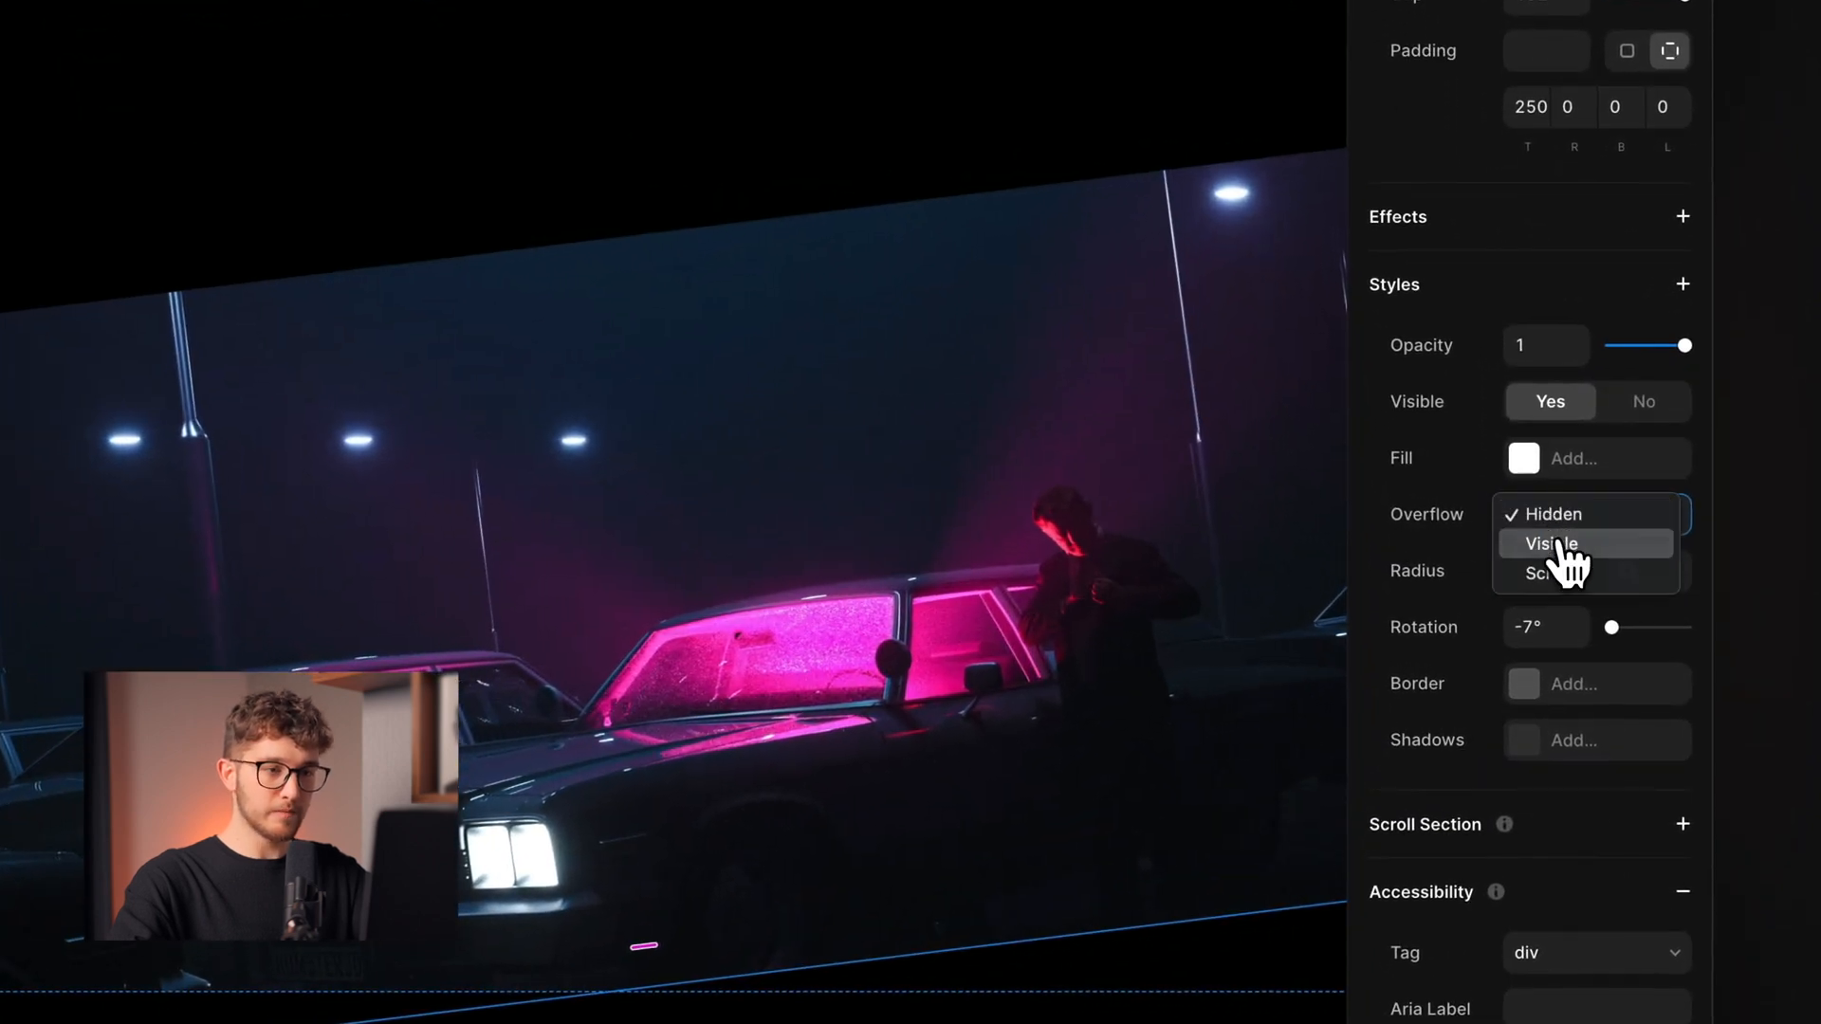
left_click(1548, 543)
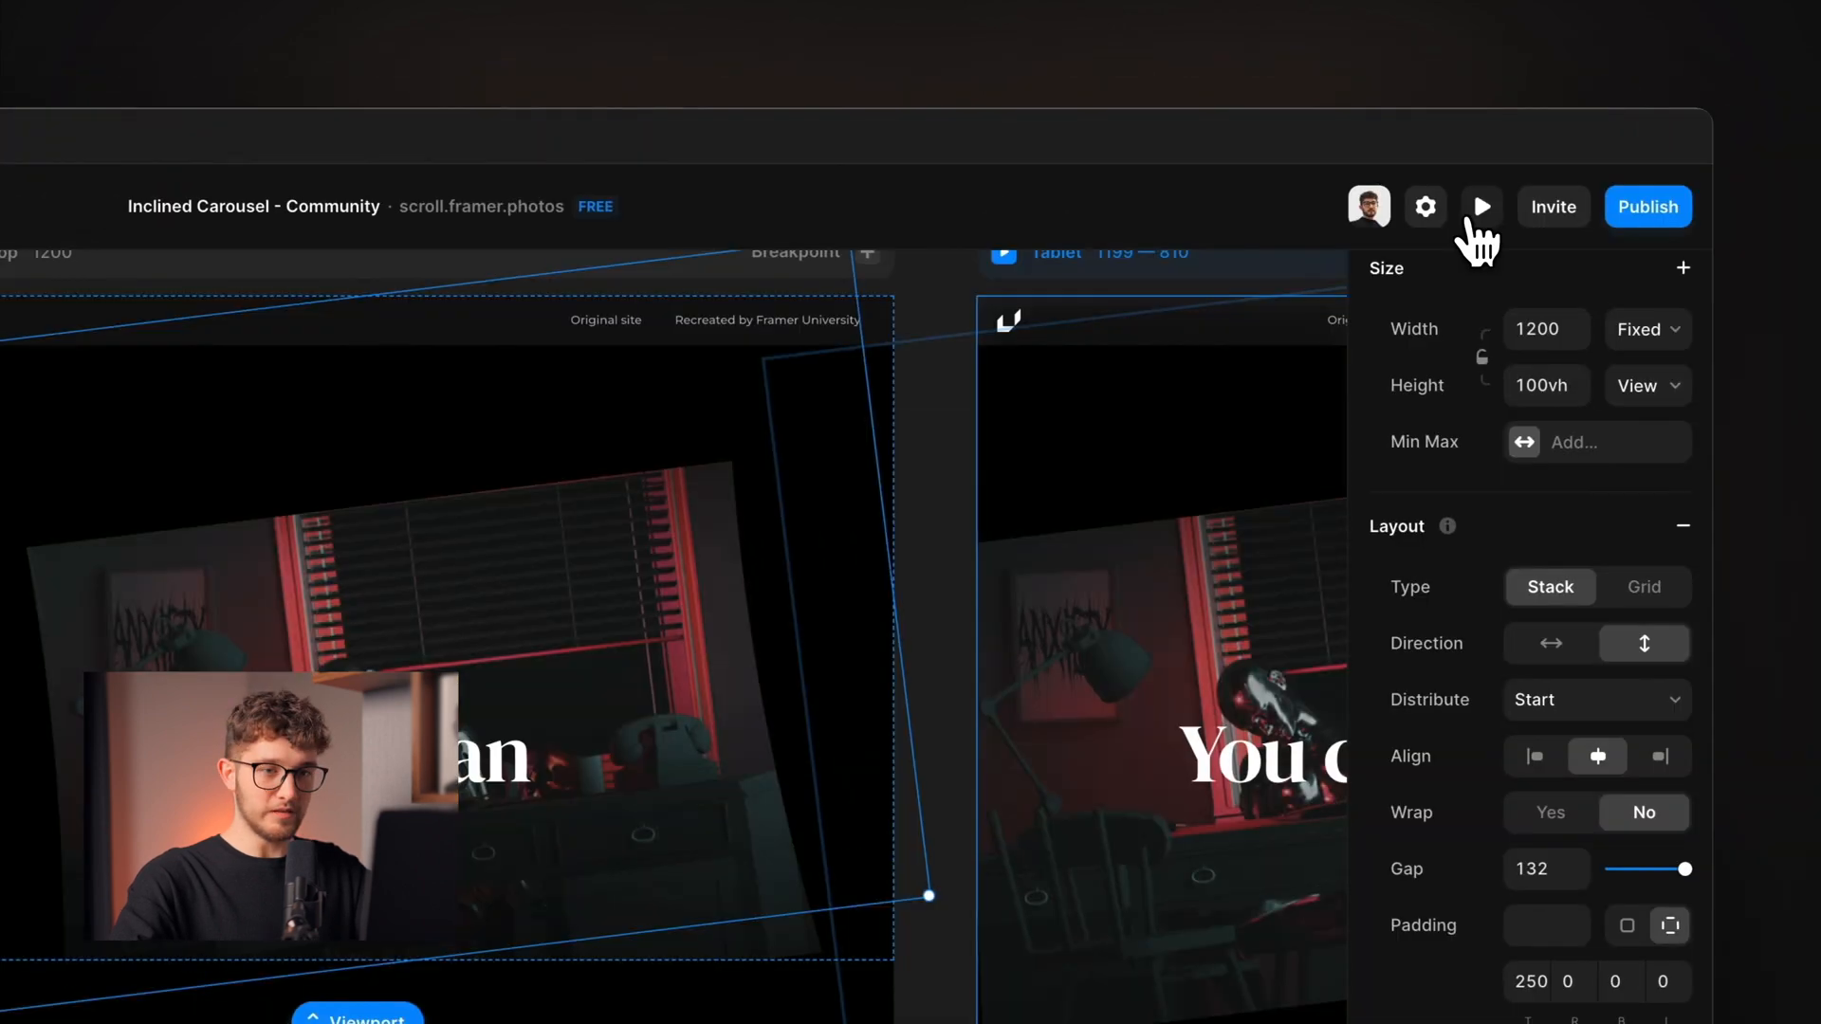
Run the reference Inclined Carousel preview and scroll through its curved, tilted photos.
left_click(1482, 206)
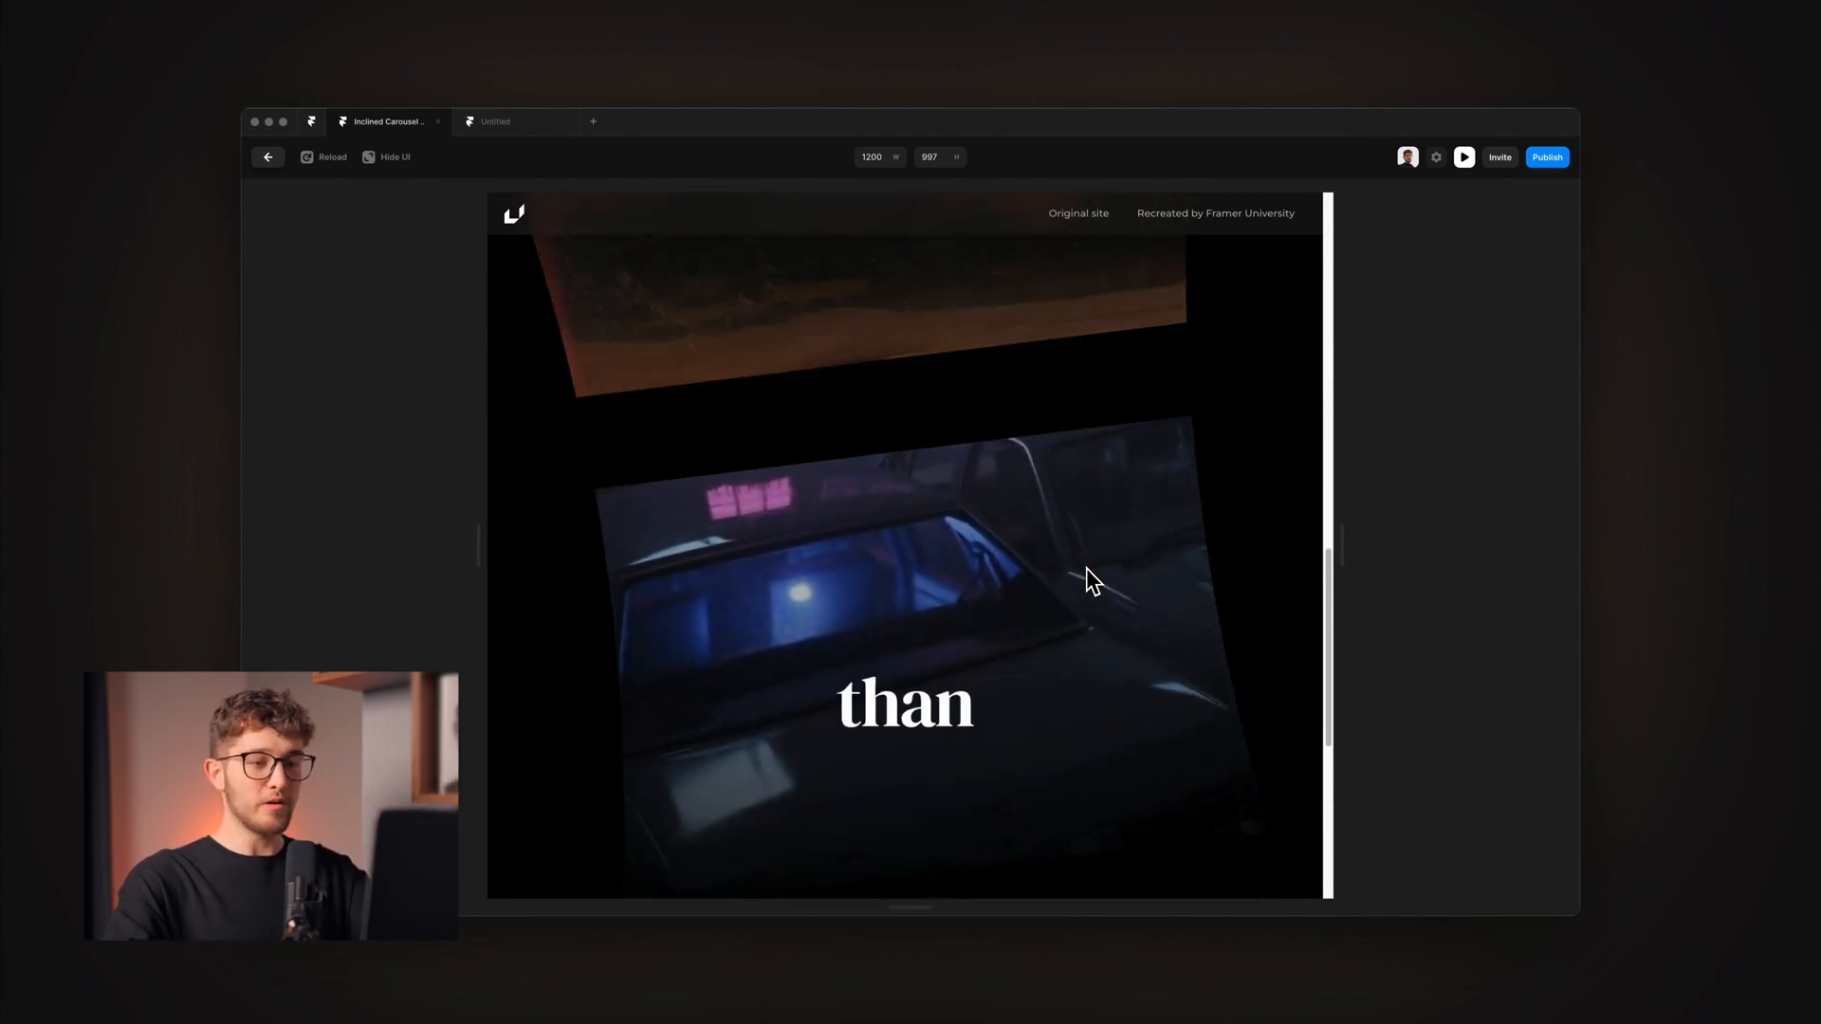
scroll("down", 3)
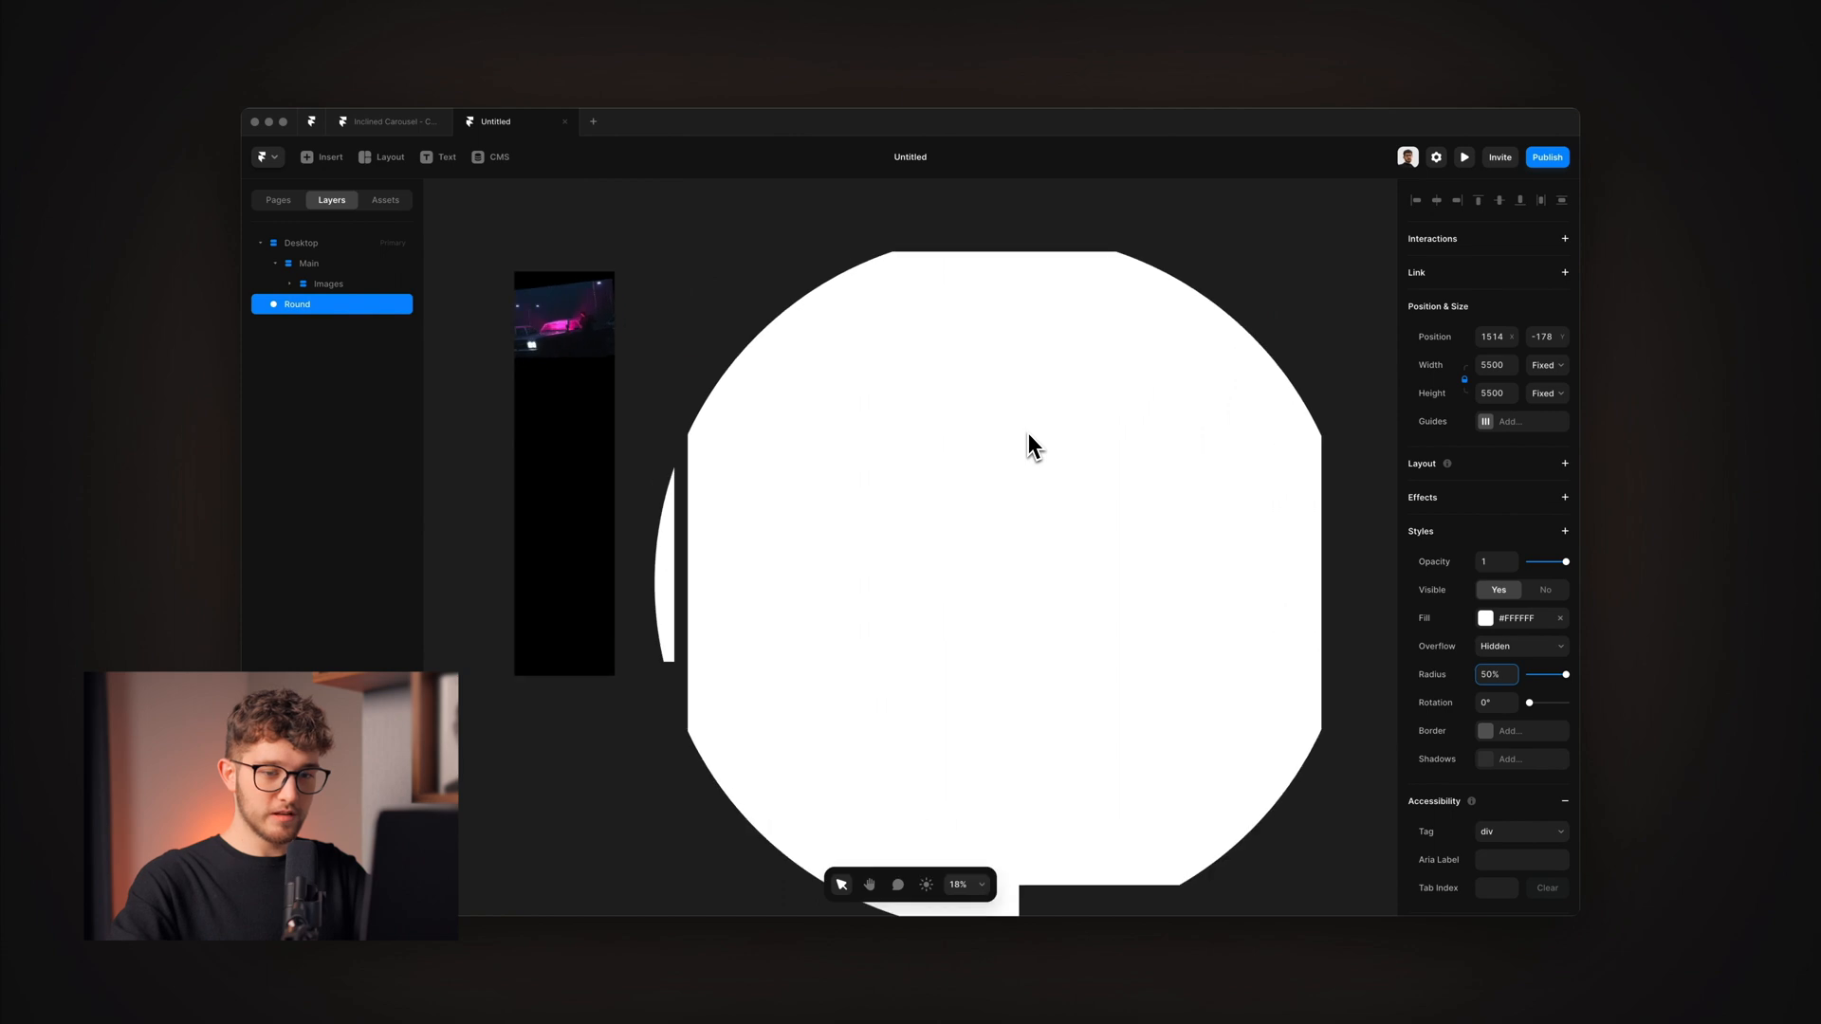
Create a 5500 by 5500 frame with 50% radius, renamed Round, beside the page.
left_click(1485, 617)
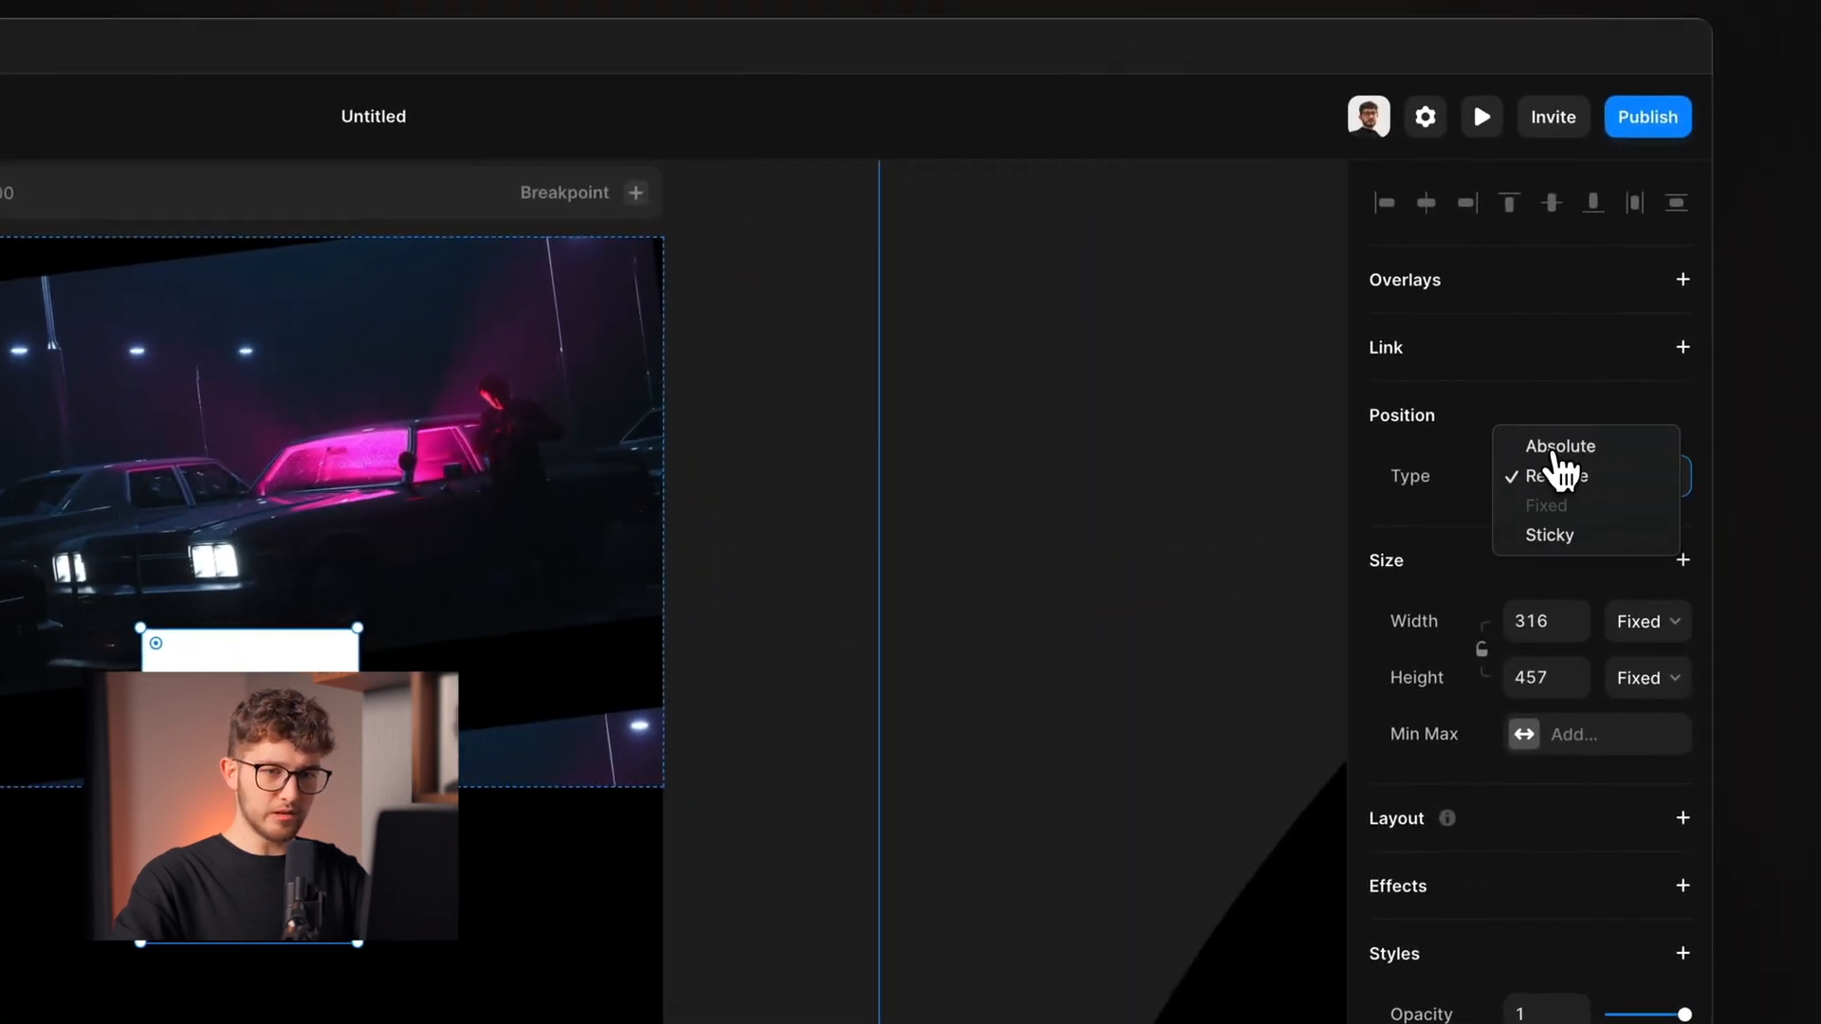
Make the new frame inside Main absolutely positioned and rename it 'Mask'.
left_click(1560, 447)
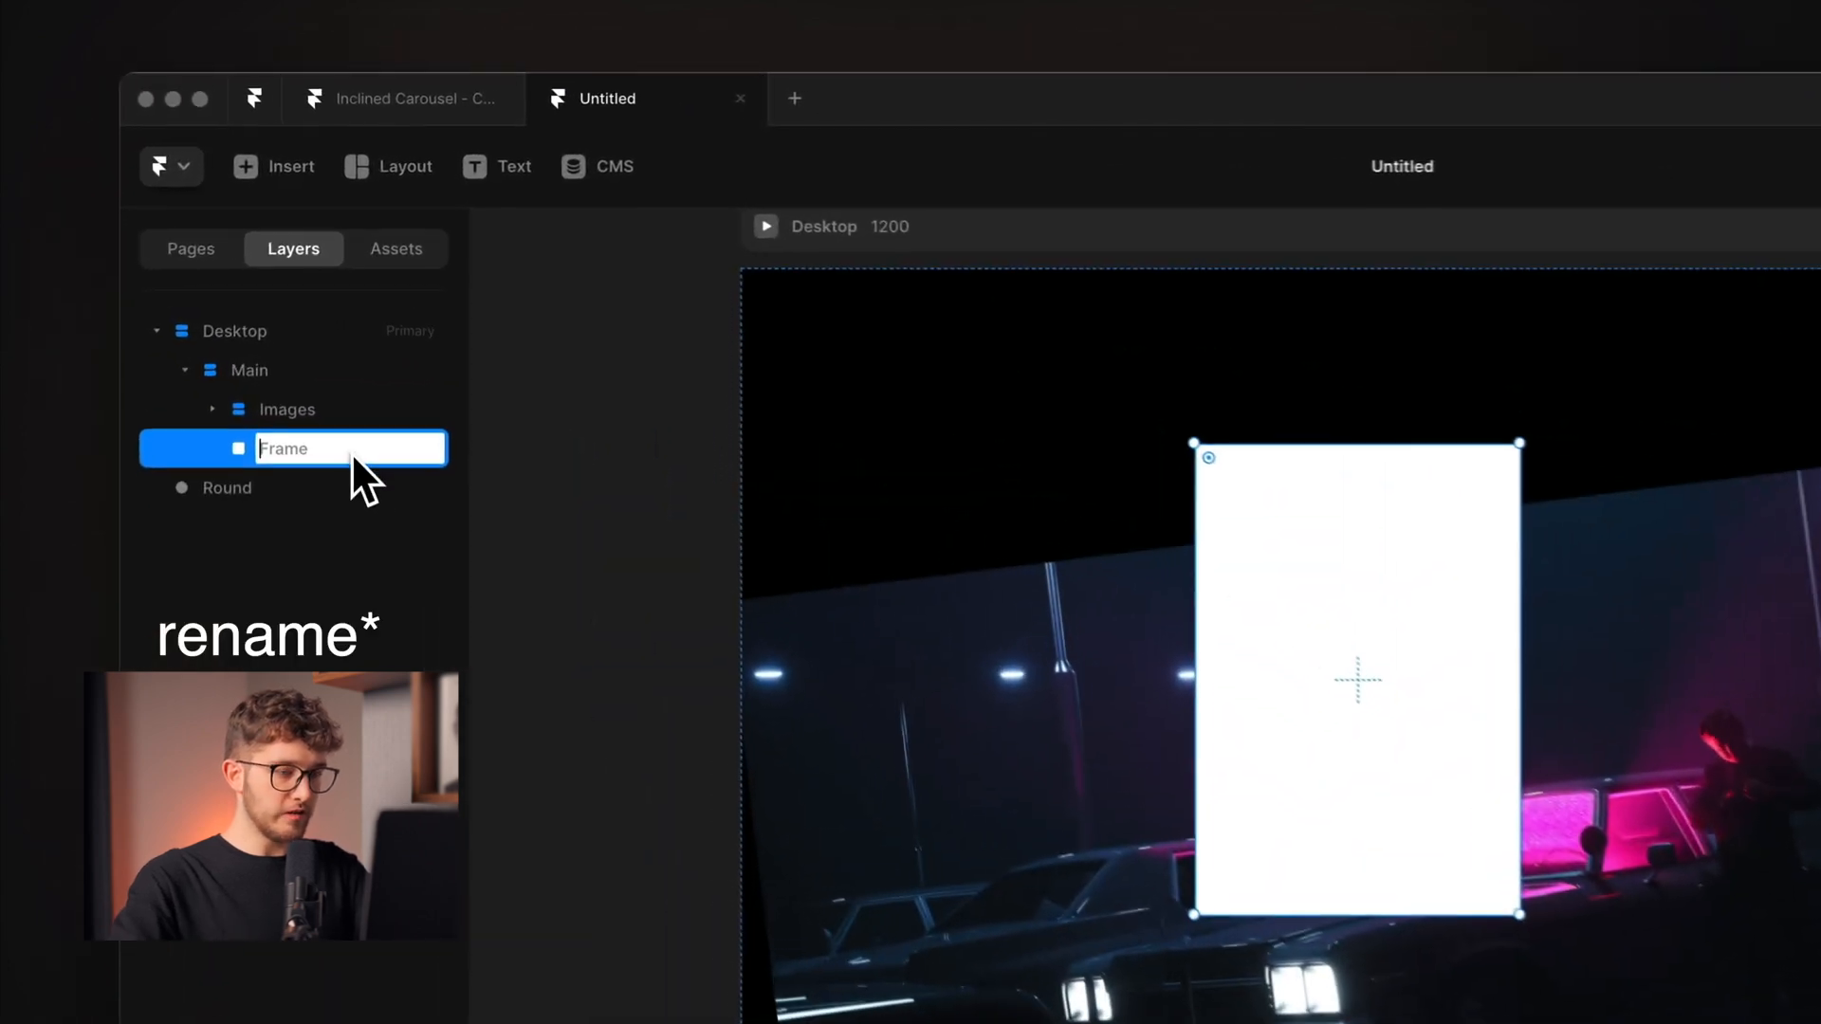
type("Mask")
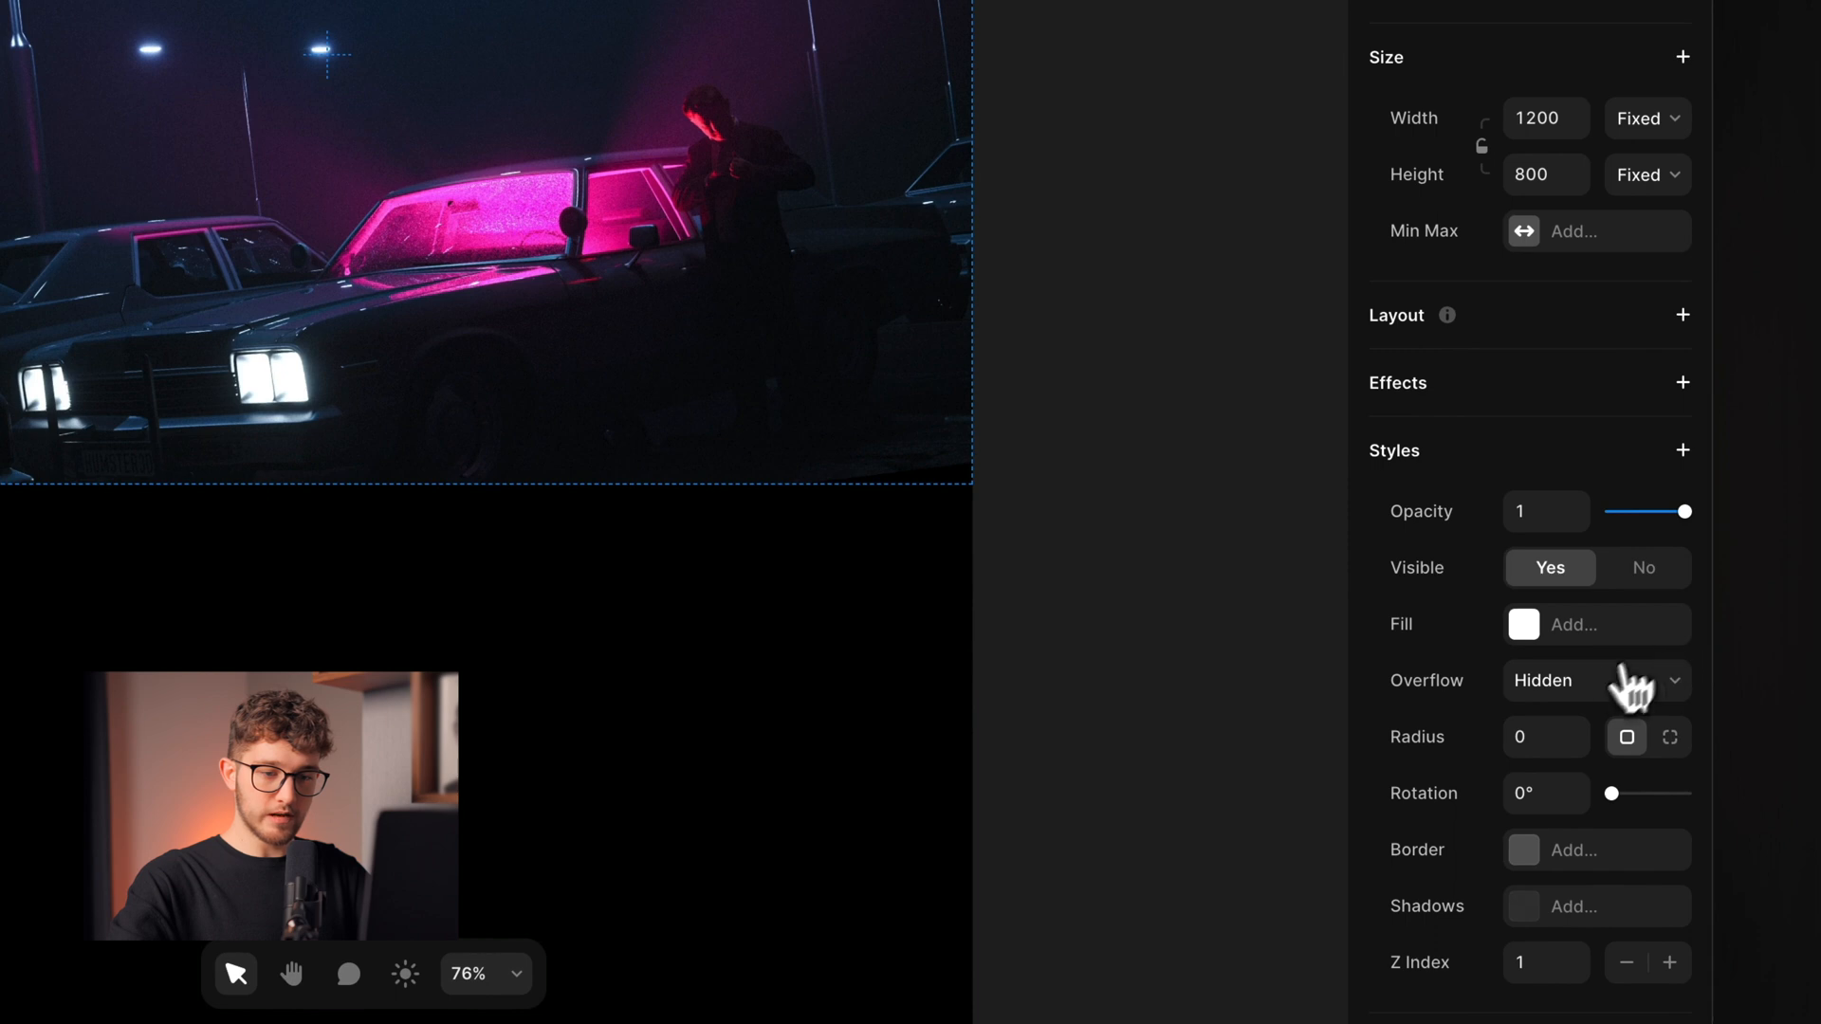
Change the 1200 by 800 frame's Overflow from Hidden to Visible.
left_click(1597, 680)
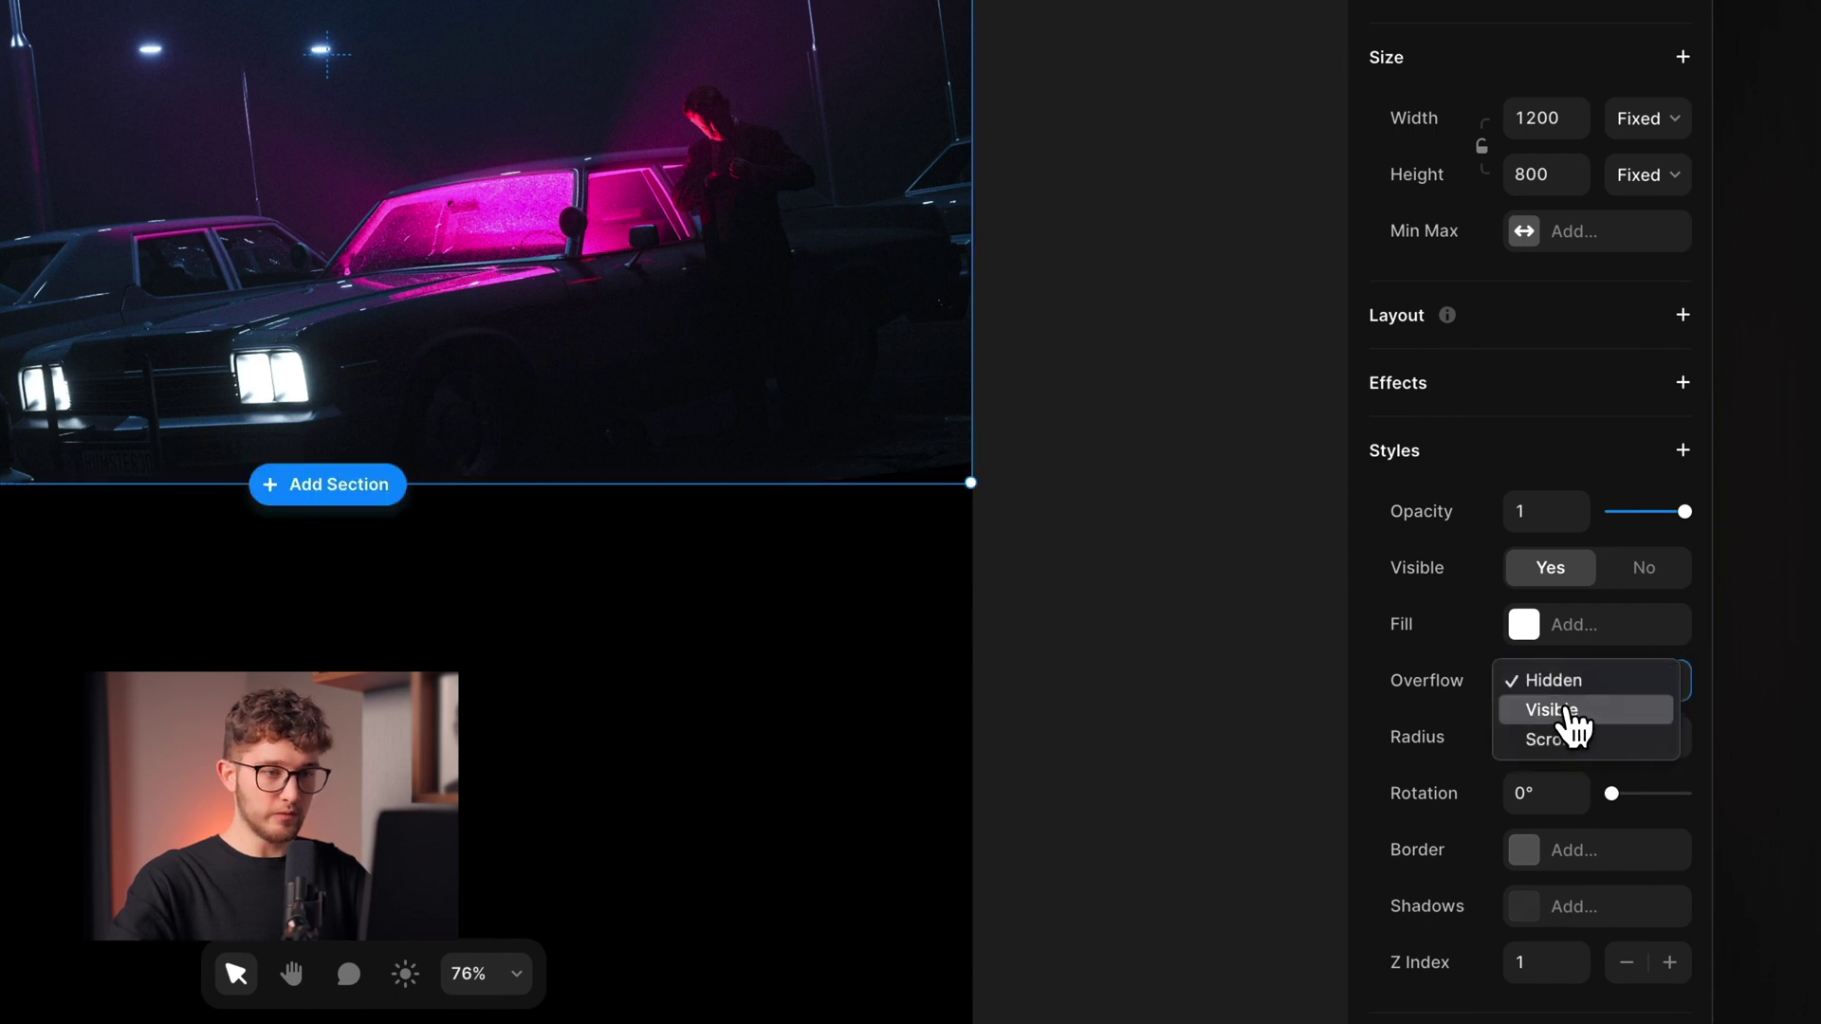
left_click(1550, 709)
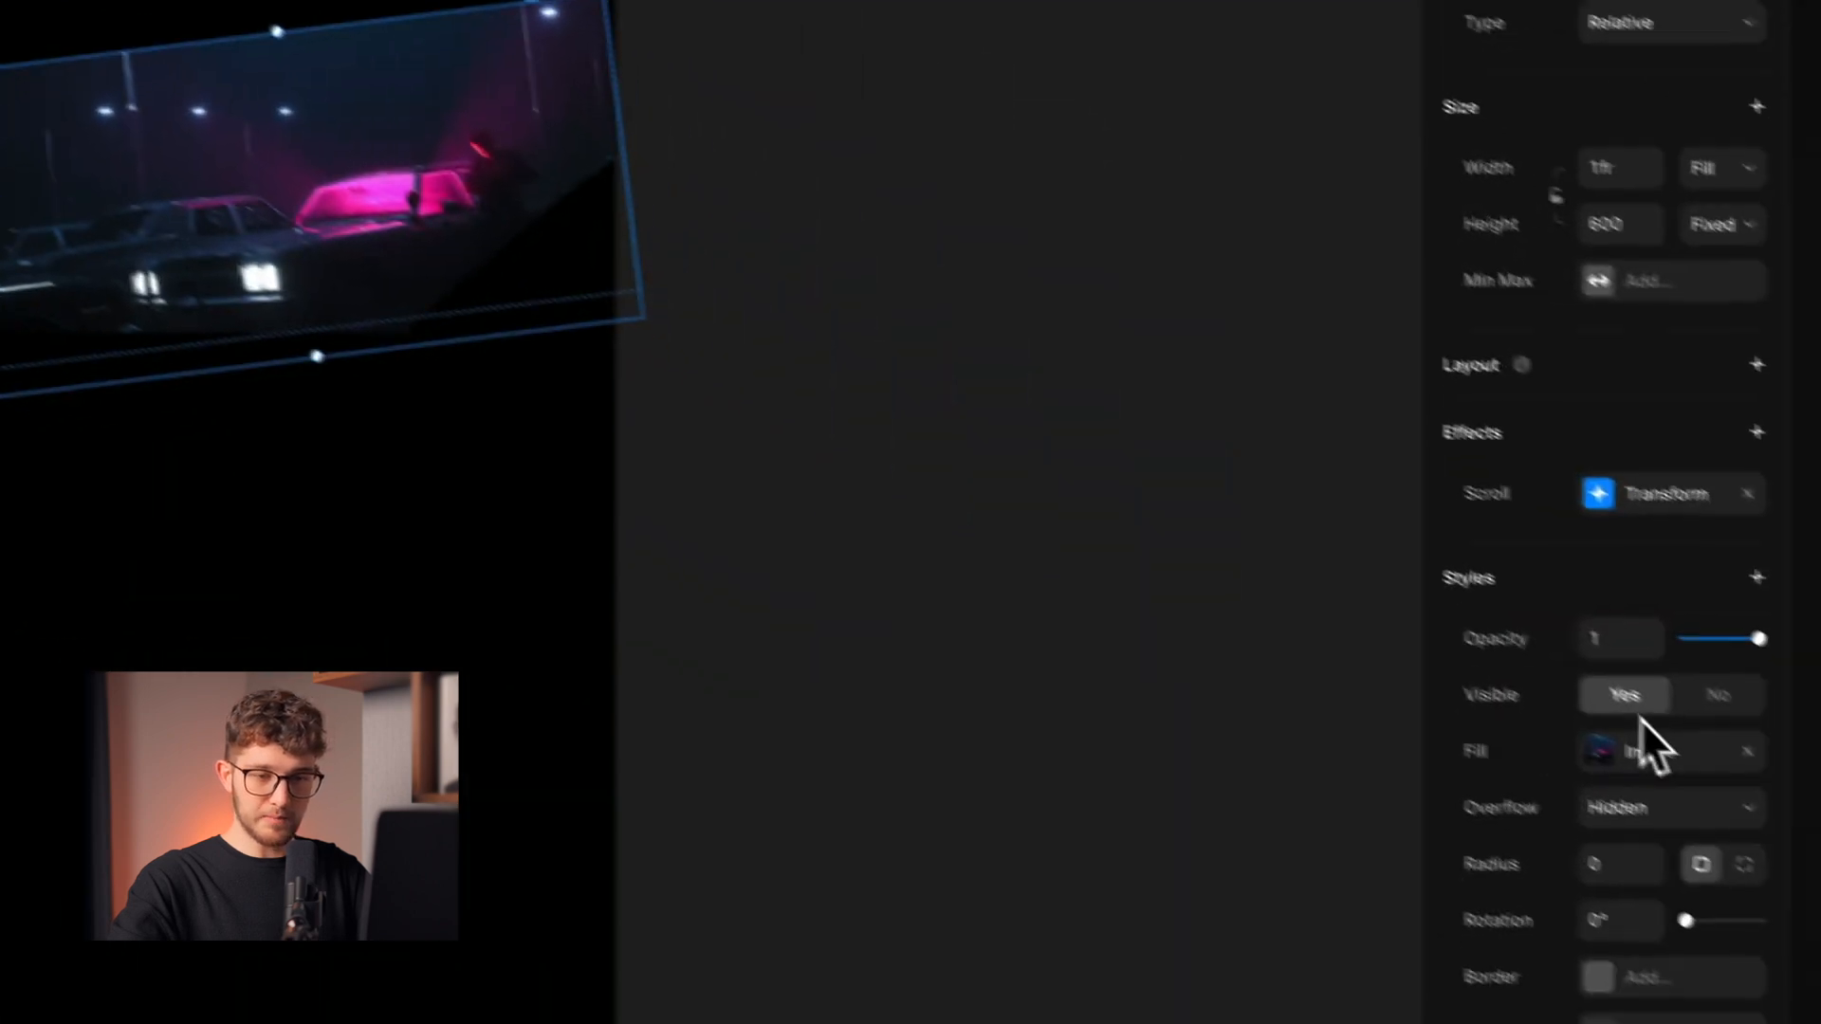
Nest Round in Mask as a black #000000 absolute circle with offsets T -2750, B -1950, L 998.
left_click(1644, 751)
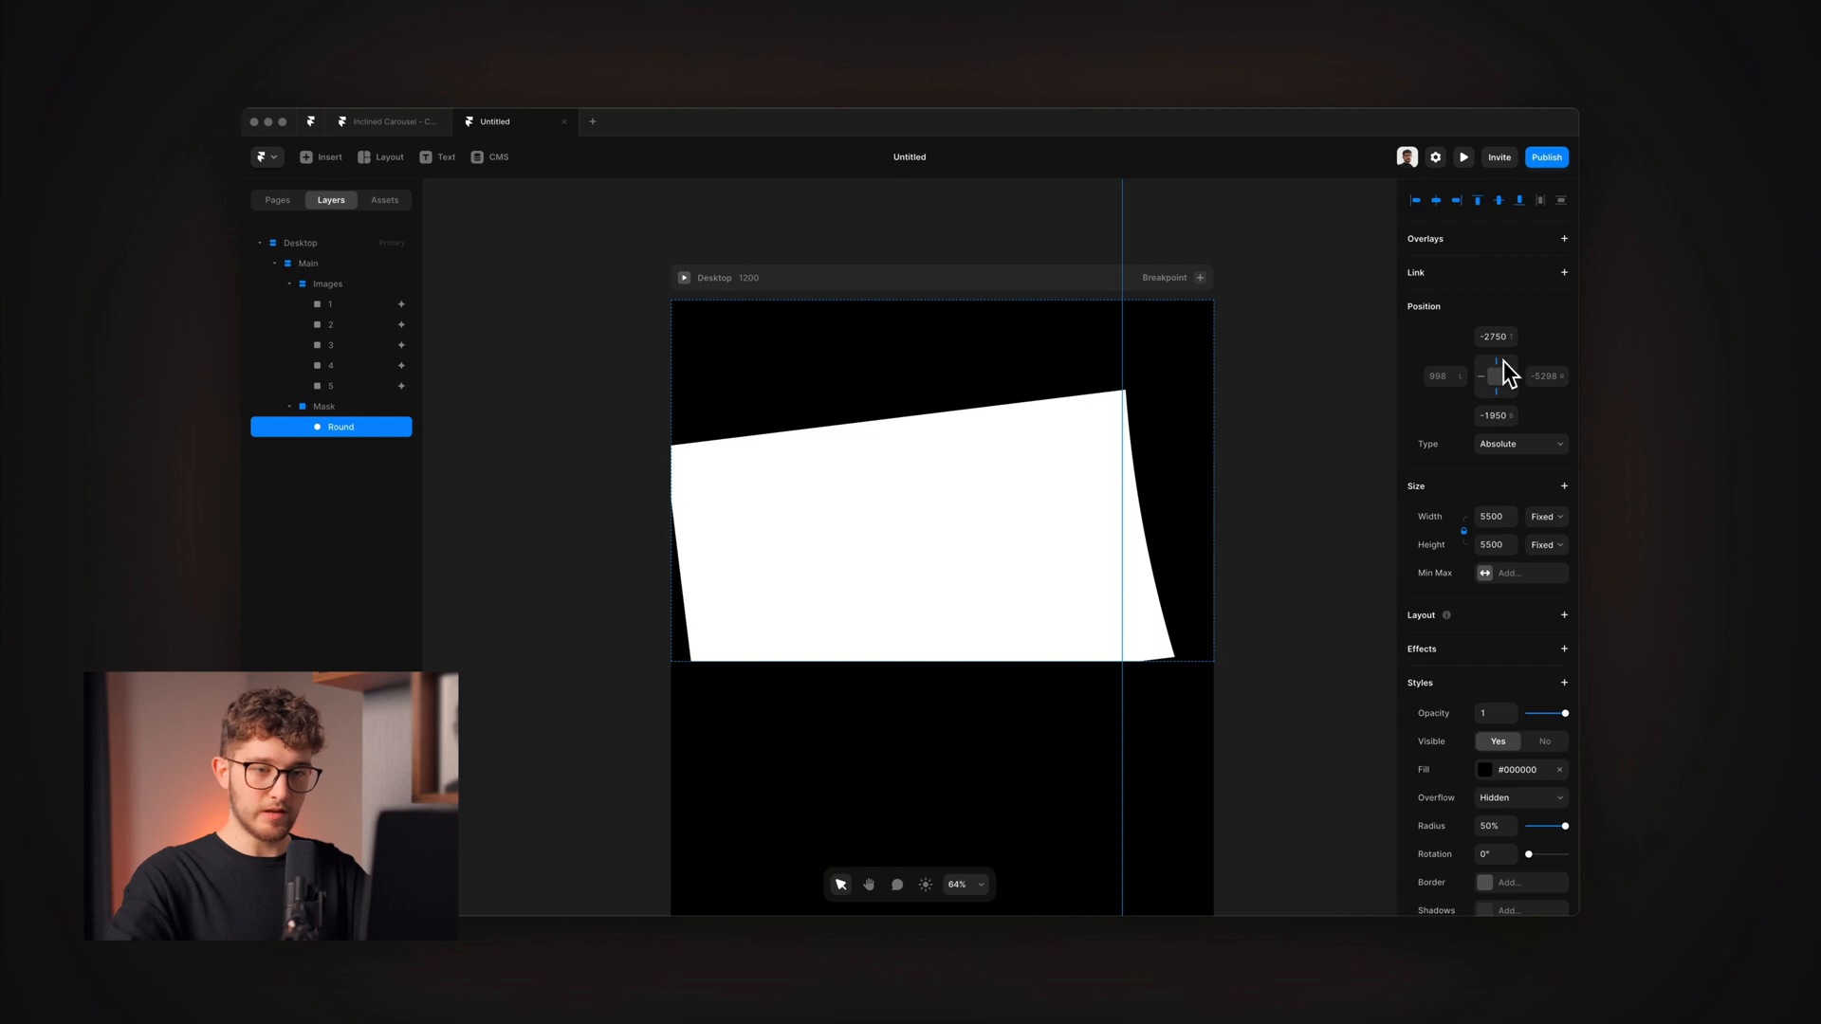
mouse_move(1259, 438)
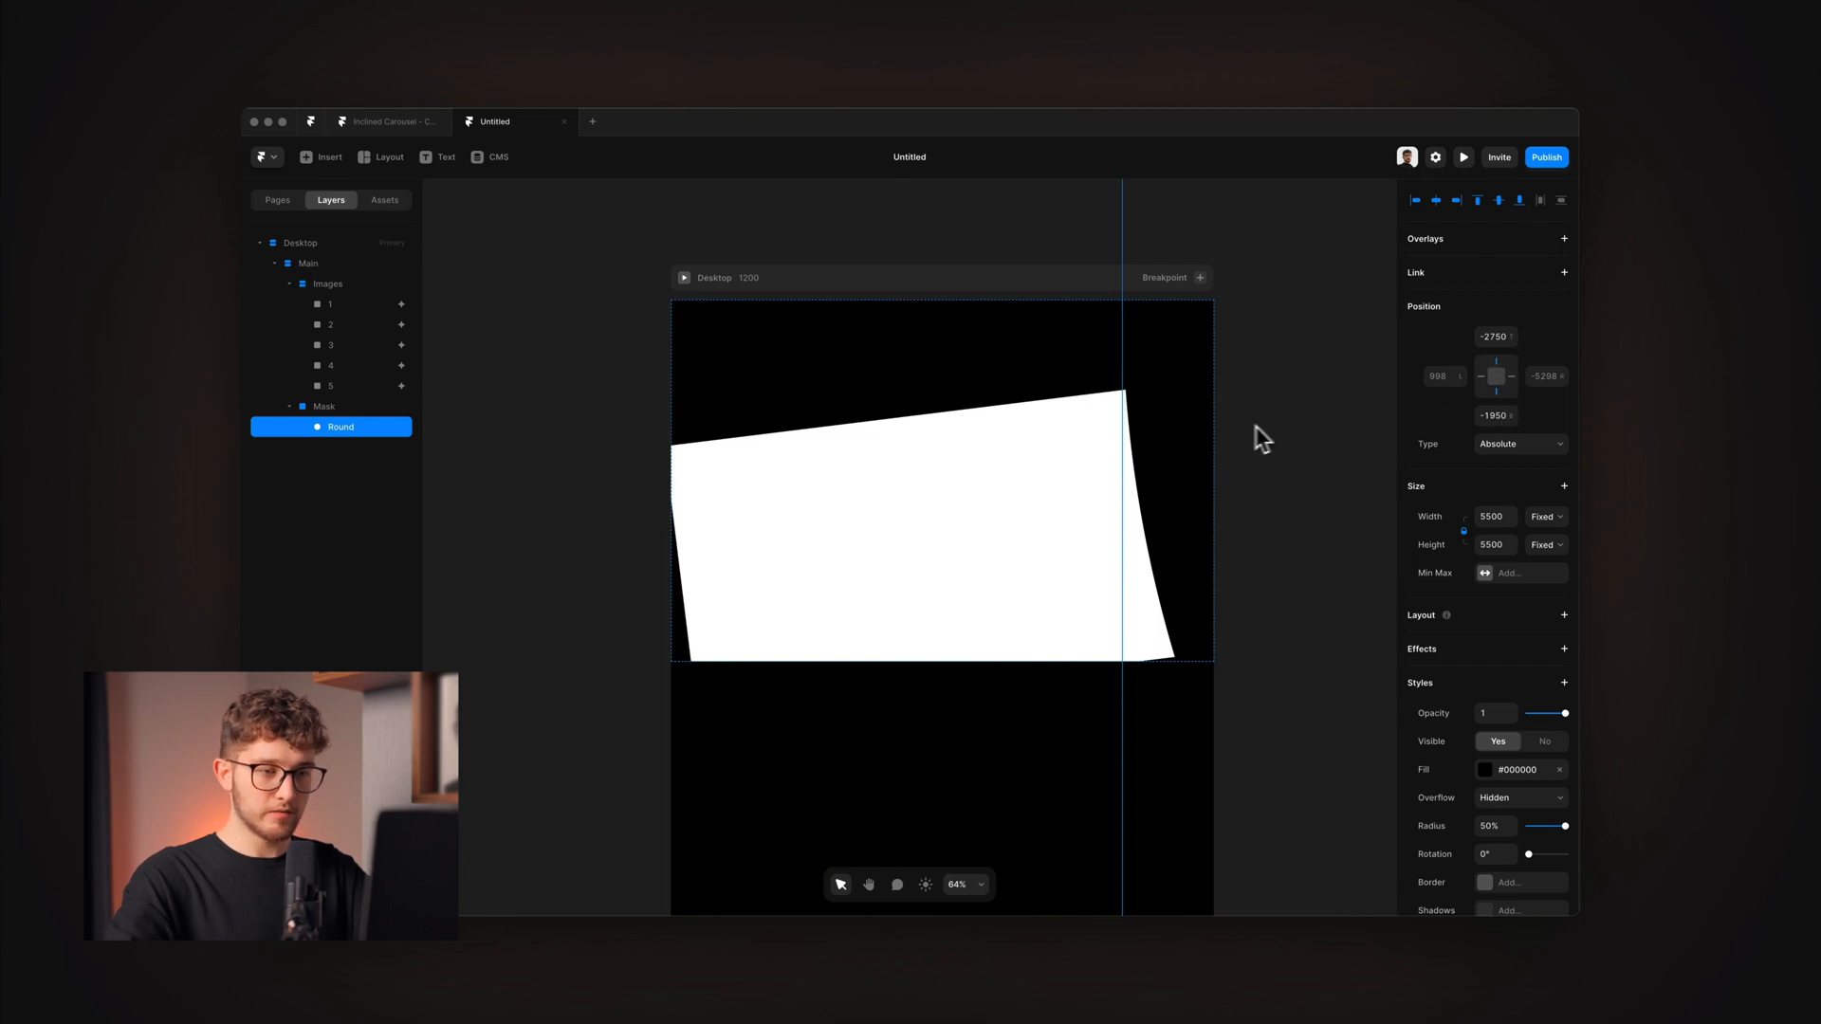
Duplicate Round and pin the copy left with L -5298, R 998, keeping the same top and bottom offsets.
scroll("down", 3)
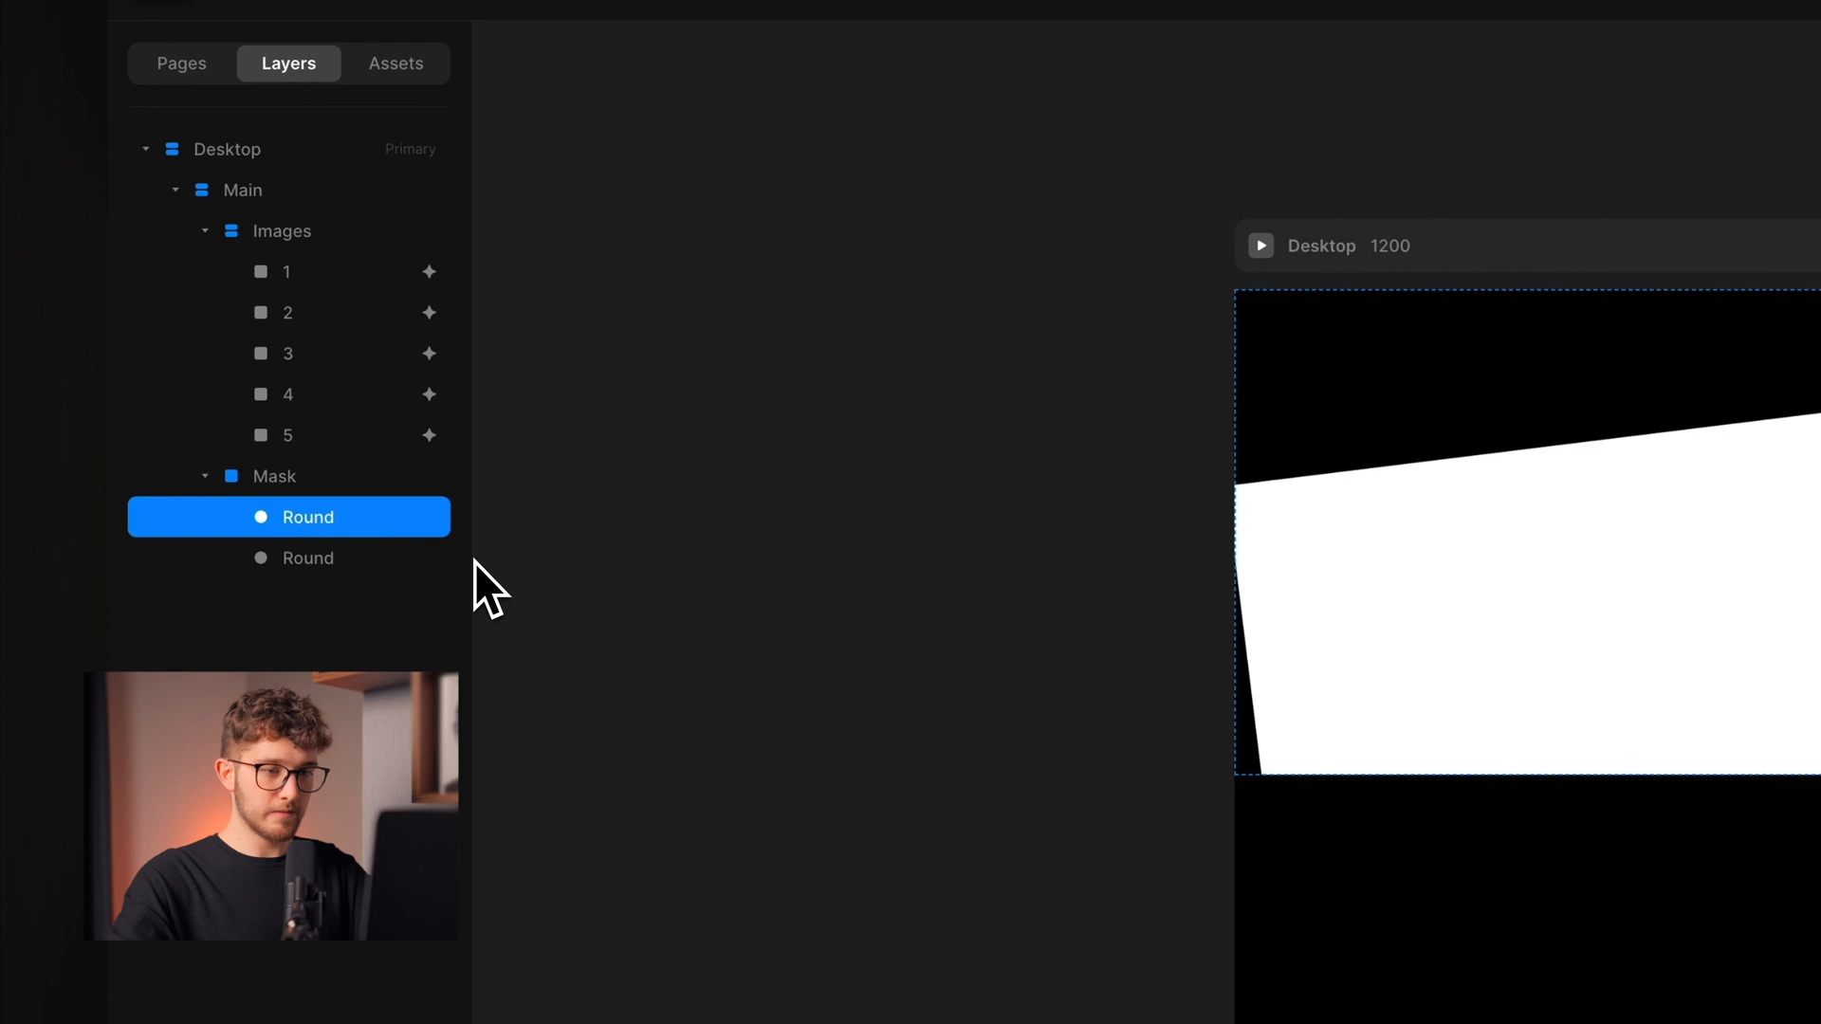
right_click(771, 571)
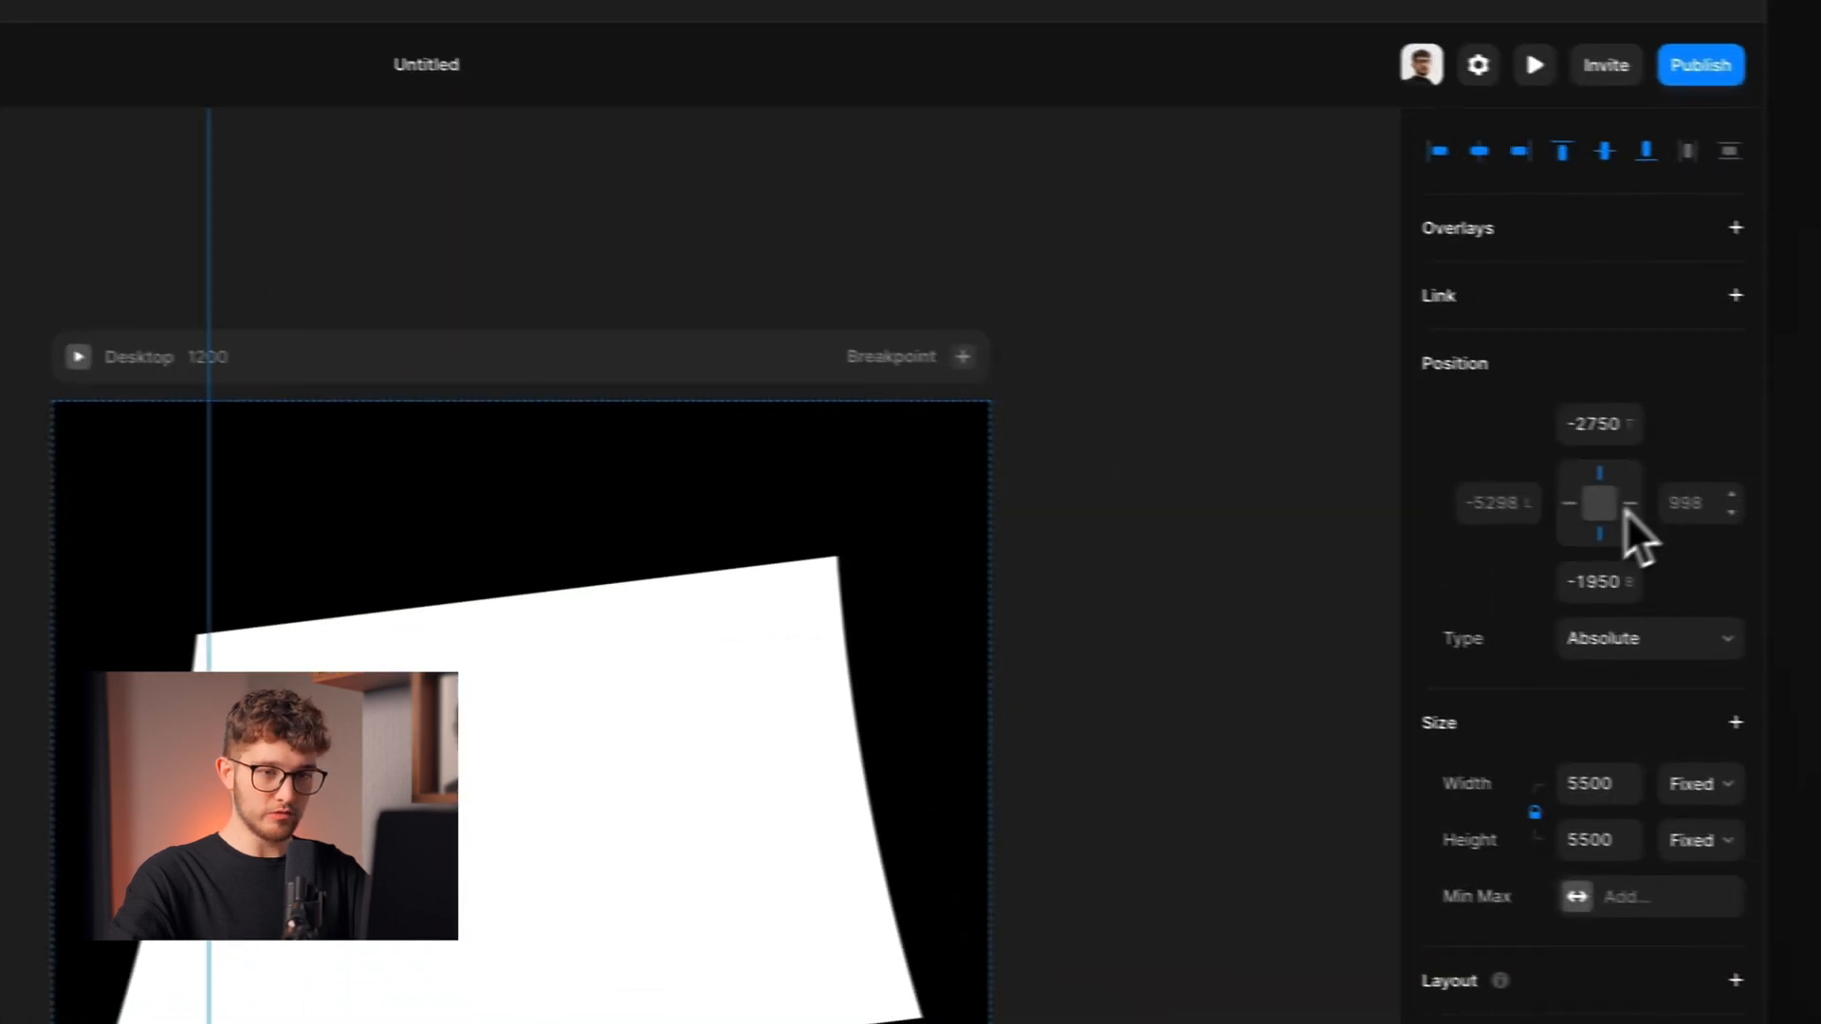
left_click(1599, 424)
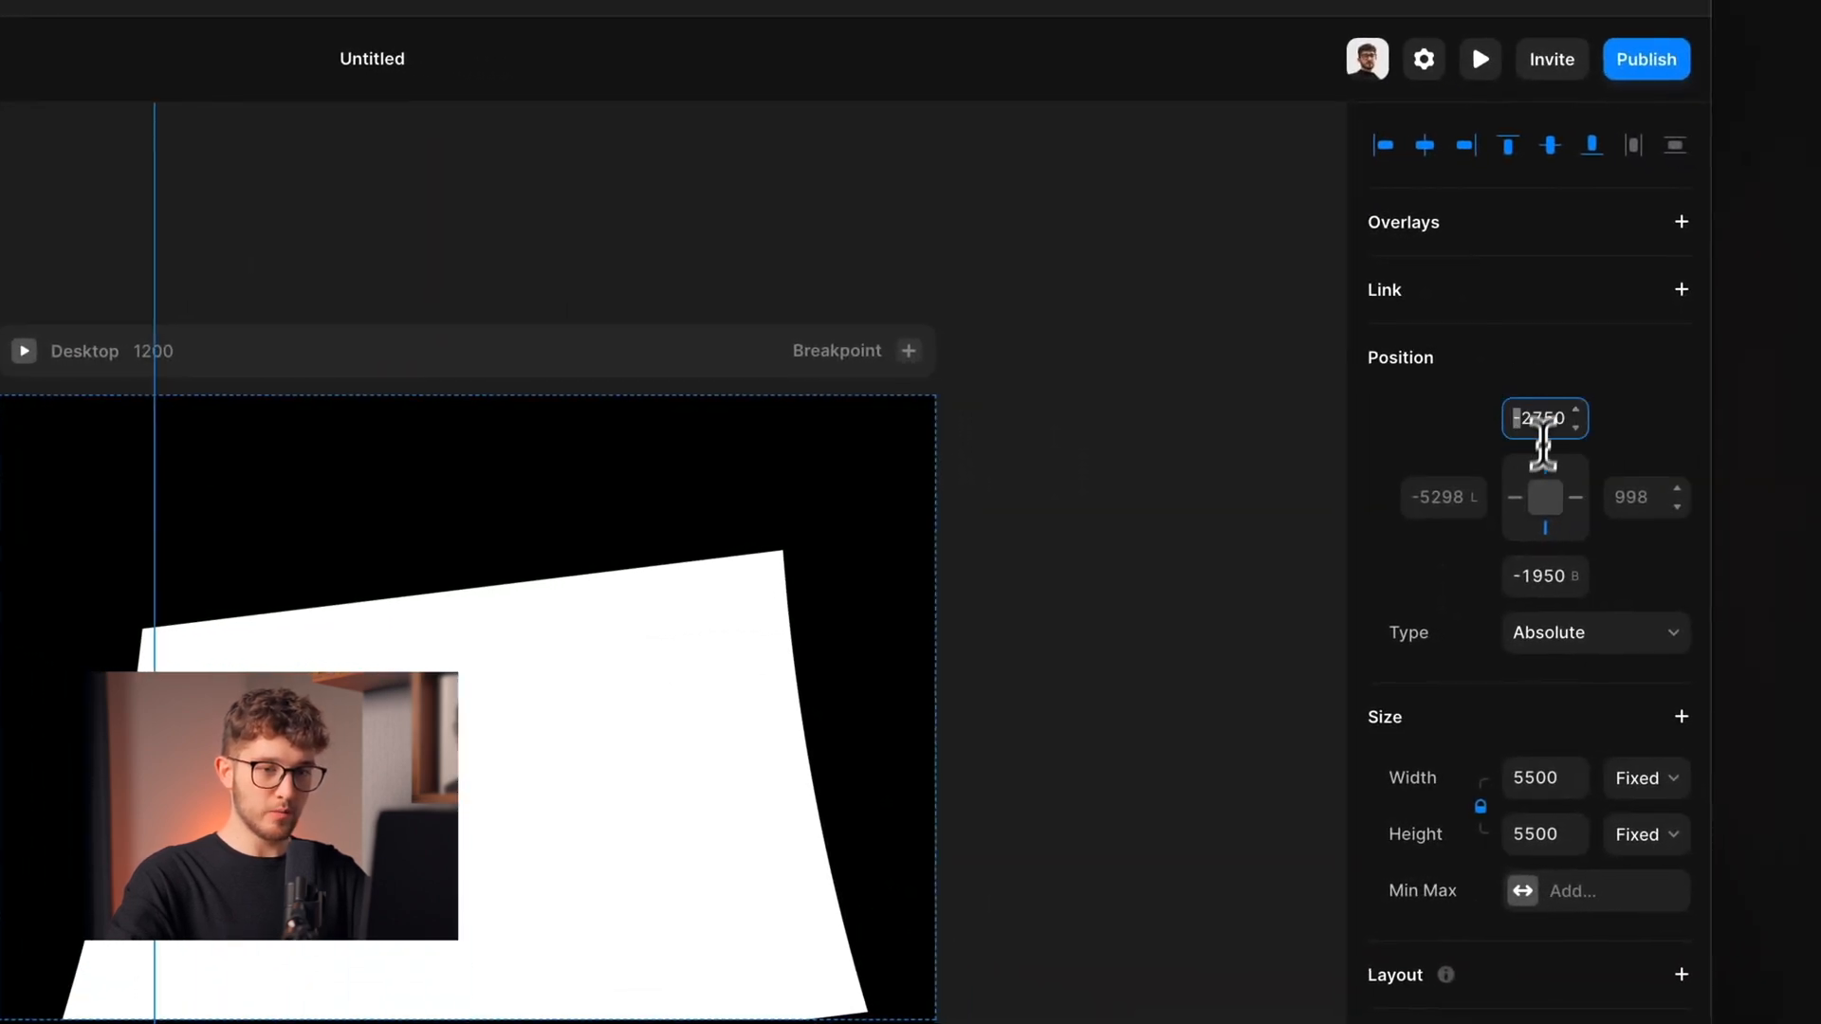
left_click(1544, 576)
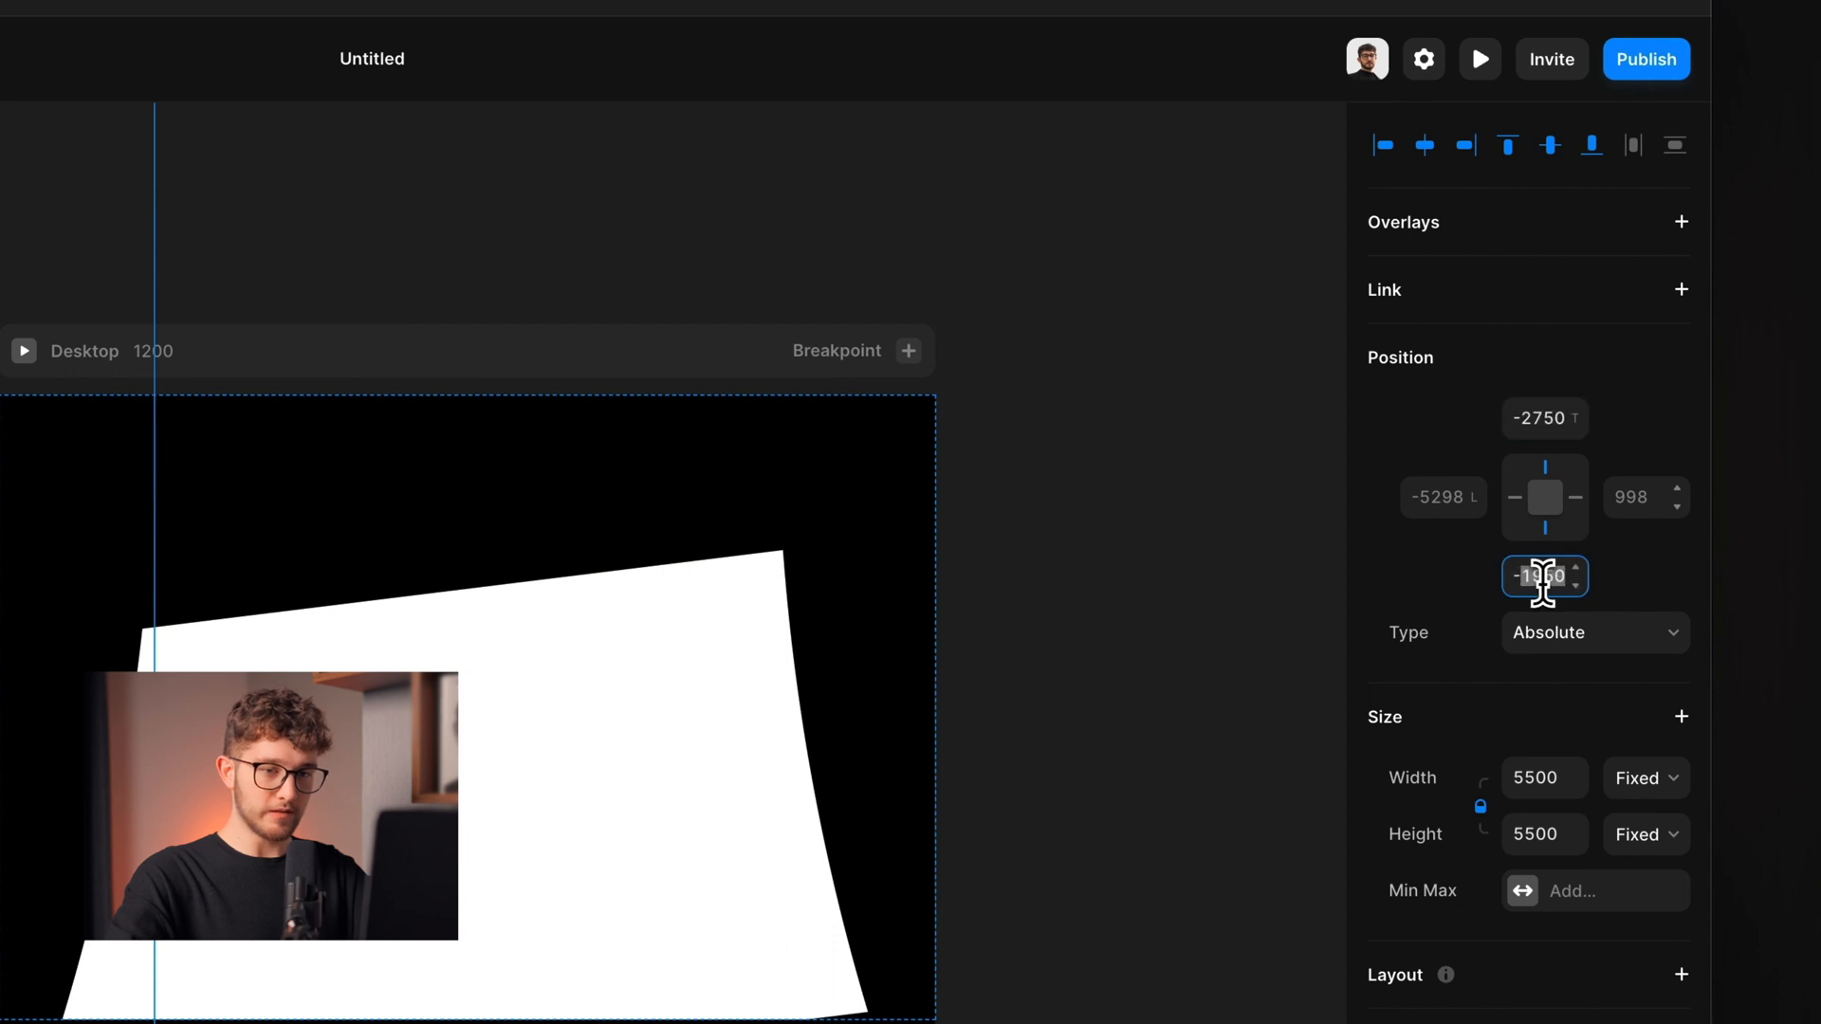
left_click(1545, 418)
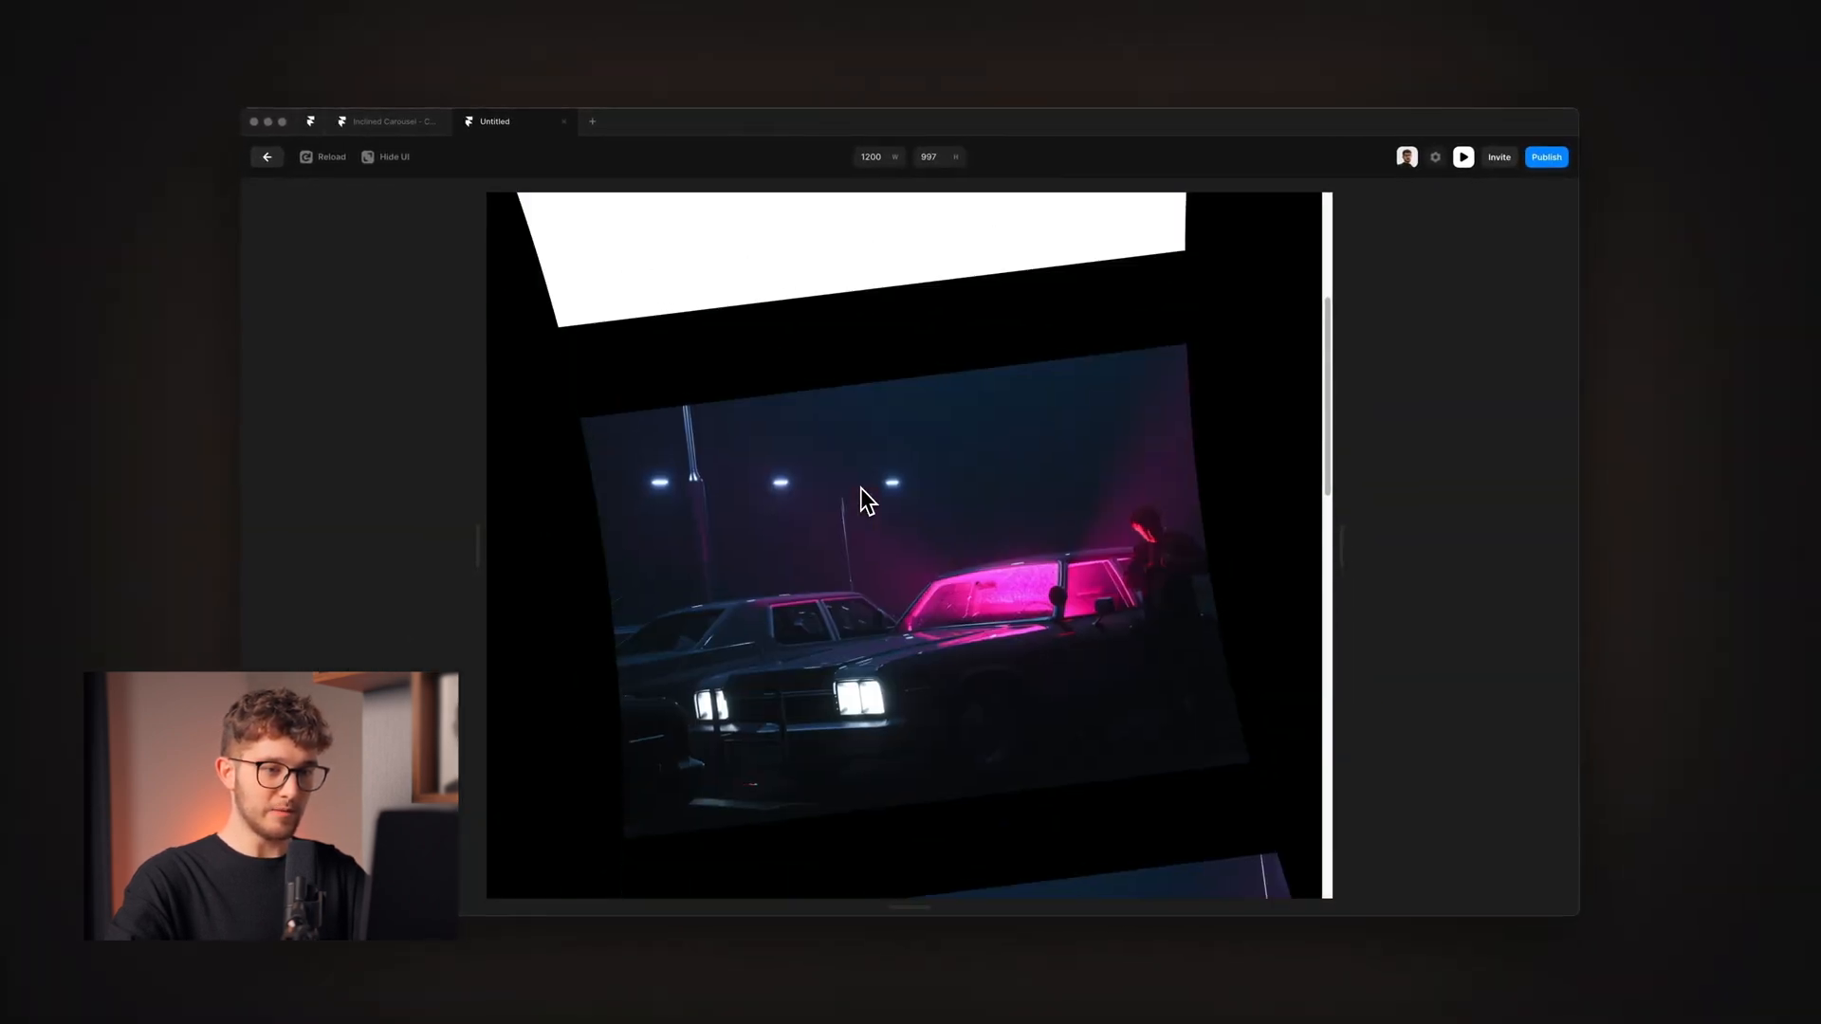
Scroll the preview to watch tilted night car photos pass, curved on both edges.
scroll("down", 3)
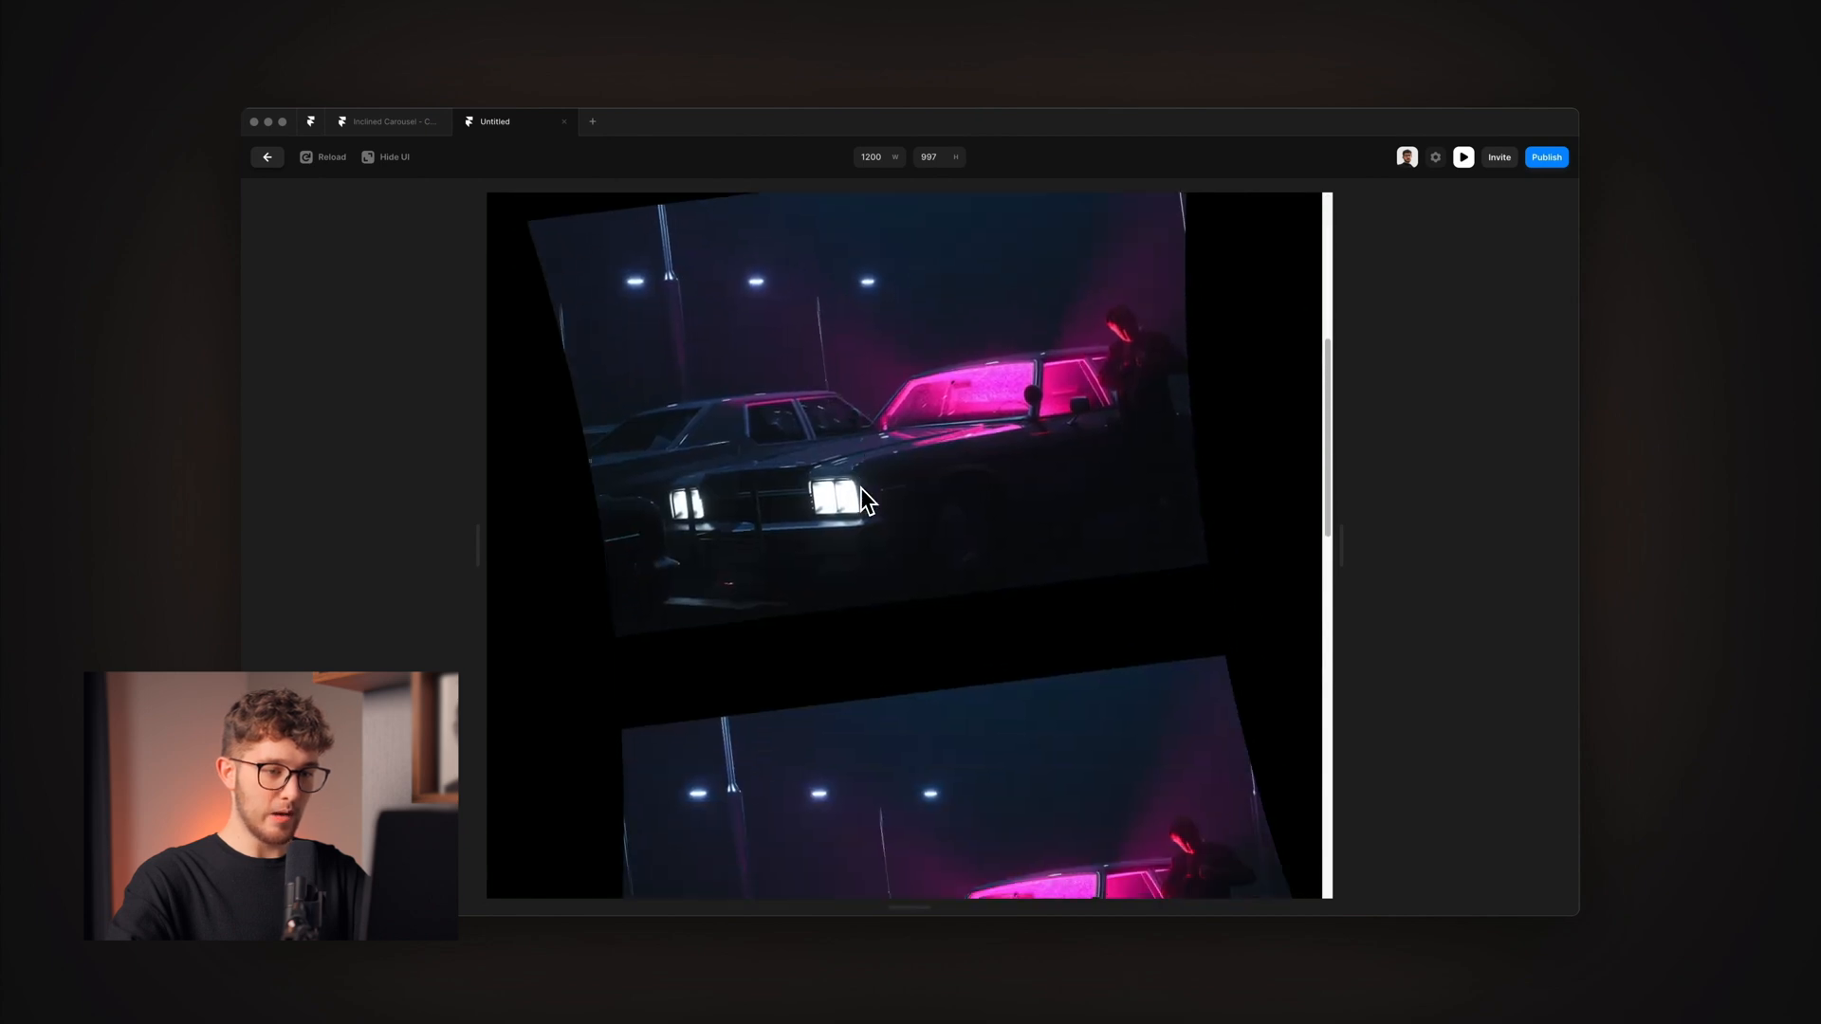